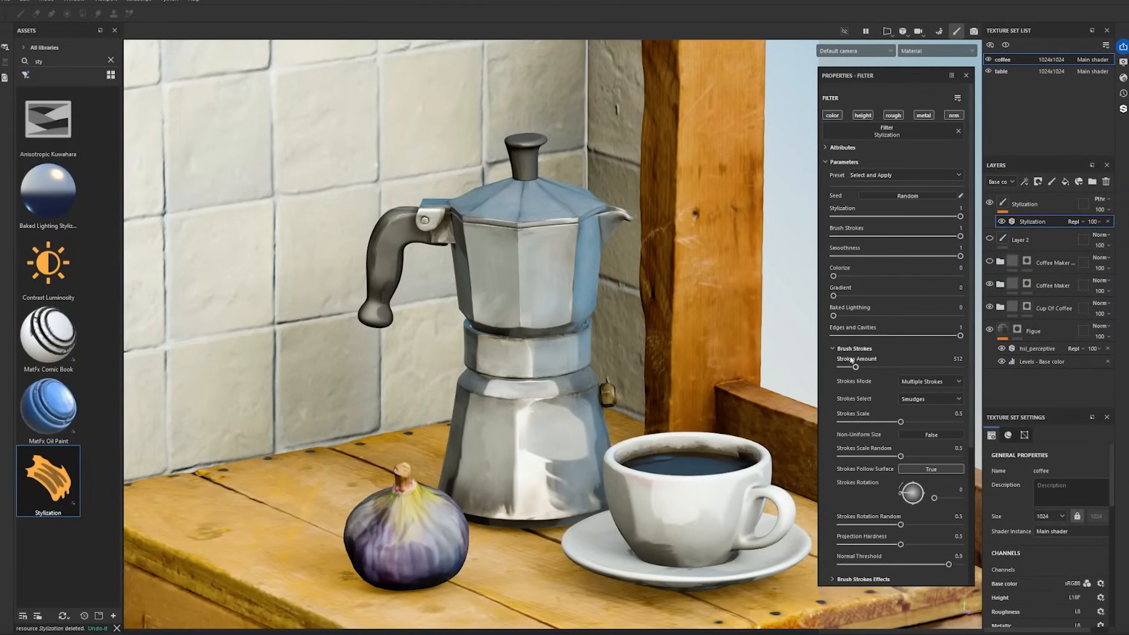
Delete the Stylization fill layer from the layer stack.
{"action": "left_click_drag", "start_coordinate": [856, 367], "coordinate": [884, 367]}
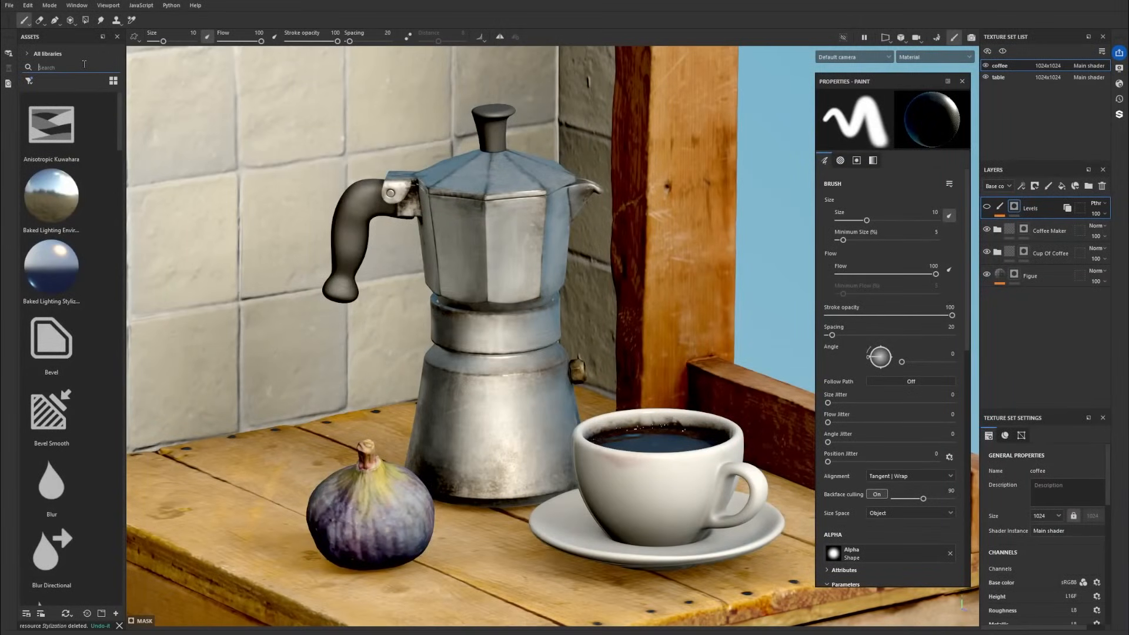
Add the Stylization filter from an Assets search for 'styli' and instantiate it onto the table texture set.
{"action": "type", "text": "styli"}
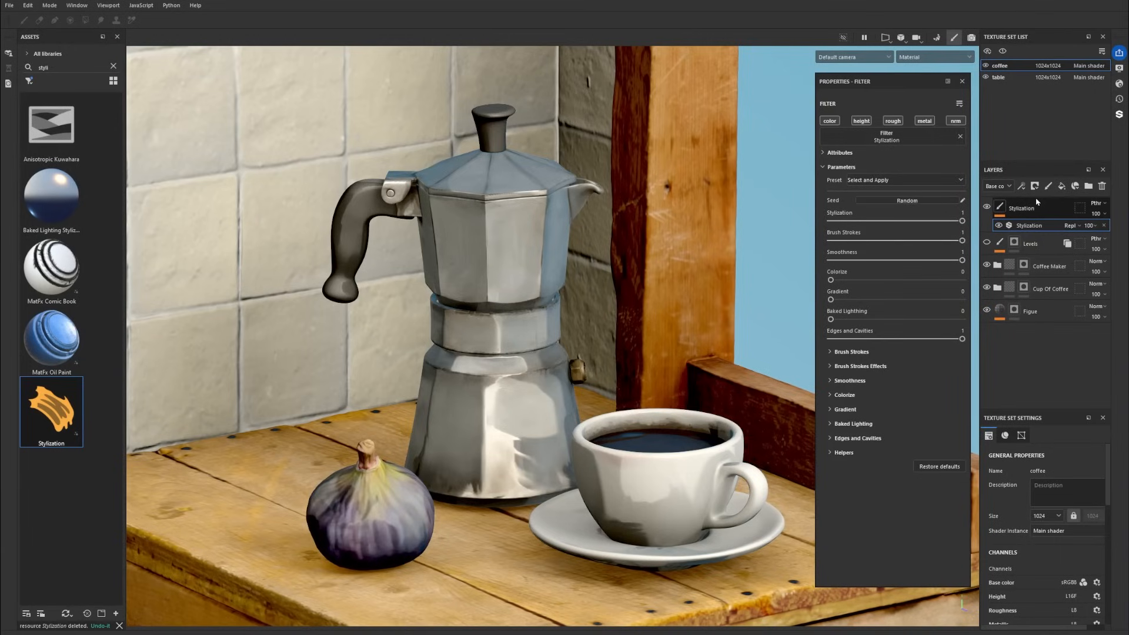
{"action": "right_click", "coordinate": [1022, 209]}
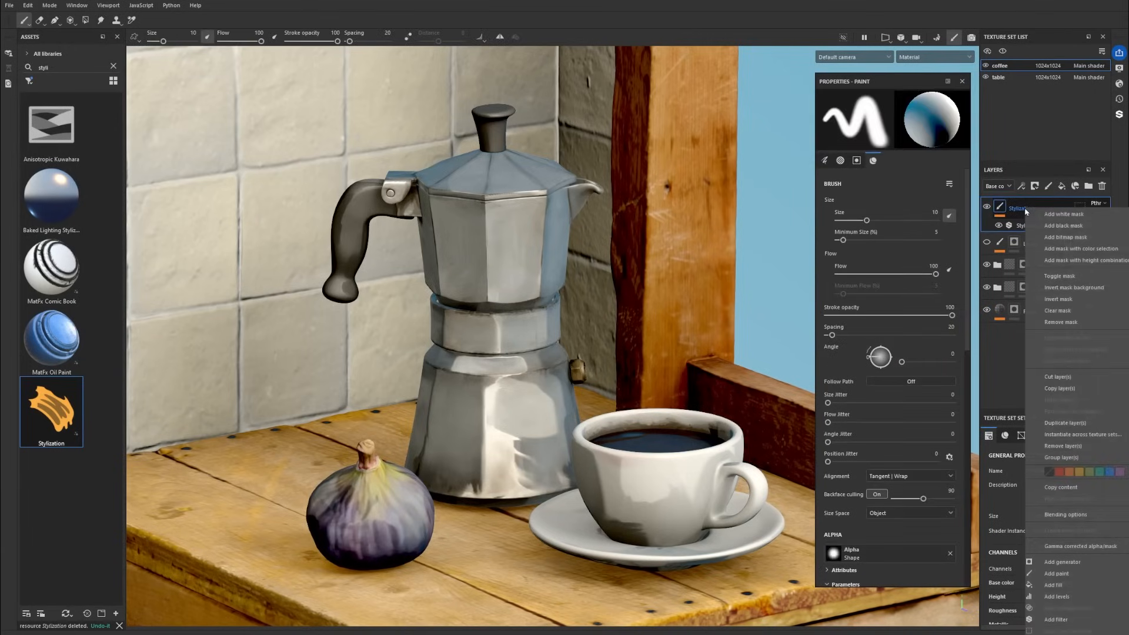
{"action": "left_click", "coordinate": [1077, 433]}
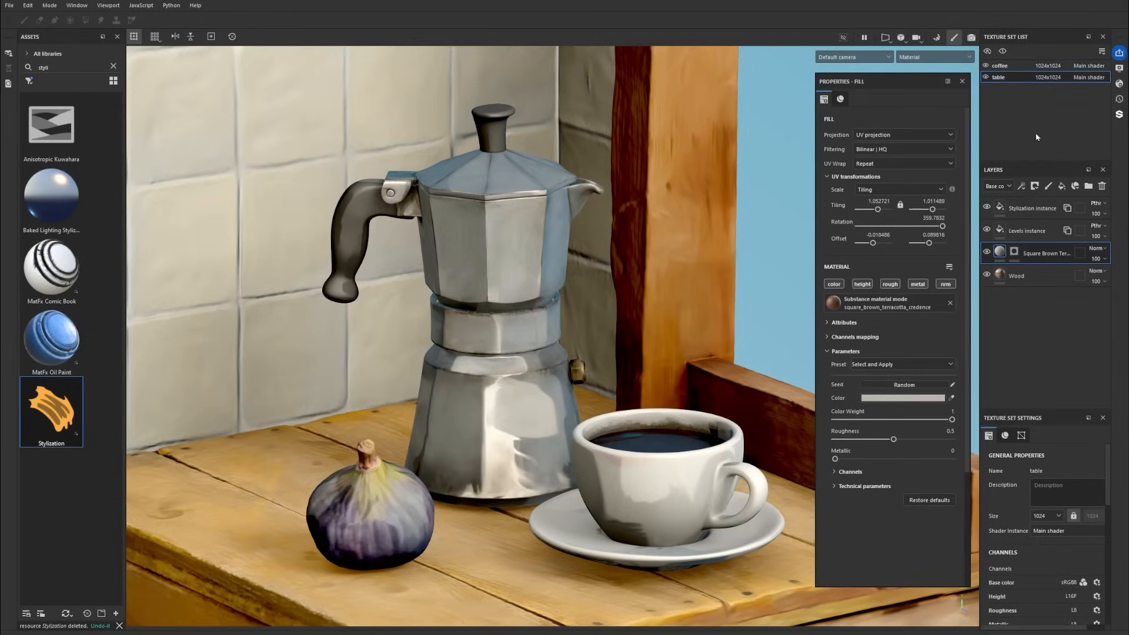
On the coffee texture set, give Stylization a colour-selection mask picking the coffee maker's ID colours.
{"action": "left_click", "coordinate": [1107, 186]}
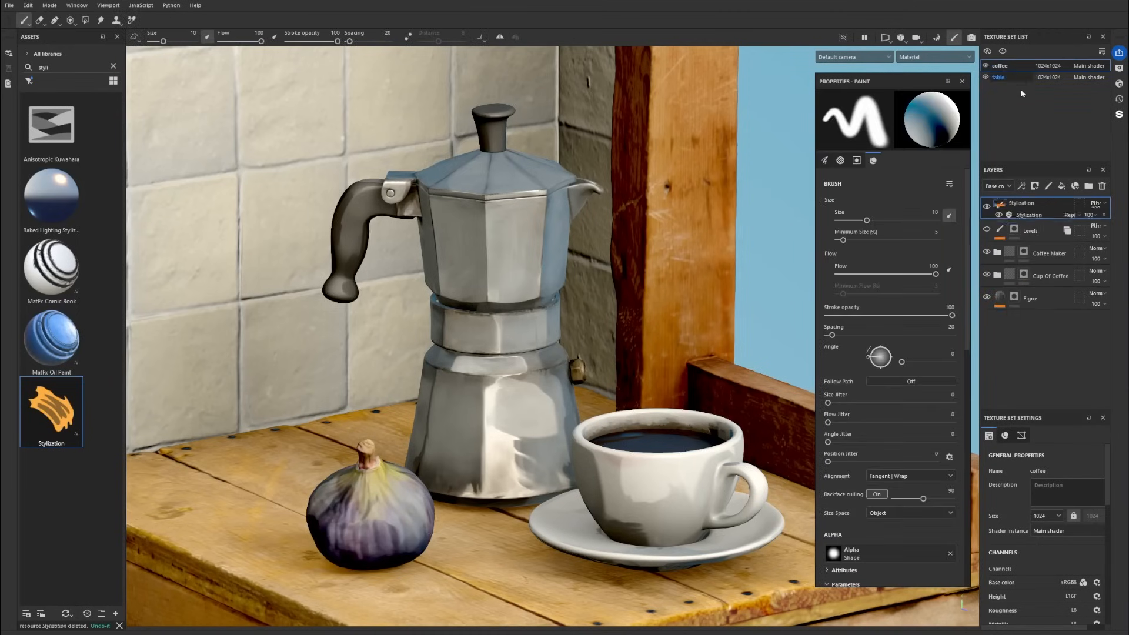
{"action": "right_click", "coordinate": [1020, 208]}
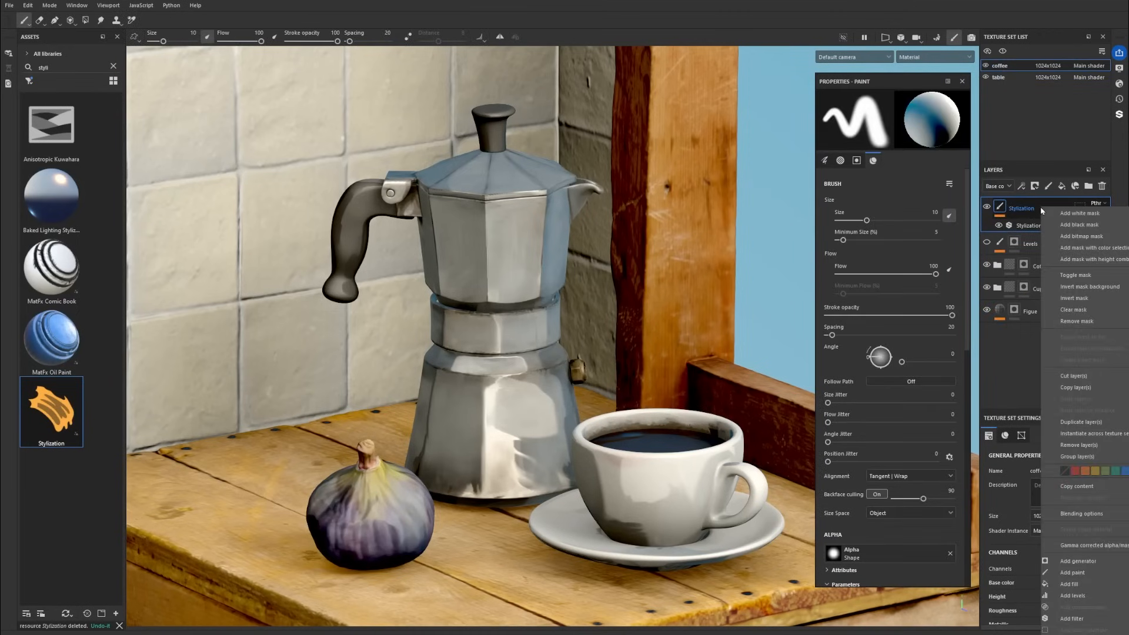
{"action": "left_click", "coordinate": [1090, 248]}
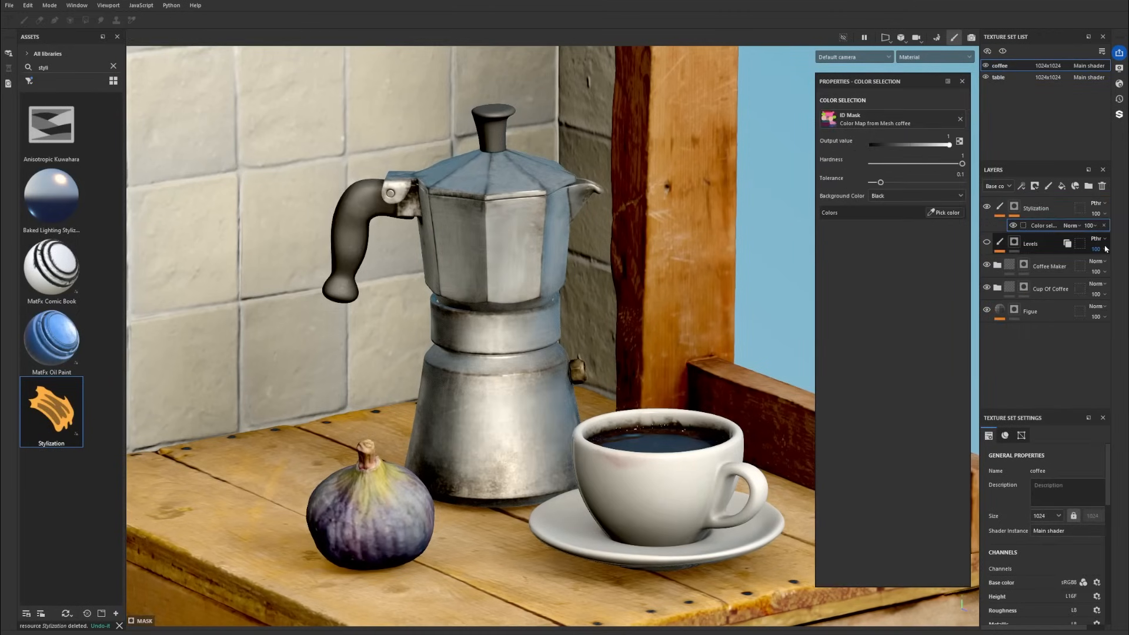
{"action": "left_click", "coordinate": [933, 57]}
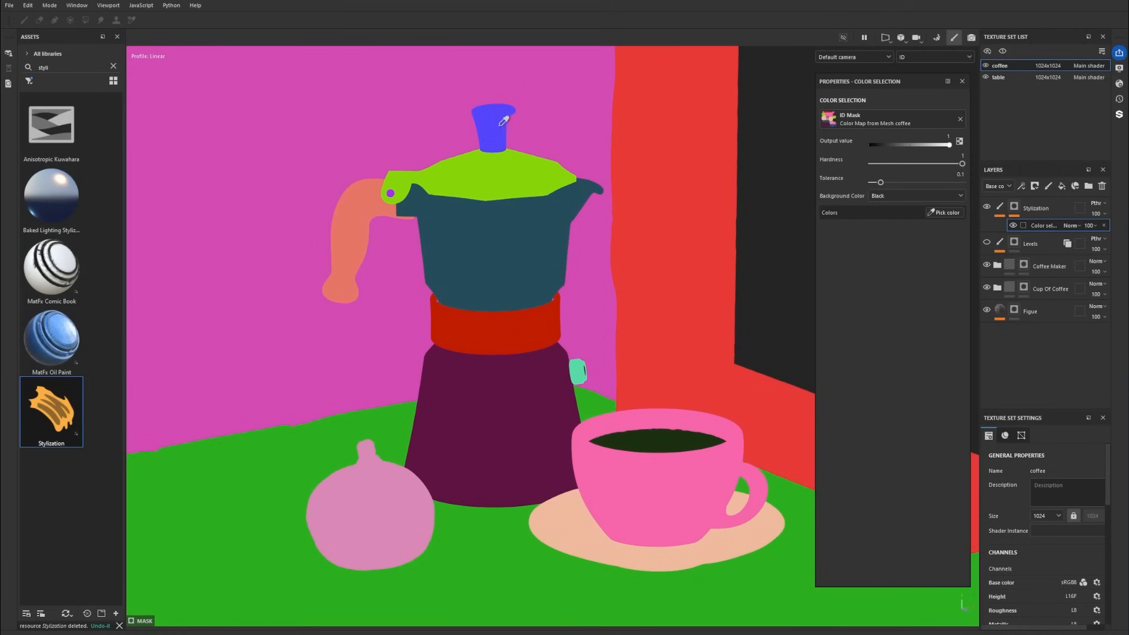
{"action": "left_click", "coordinate": [493, 126]}
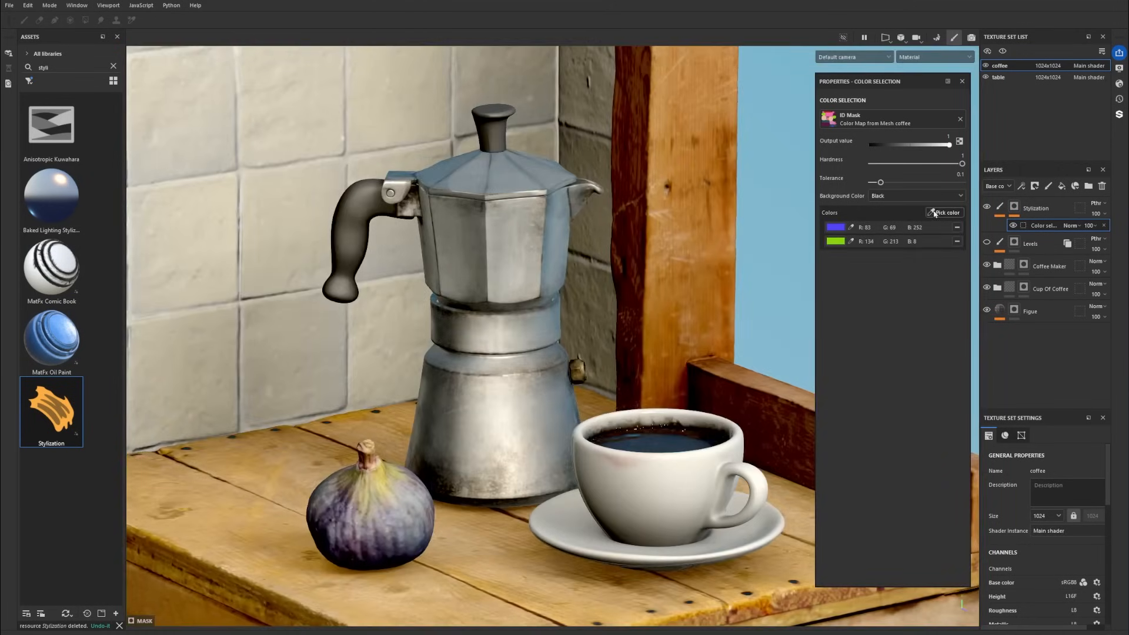
{"action": "left_click", "coordinate": [946, 211]}
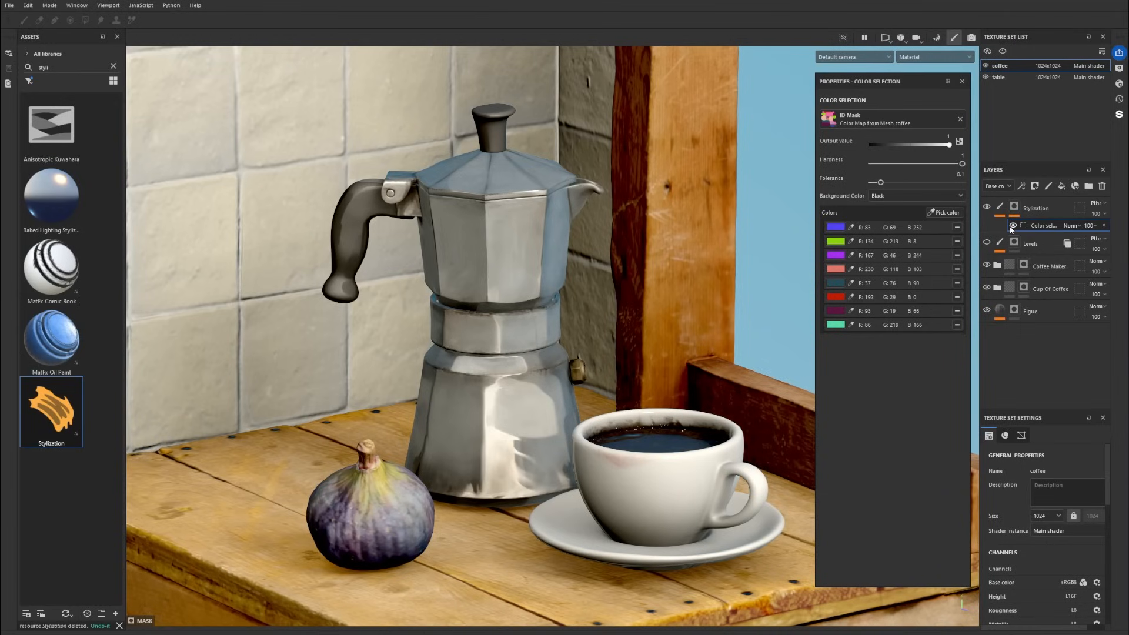
{"action": "mouse_move", "coordinate": [637, 275]}
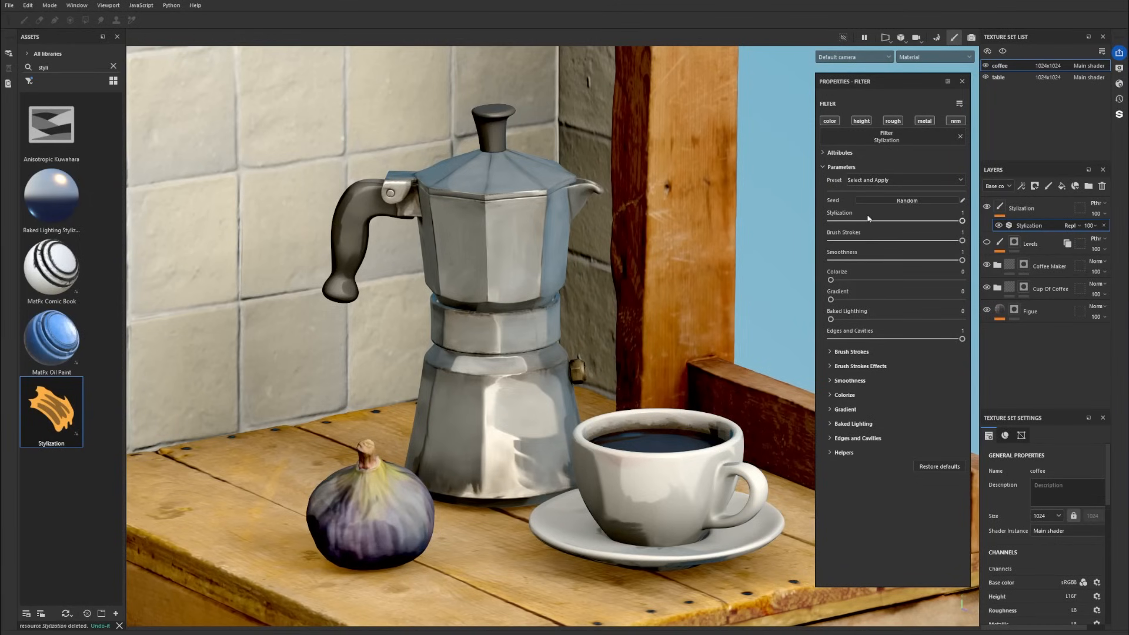
Lower the Stylization strength and restore it to full, then generate a new random seed.
{"action": "left_click_drag", "start_coordinate": [961, 221], "coordinate": [856, 221]}
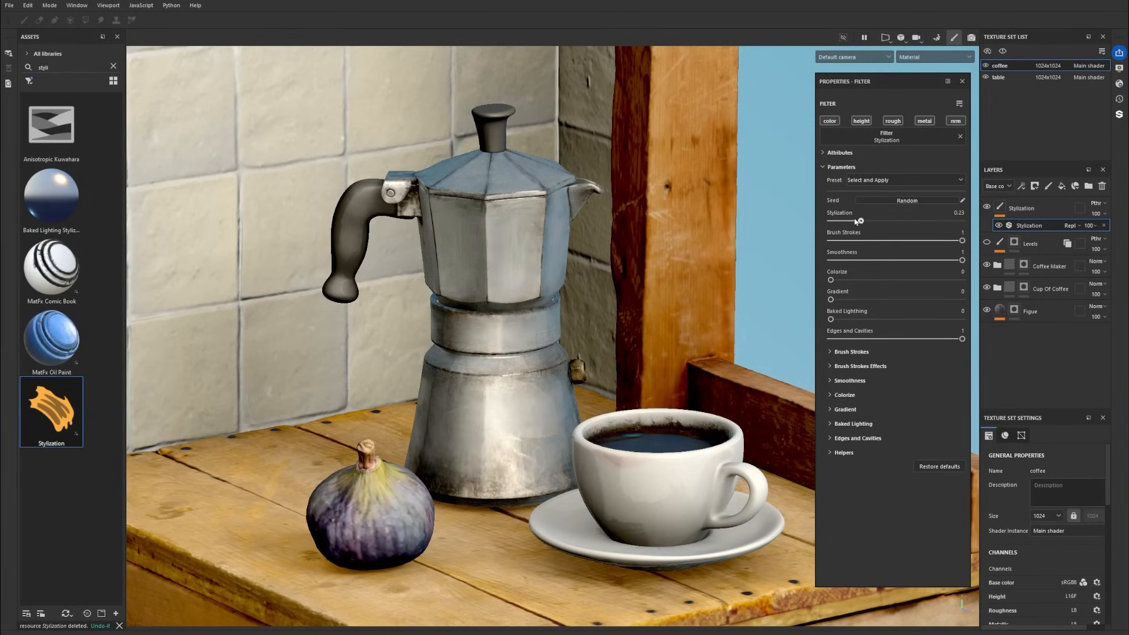
{"action": "left_click_drag", "start_coordinate": [856, 221], "coordinate": [838, 220]}
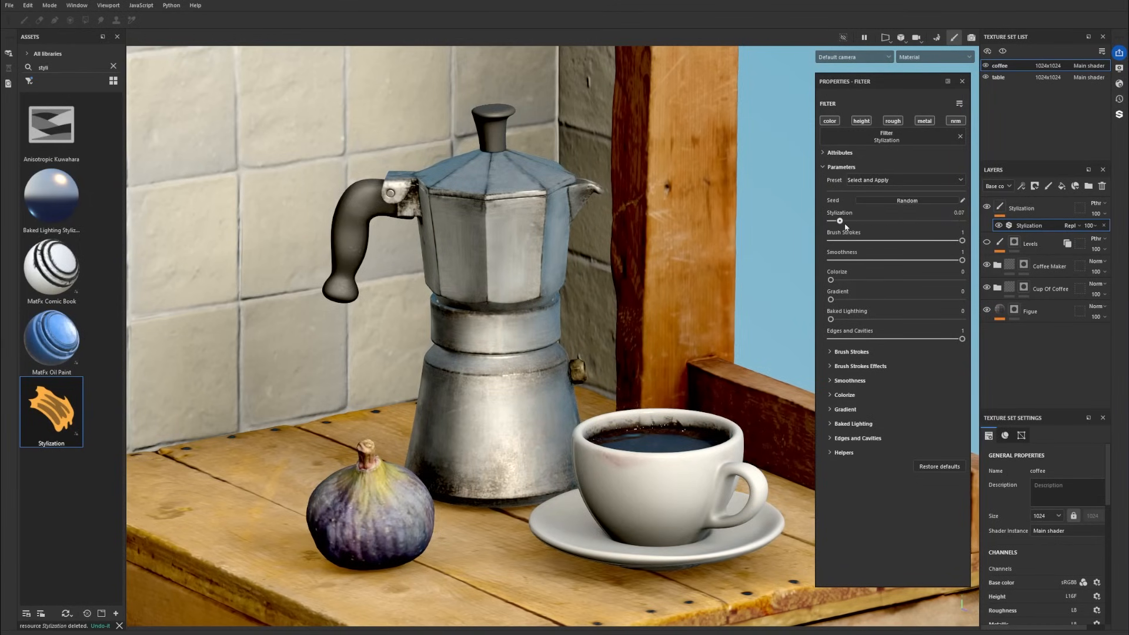
{"action": "left_click_drag", "start_coordinate": [839, 221], "coordinate": [962, 221]}
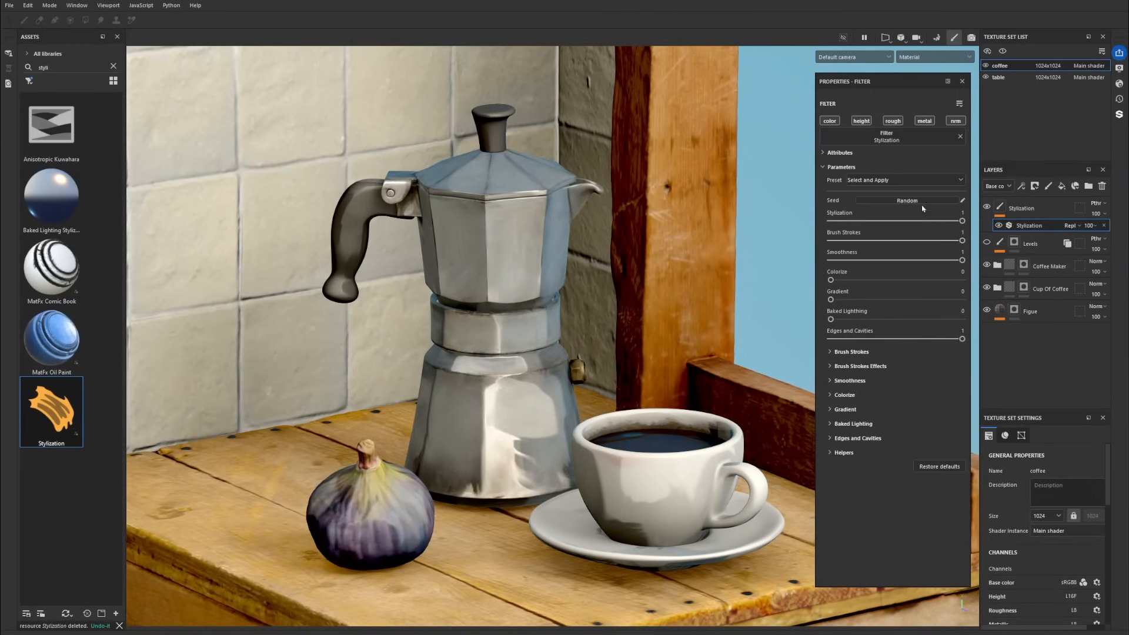
{"action": "left_click", "coordinate": [900, 180]}
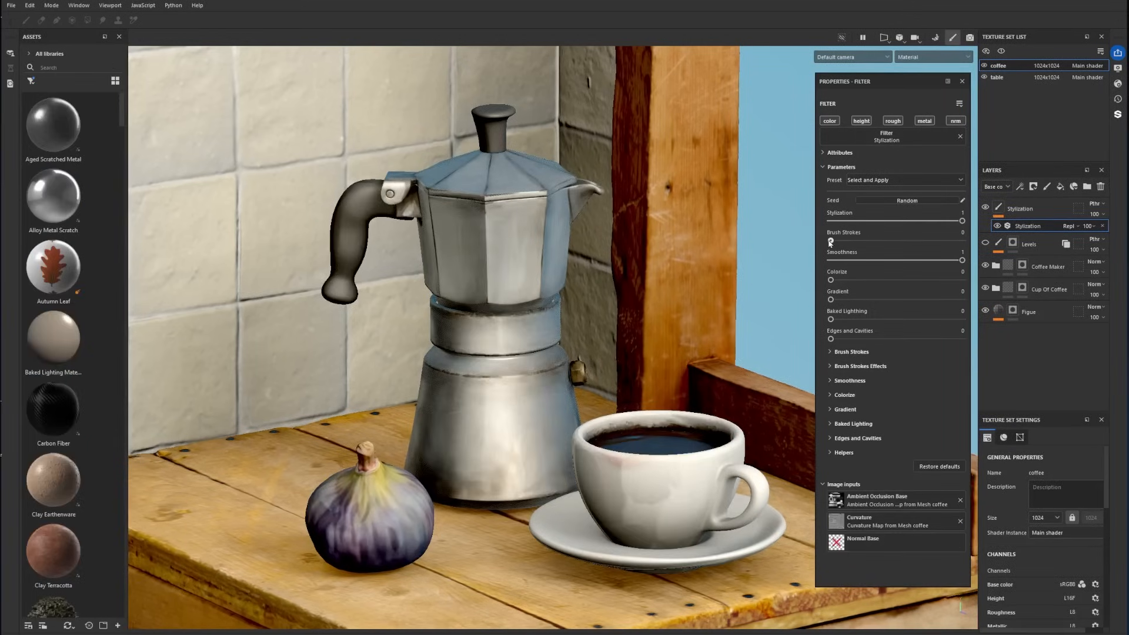
Return brush strokes and smoothness to full, and test colorize before resetting it.
{"action": "left_click_drag", "start_coordinate": [829, 241], "coordinate": [888, 240]}
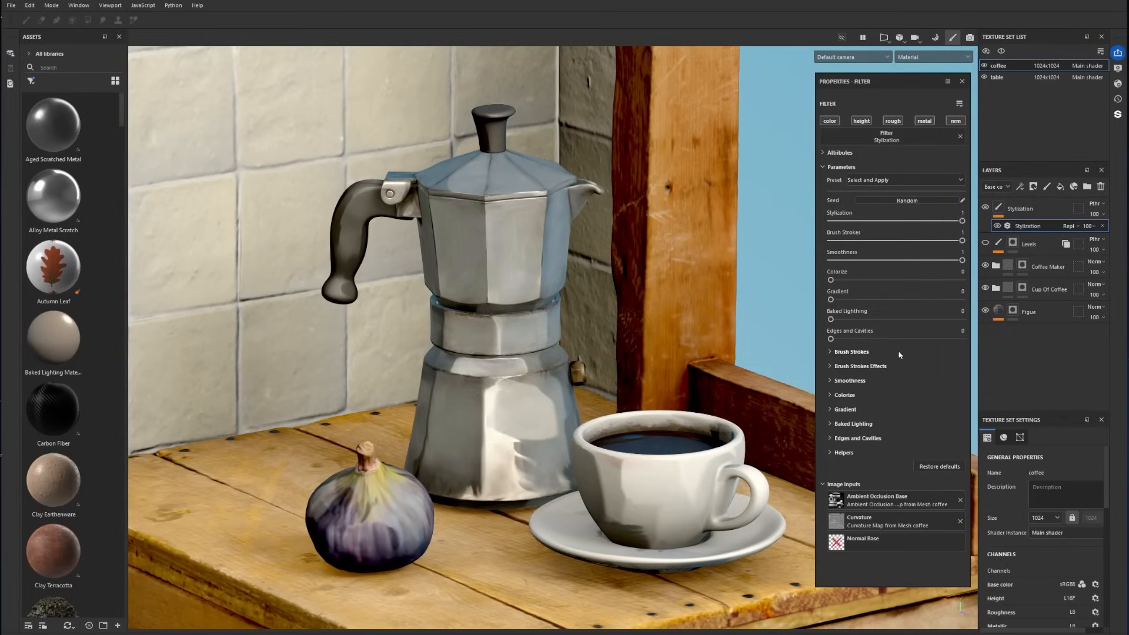
{"action": "mouse_move", "coordinate": [898, 369]}
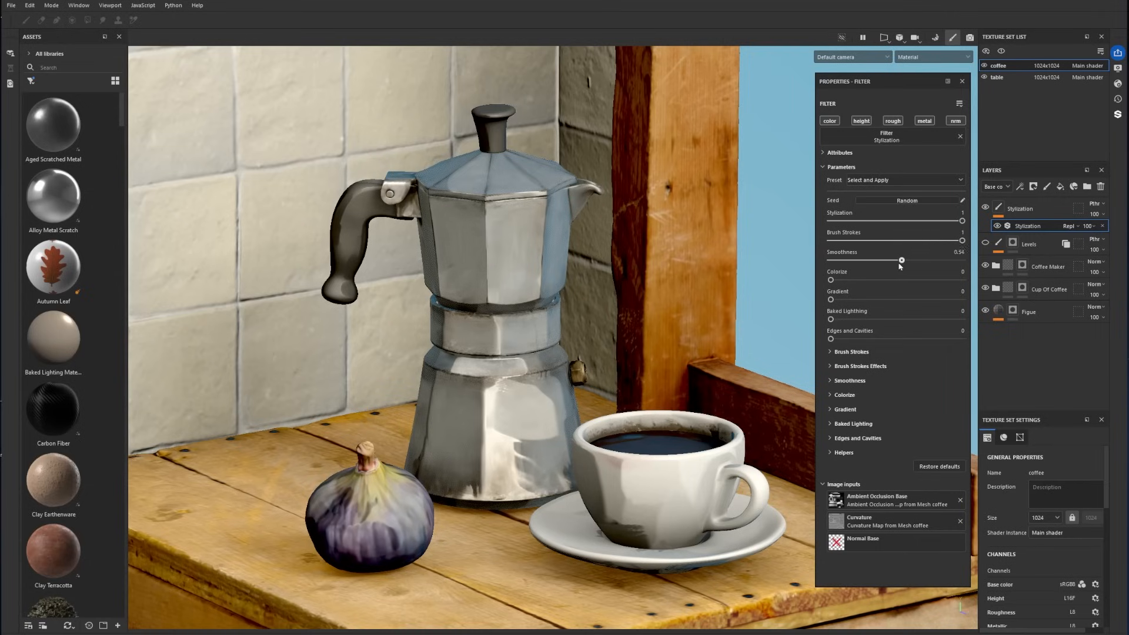
{"action": "left_click_drag", "start_coordinate": [901, 259], "coordinate": [860, 260]}
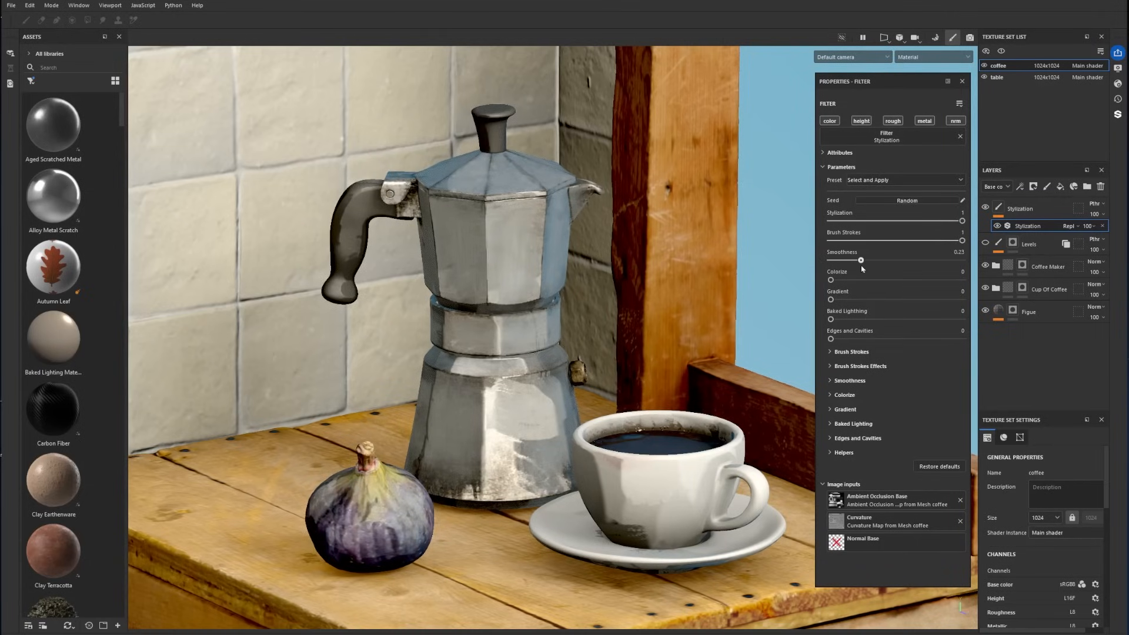
{"action": "left_click_drag", "start_coordinate": [860, 260], "coordinate": [961, 260]}
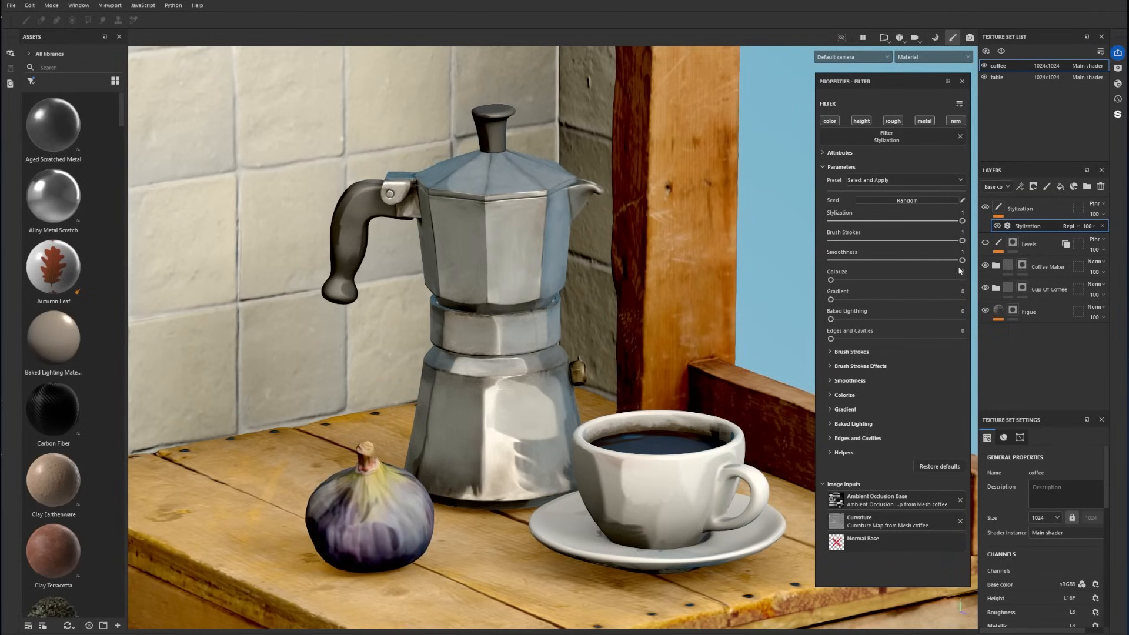
{"action": "left_click_drag", "start_coordinate": [830, 280], "coordinate": [852, 280]}
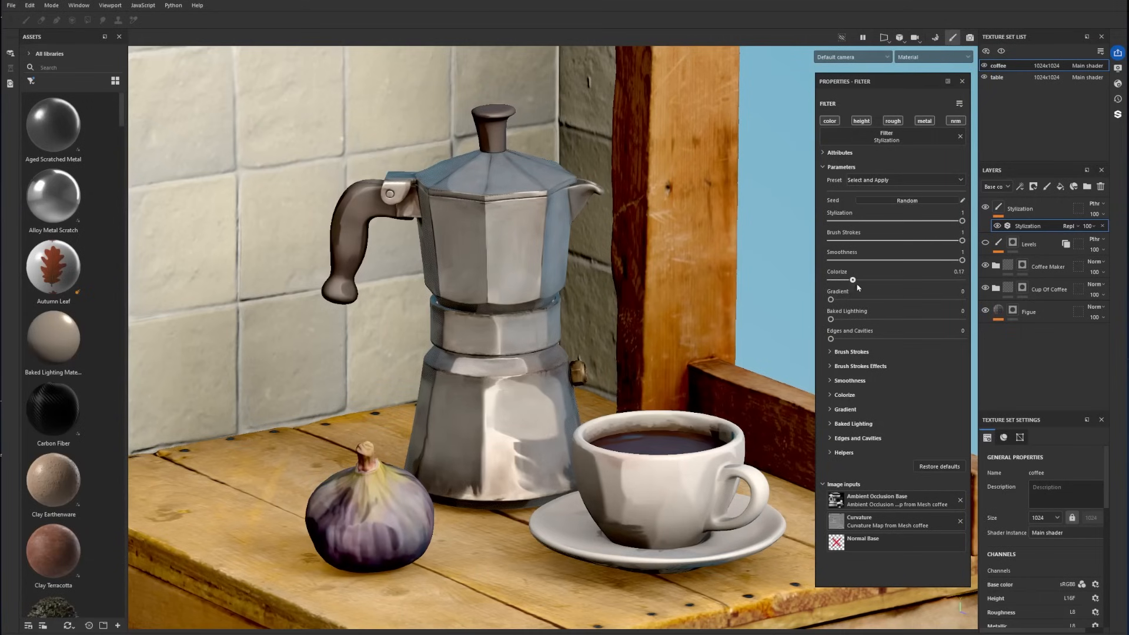
{"action": "left_click_drag", "start_coordinate": [852, 279], "coordinate": [961, 279]}
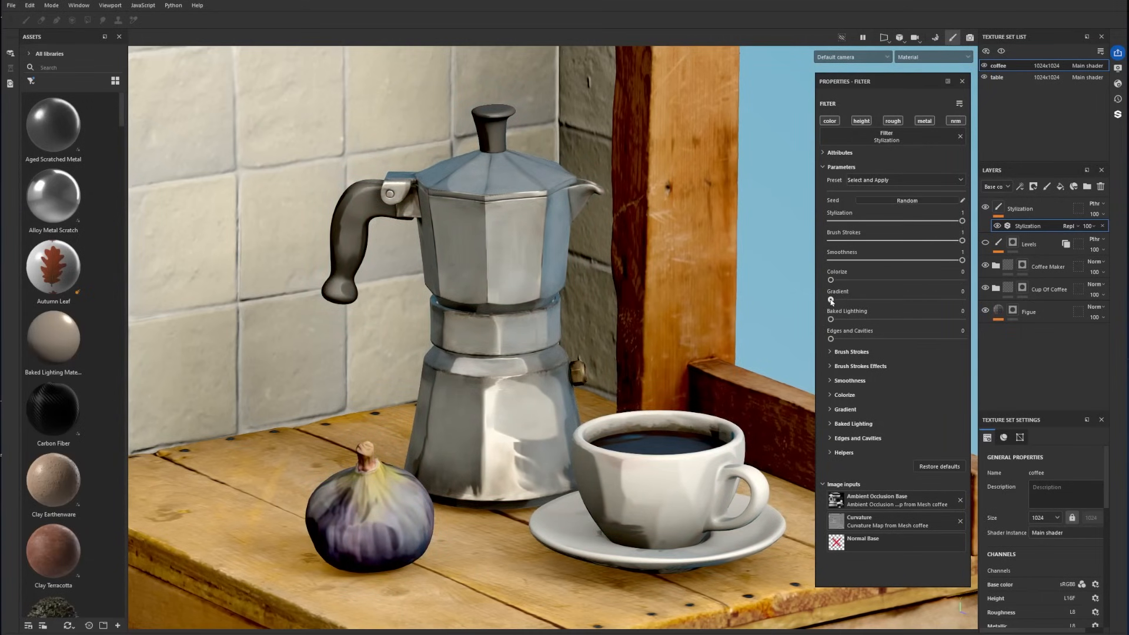
Test the gradient and baked lighting effects, then turn both back off.
{"action": "left_click_drag", "start_coordinate": [831, 301], "coordinate": [956, 300]}
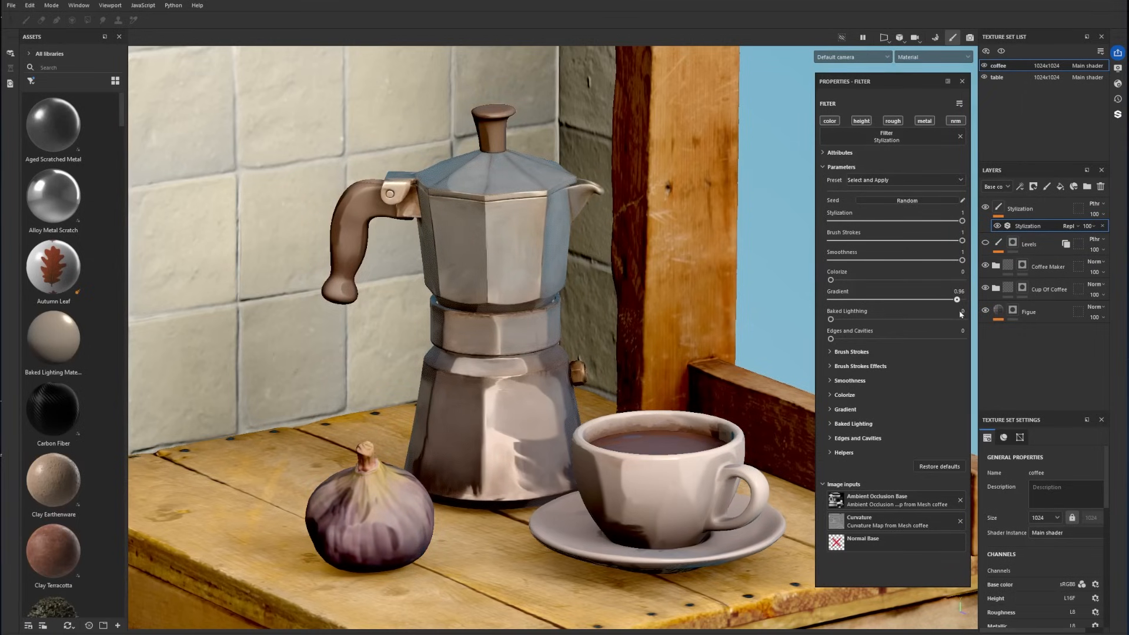
{"action": "left_click_drag", "start_coordinate": [956, 299], "coordinate": [860, 299]}
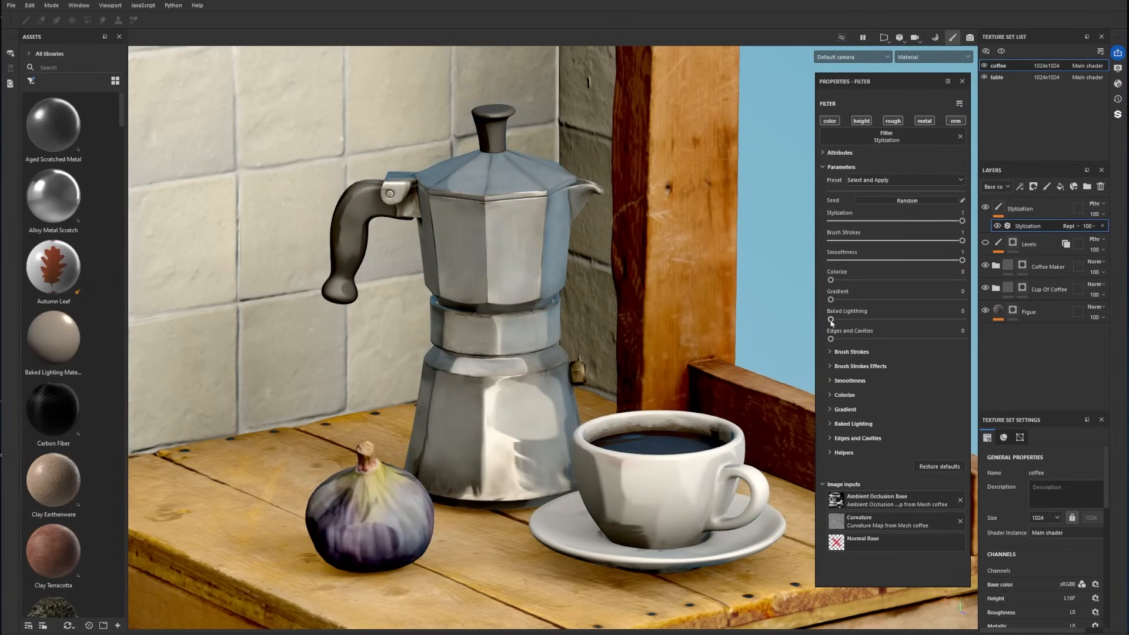
{"action": "left_click_drag", "start_coordinate": [830, 321], "coordinate": [952, 320]}
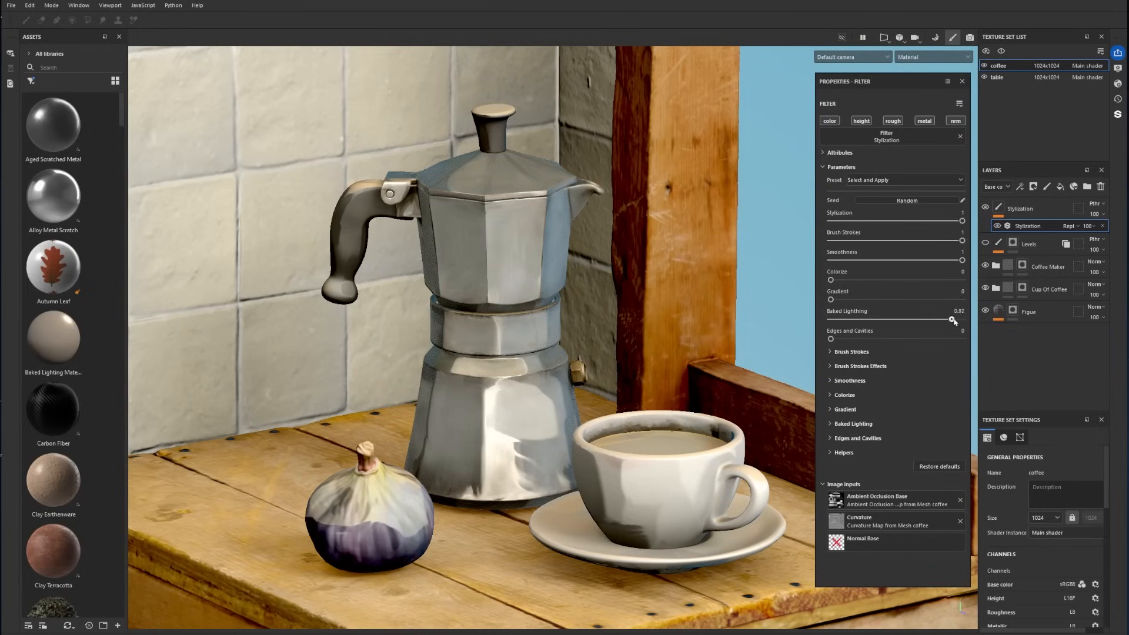
{"action": "left_click_drag", "start_coordinate": [952, 319], "coordinate": [905, 318]}
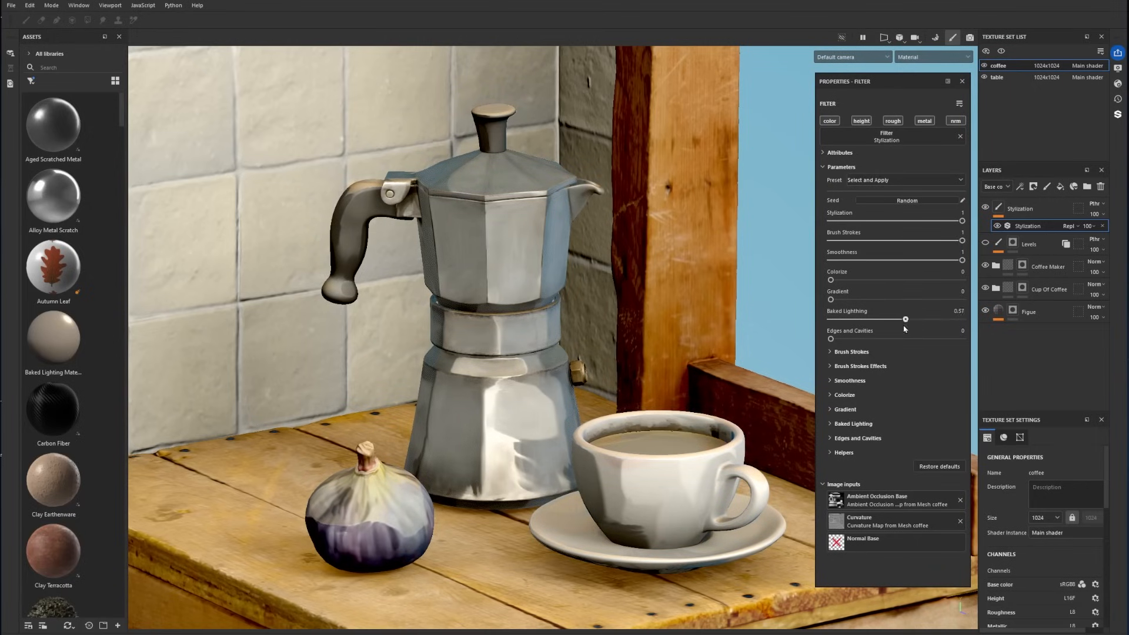
{"action": "left_click_drag", "start_coordinate": [905, 318], "coordinate": [830, 318]}
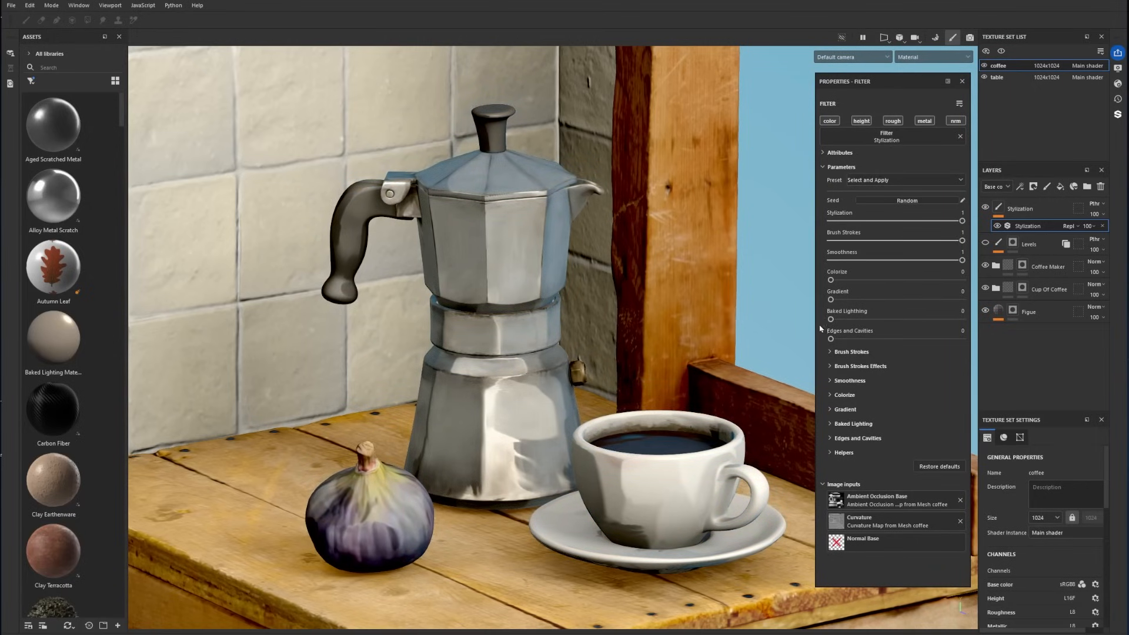
Raise edge and cavity contouring to 0.68, then 0.78, then set it back to zero.
{"action": "left_click_drag", "start_coordinate": [830, 339], "coordinate": [920, 338]}
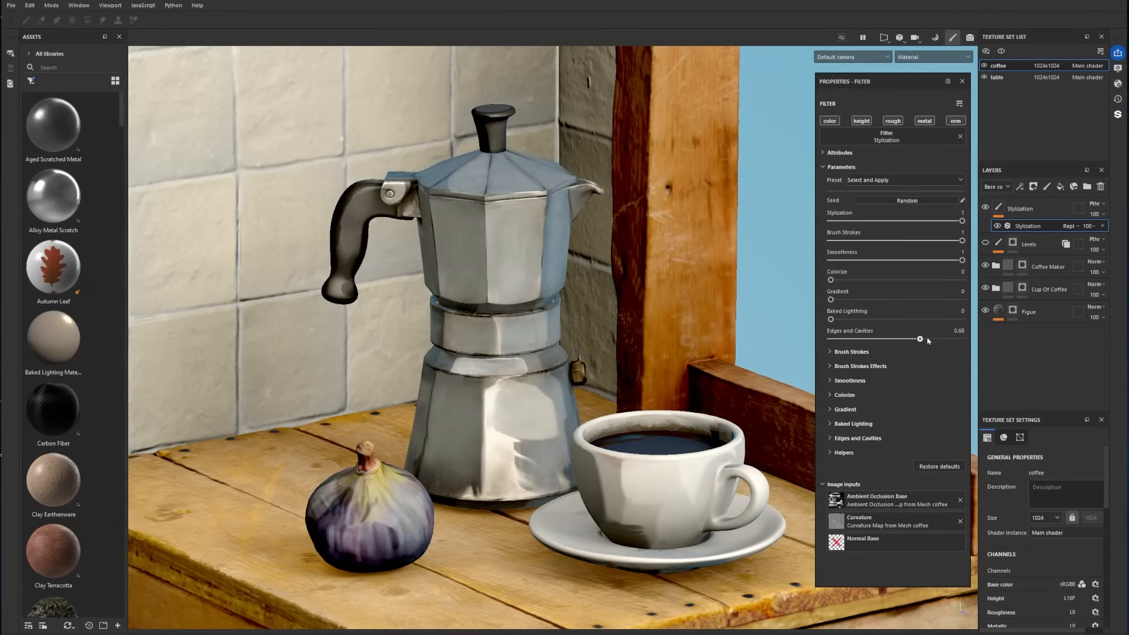
{"action": "left_click_drag", "start_coordinate": [920, 339], "coordinate": [933, 339]}
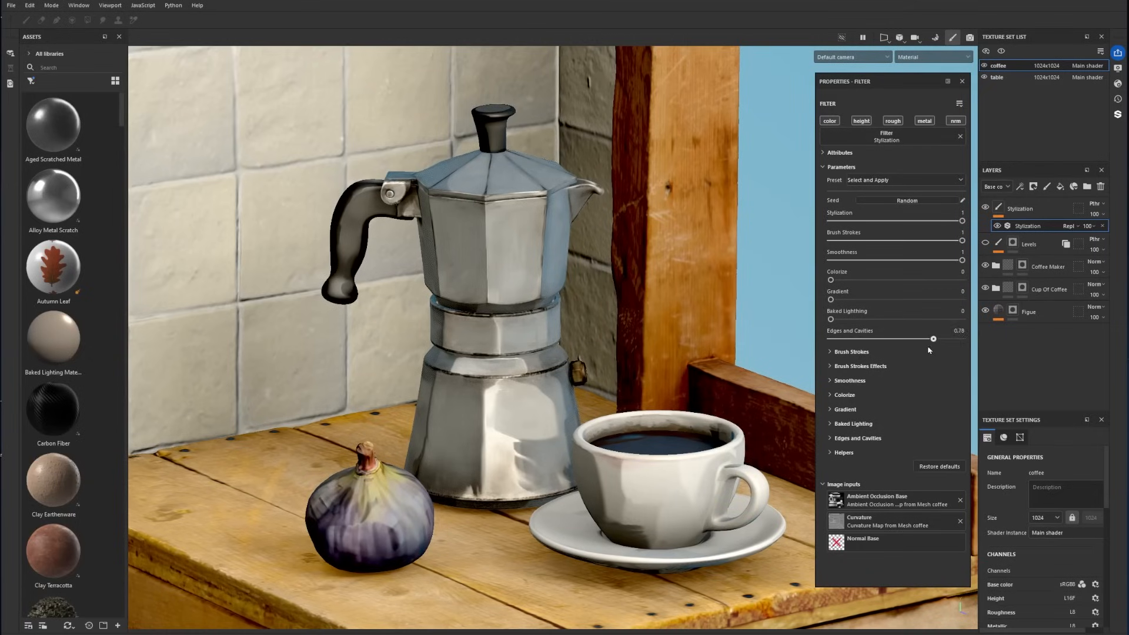
{"action": "left_click_drag", "start_coordinate": [933, 339], "coordinate": [829, 339]}
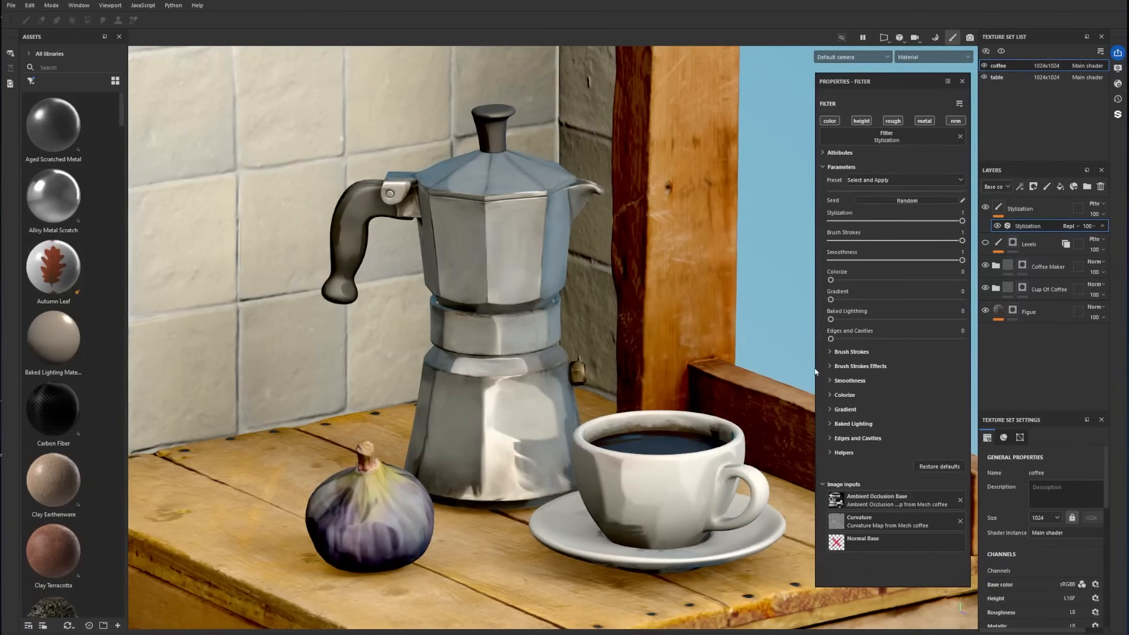
Set the Helpers display to Brush Strokes World Space.
{"action": "left_click", "coordinate": [843, 452]}
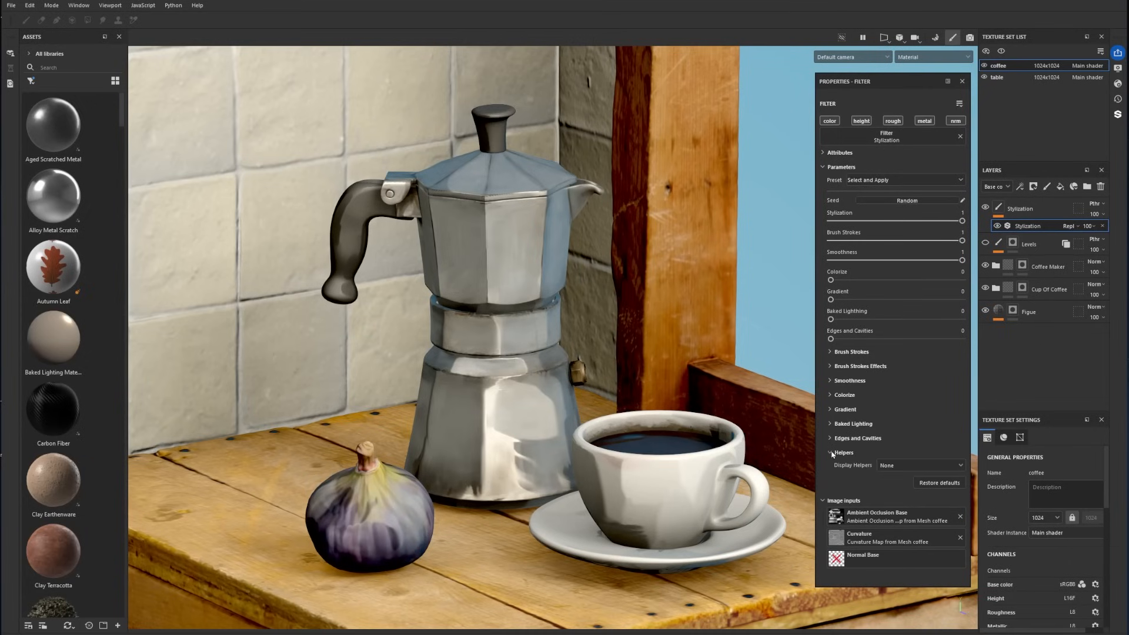
{"action": "left_click", "coordinate": [920, 465]}
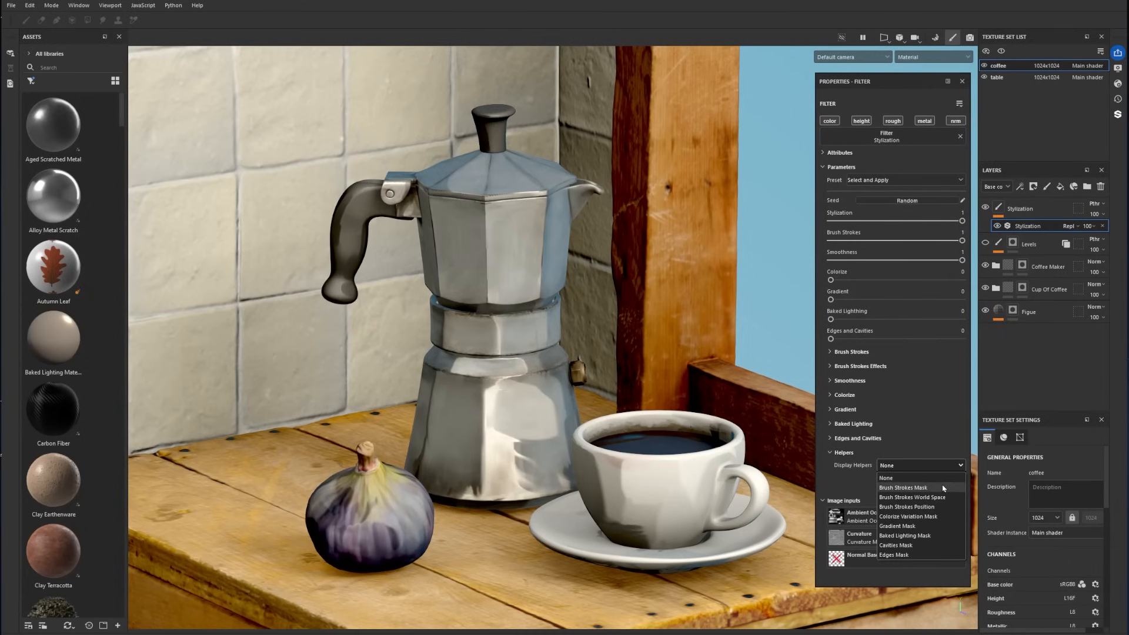
{"action": "left_click", "coordinate": [911, 498]}
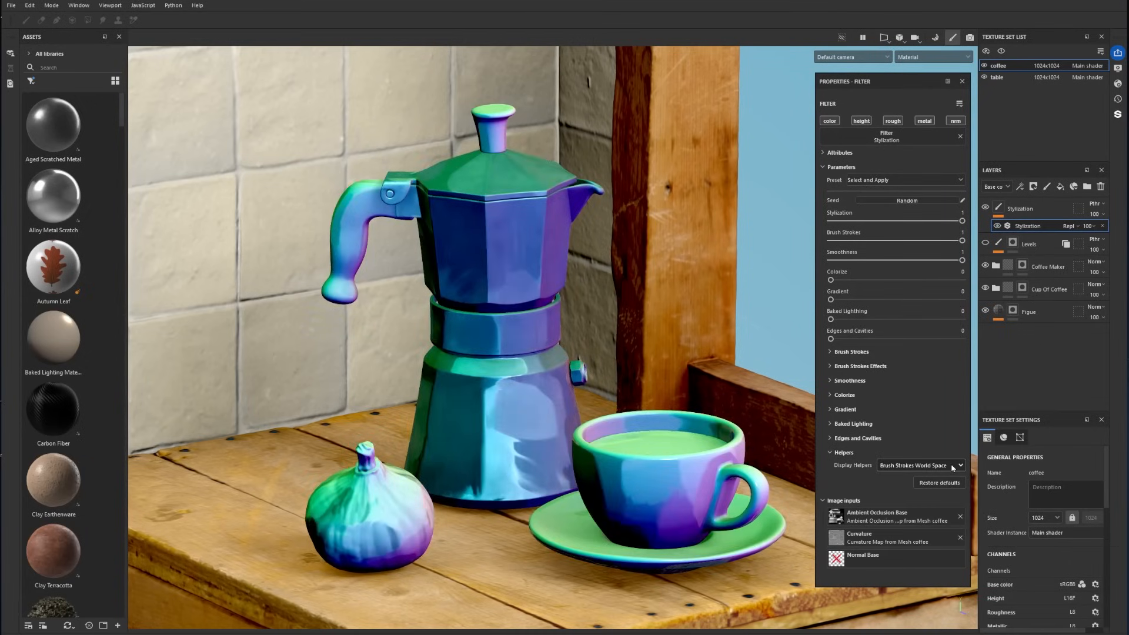
{"action": "left_click", "coordinate": [920, 465]}
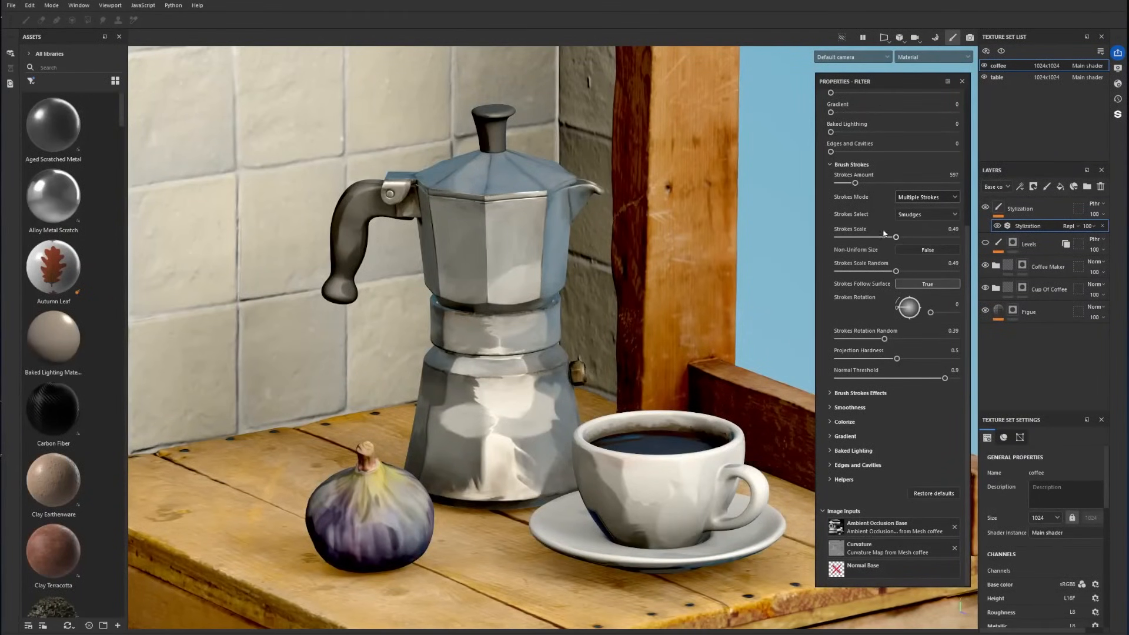
Set the brush strokes amount to 580.
{"action": "left_click_drag", "start_coordinate": [893, 183], "coordinate": [837, 183]}
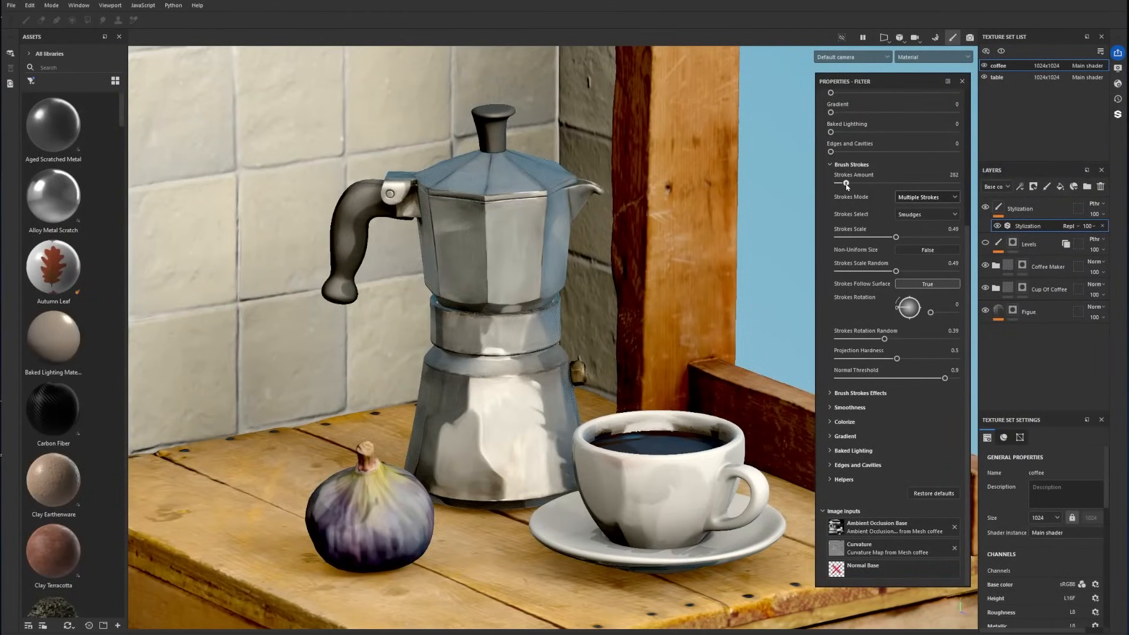
{"action": "left_click_drag", "start_coordinate": [834, 182], "coordinate": [891, 182]}
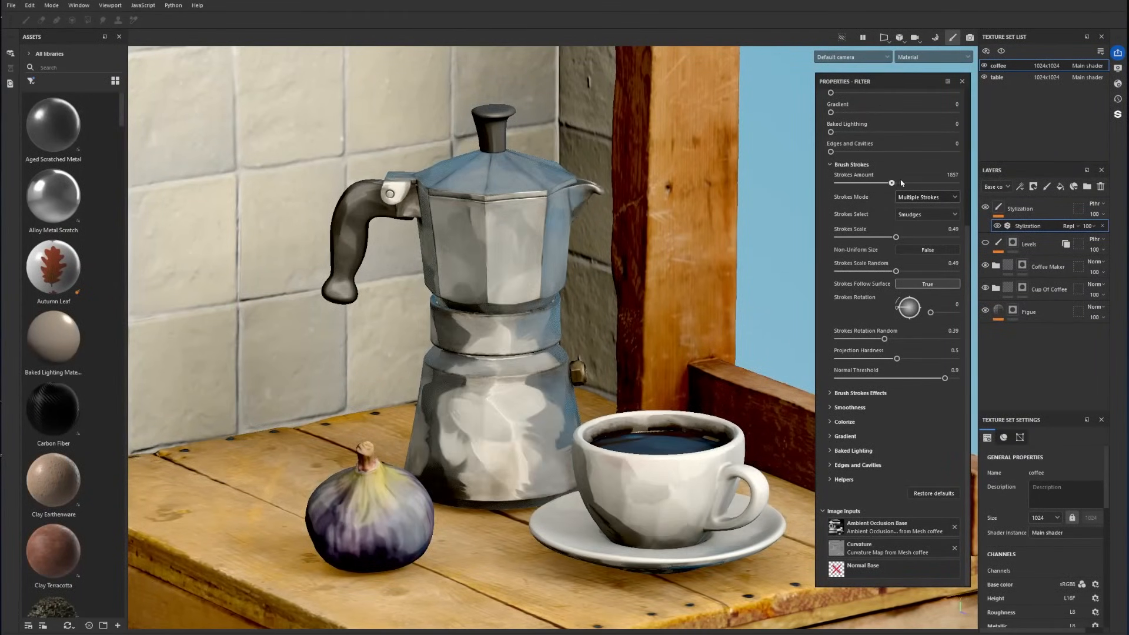
{"action": "left_click_drag", "start_coordinate": [891, 182], "coordinate": [884, 182]}
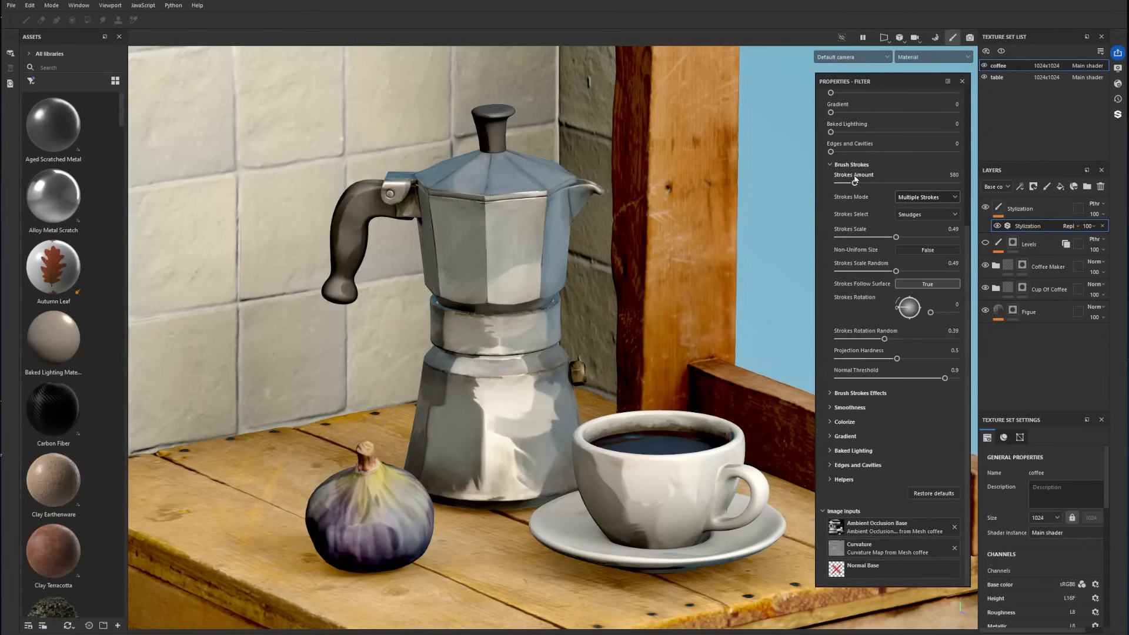
Try Single Stroke mode with the Cut shape and Custom Input mode for the strokes.
{"action": "left_click", "coordinate": [926, 196]}
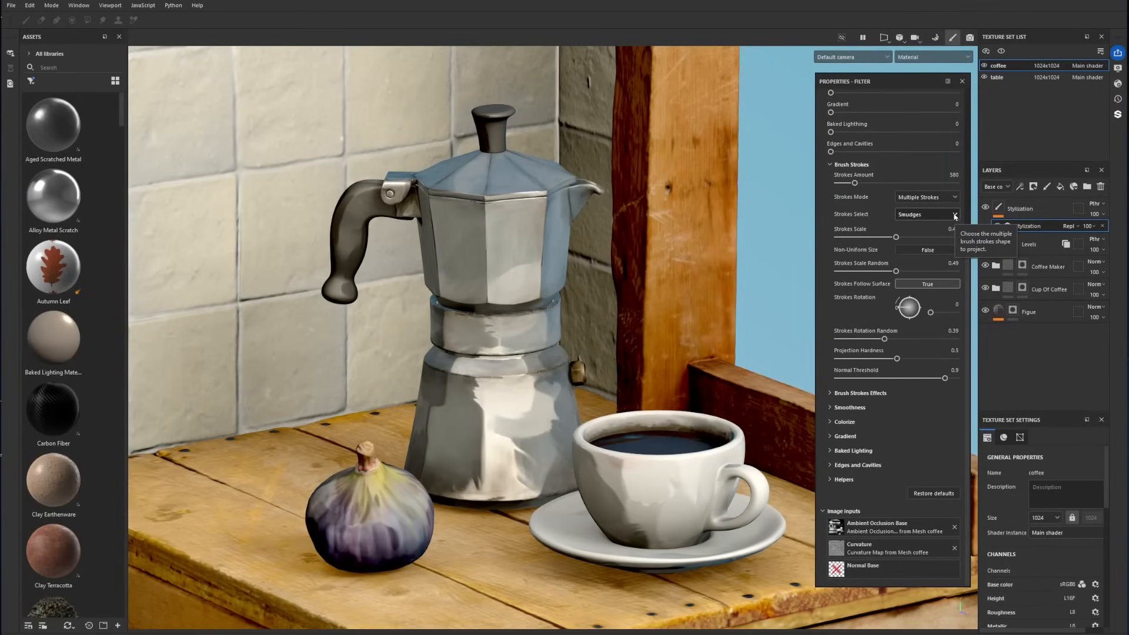
{"action": "left_click", "coordinate": [955, 214]}
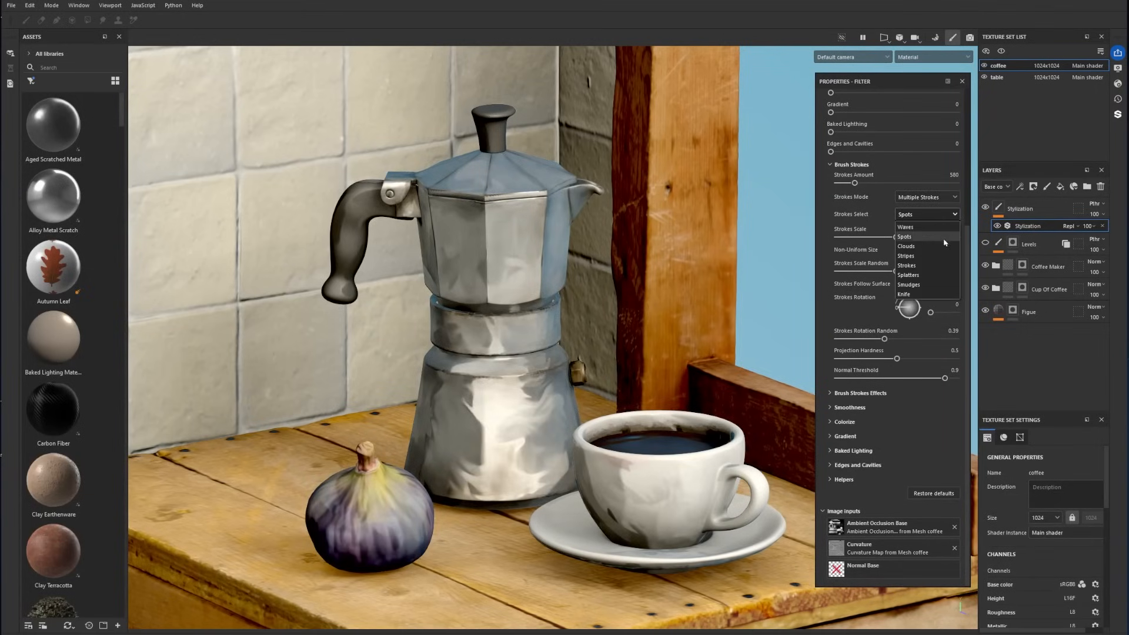
{"action": "left_click", "coordinate": [927, 196]}
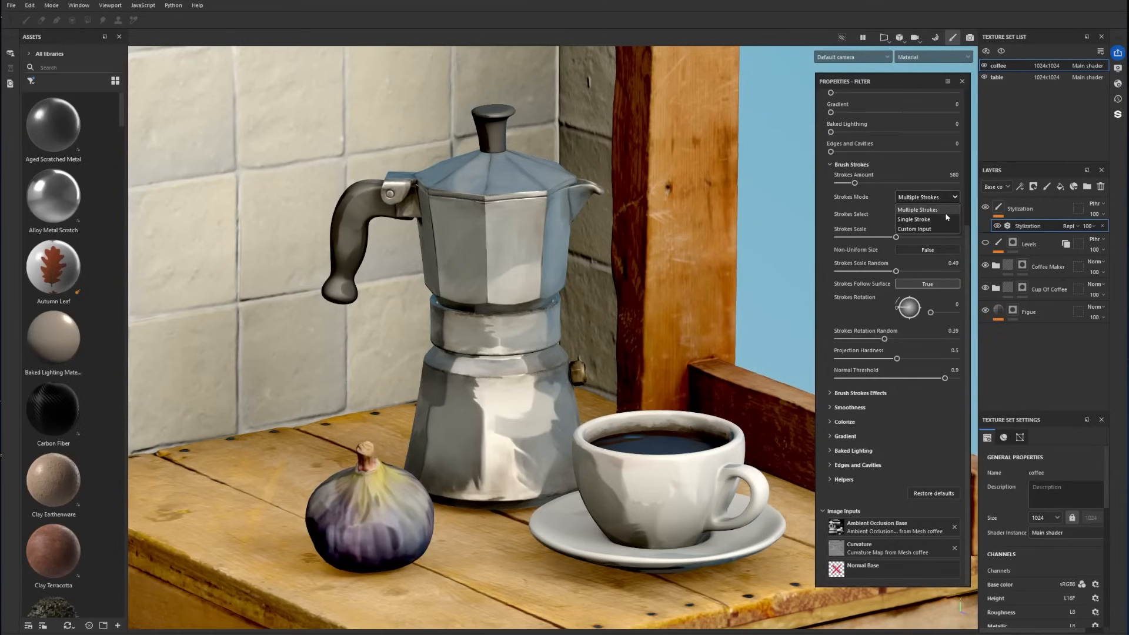
{"action": "left_click", "coordinate": [914, 218]}
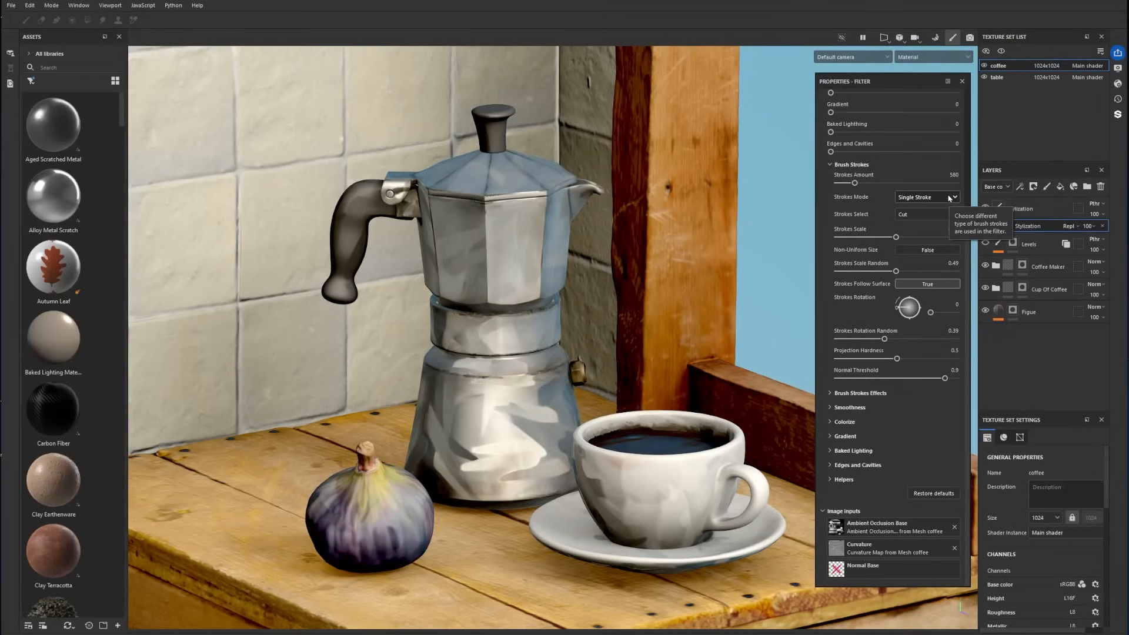
{"action": "left_click", "coordinate": [926, 214]}
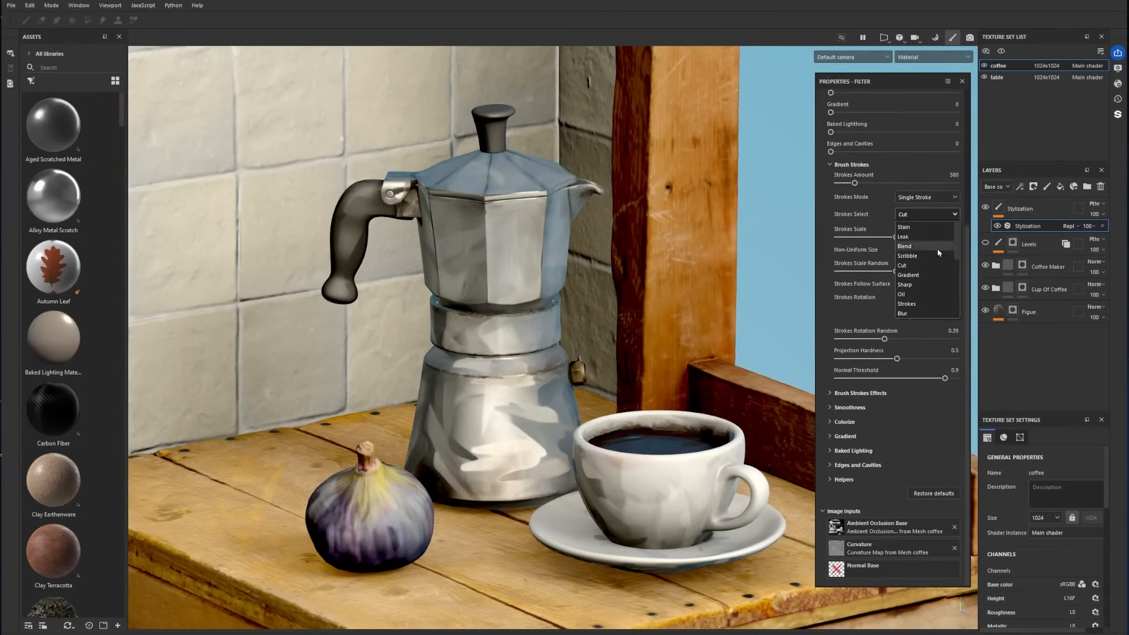
{"action": "left_click", "coordinate": [902, 265]}
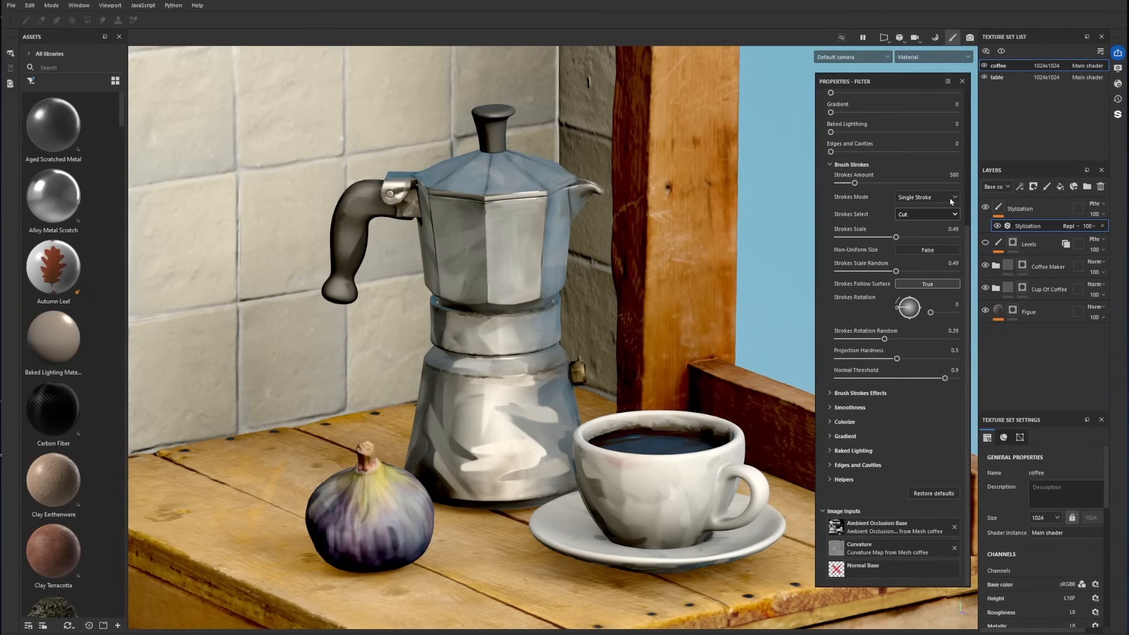
{"action": "left_click", "coordinate": [925, 196]}
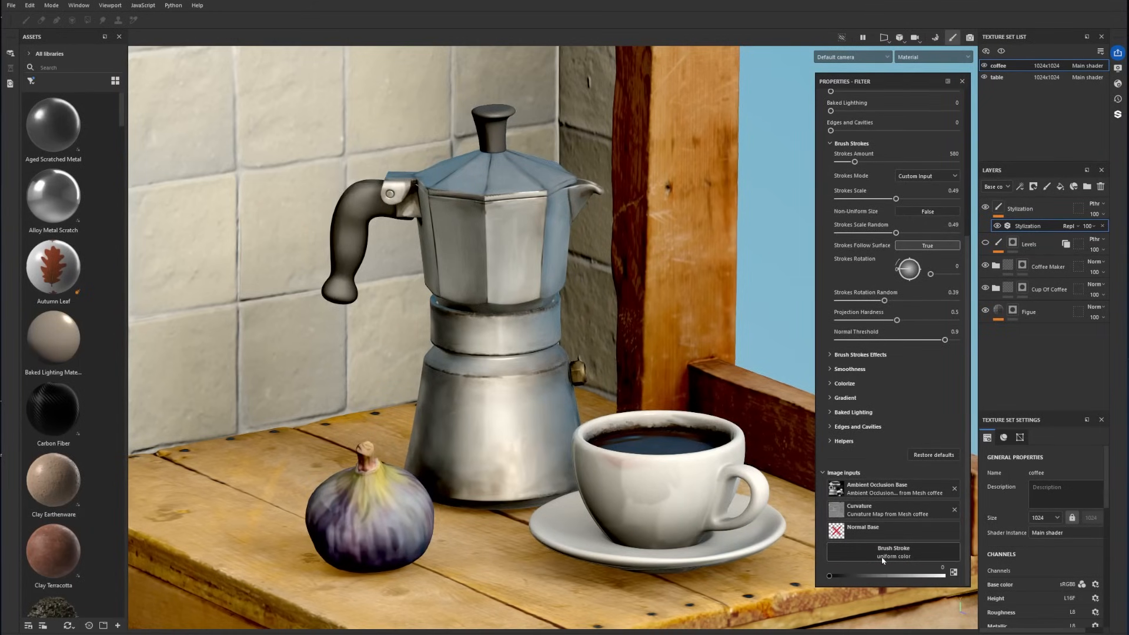
{"action": "mouse_move", "coordinate": [873, 572]}
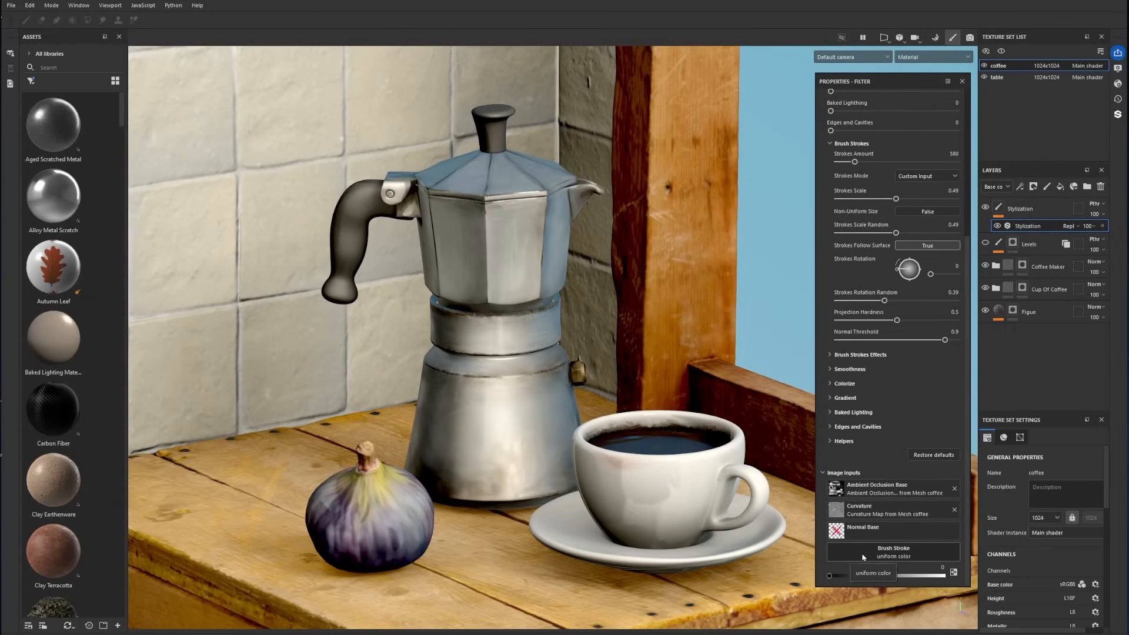
{"action": "left_click", "coordinate": [927, 175]}
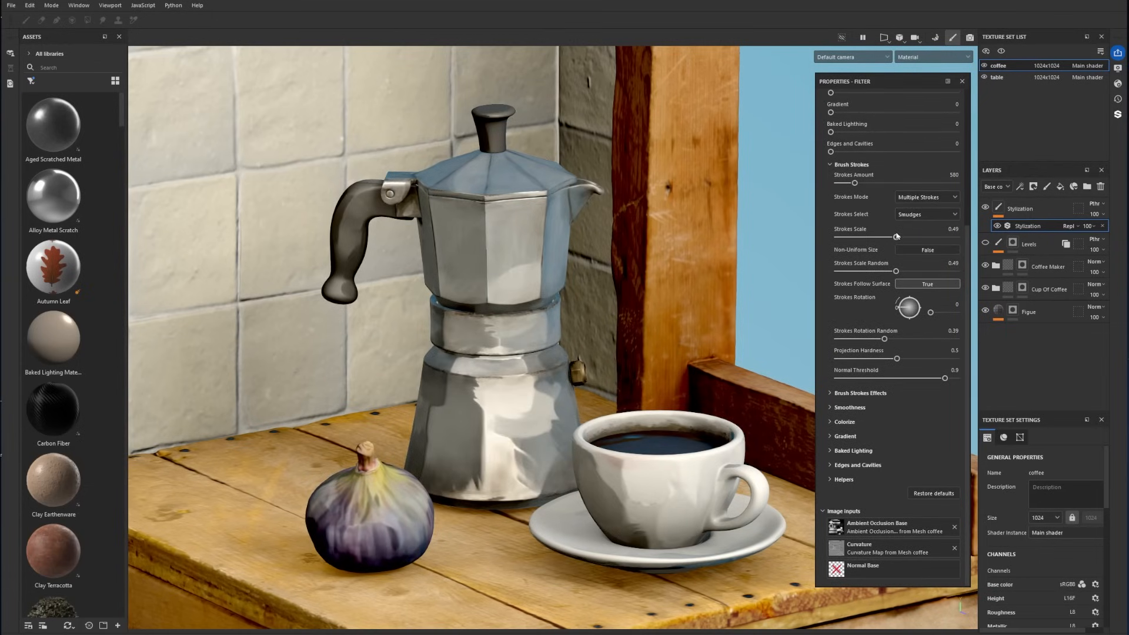
Set stroke rotation to 41, projection hardness to 0.53 and normal threshold to 1.
{"action": "left_click_drag", "start_coordinate": [896, 236], "coordinate": [878, 238]}
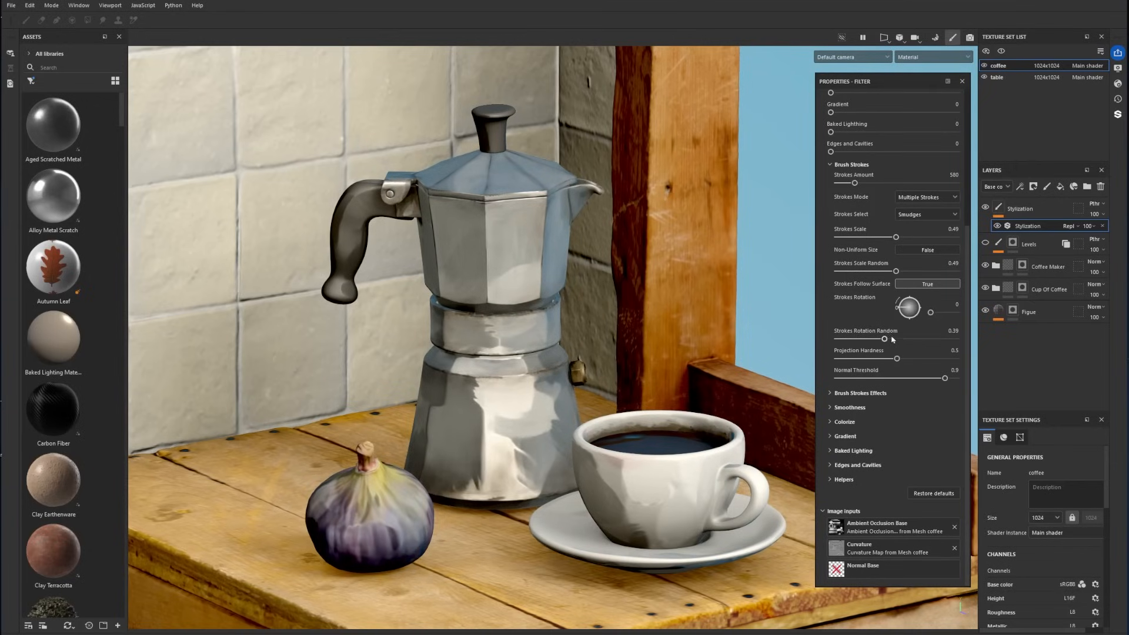
{"action": "mouse_move", "coordinate": [908, 307]}
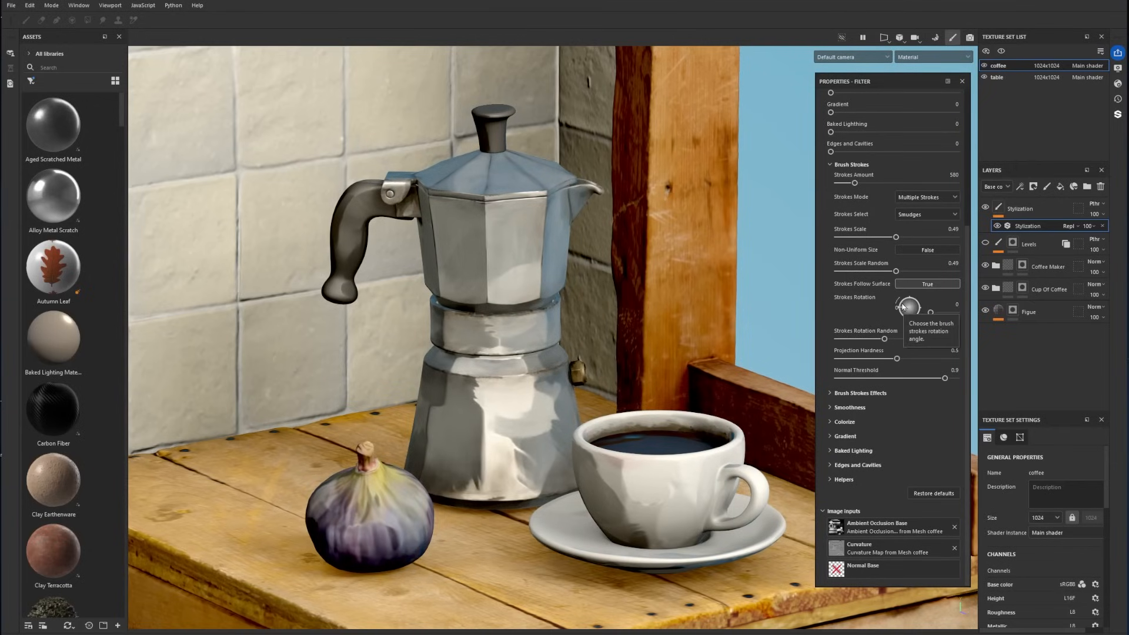
{"action": "left_click_drag", "start_coordinate": [907, 305], "coordinate": [939, 311]}
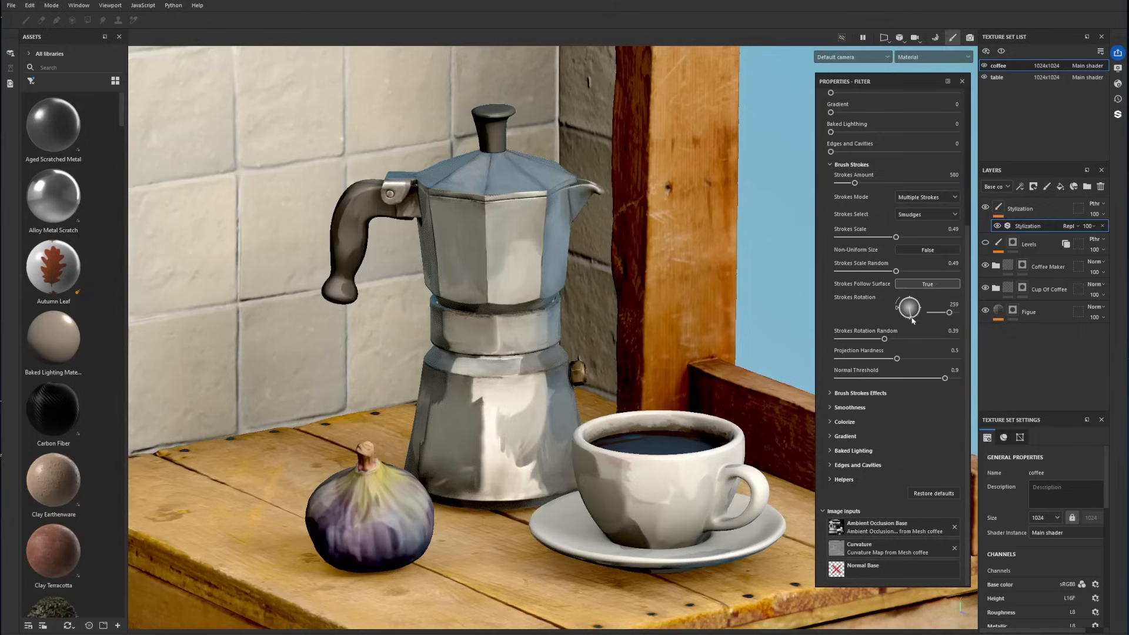
{"action": "left_click_drag", "start_coordinate": [907, 305], "coordinate": [908, 308]}
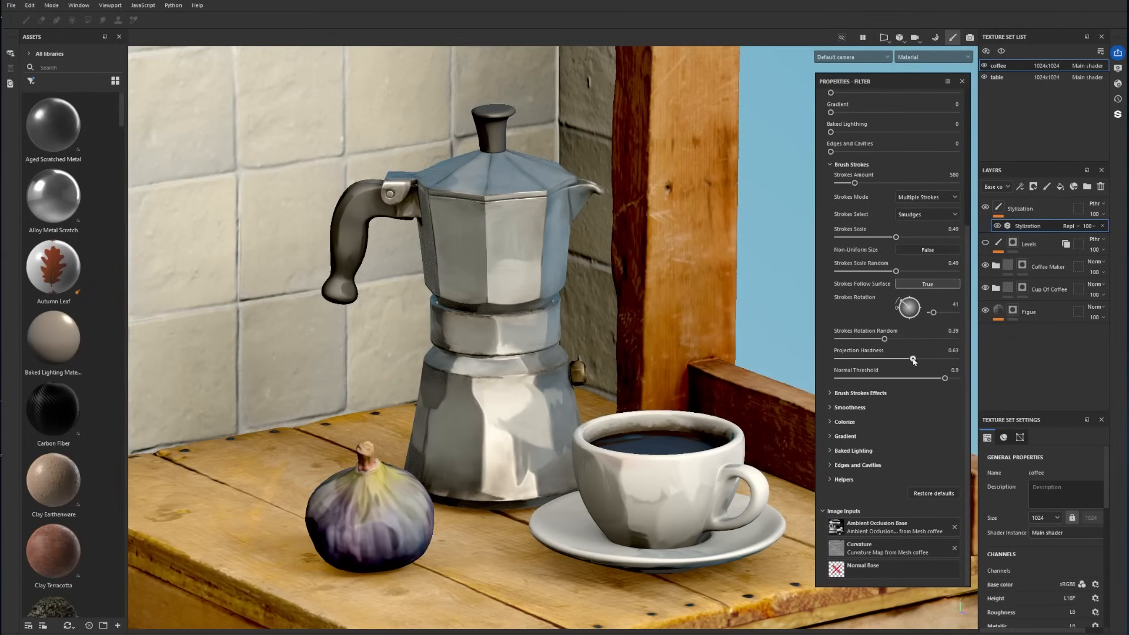
{"action": "left_click_drag", "start_coordinate": [911, 359], "coordinate": [849, 359]}
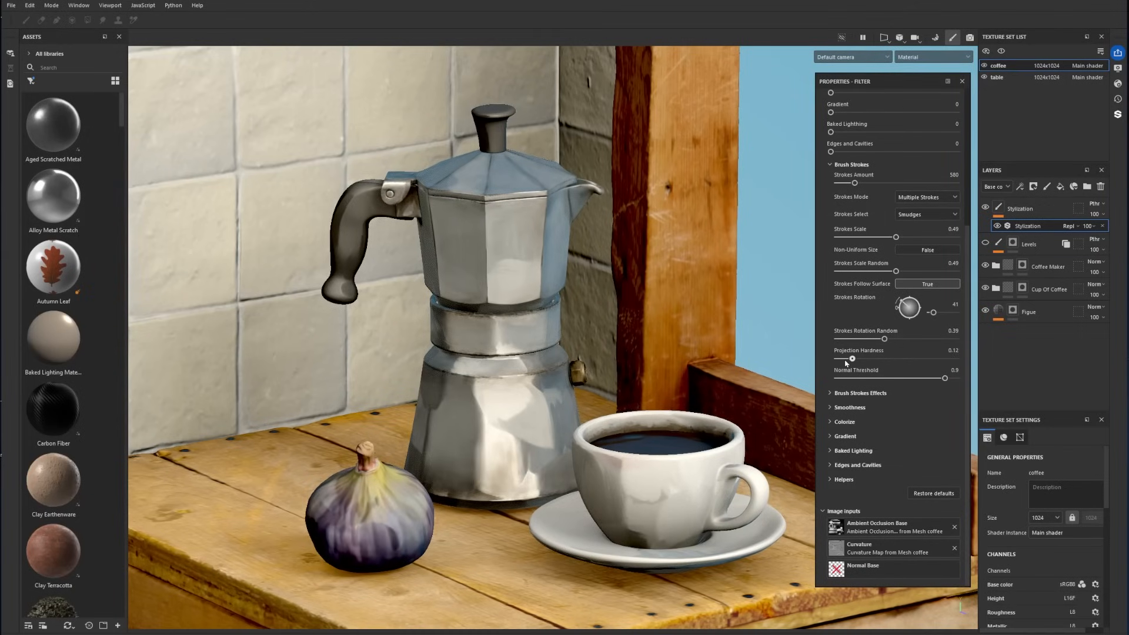
{"action": "left_click_drag", "start_coordinate": [850, 358], "coordinate": [915, 358]}
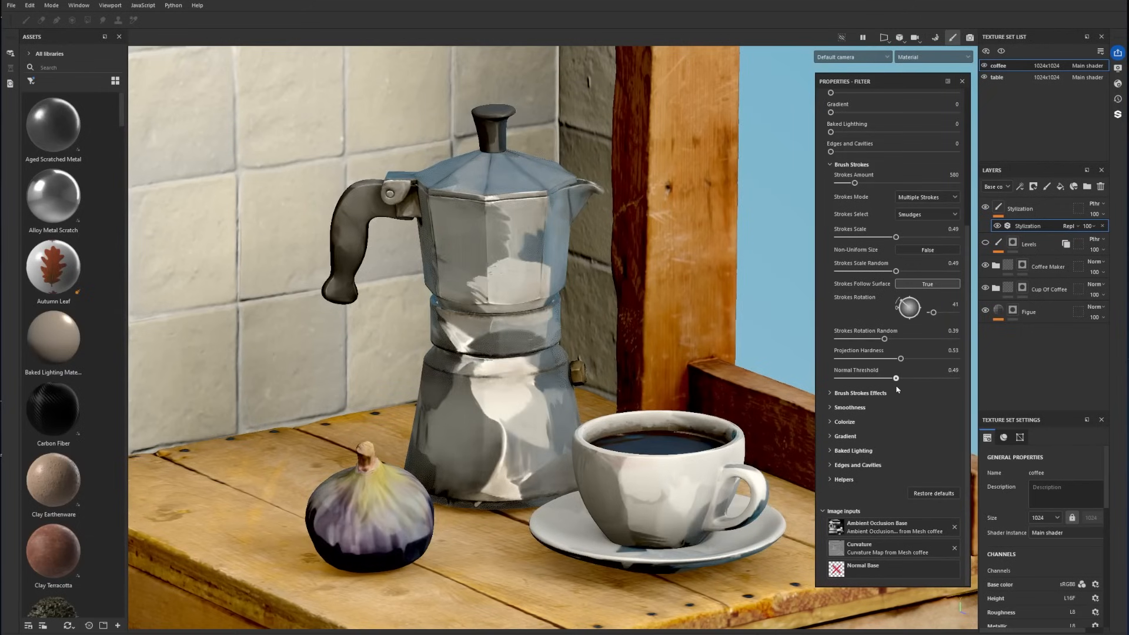
{"action": "left_click_drag", "start_coordinate": [896, 378], "coordinate": [957, 378]}
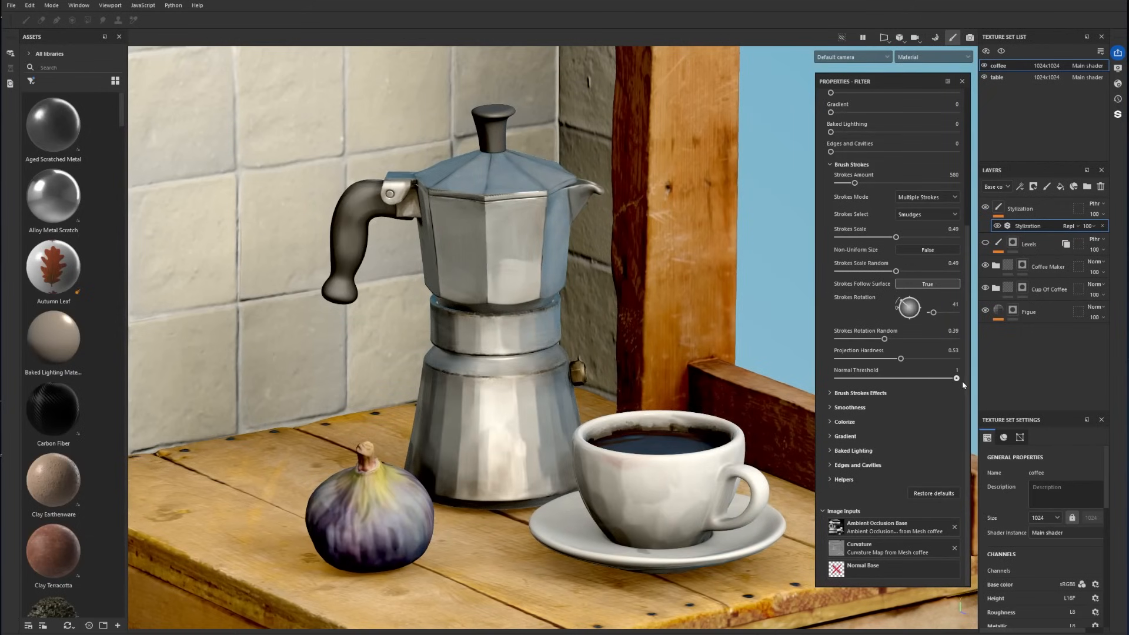
{"action": "left_click_drag", "start_coordinate": [956, 378], "coordinate": [902, 378]}
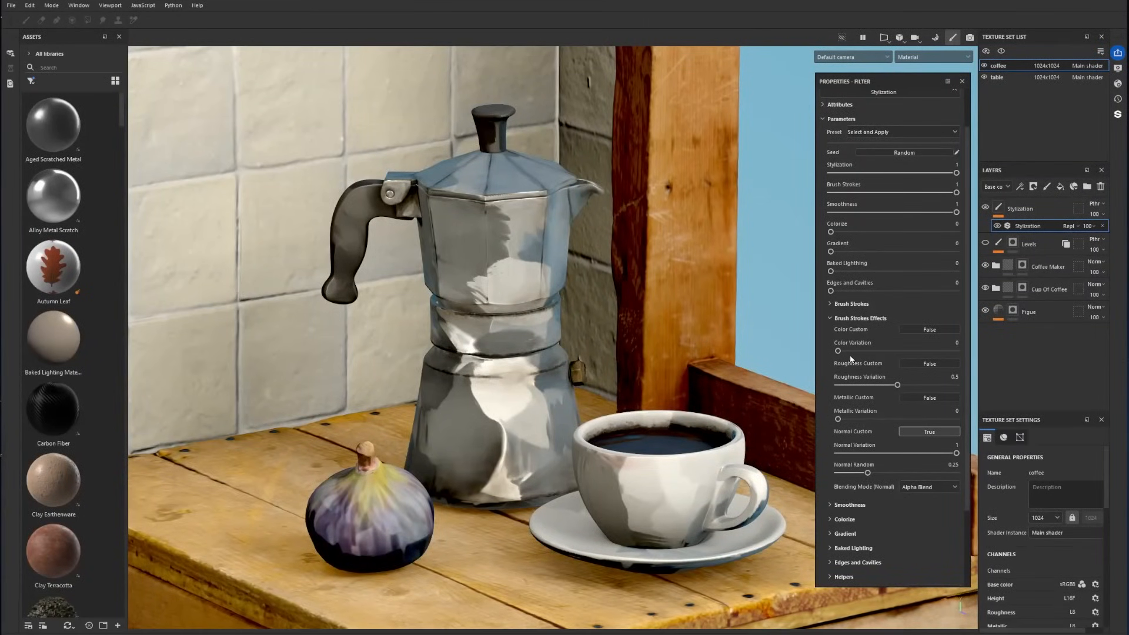
Test stroke colour variation back to zero, enable custom colour, and keep its opacity at half.
{"action": "left_click_drag", "start_coordinate": [837, 351], "coordinate": [918, 352]}
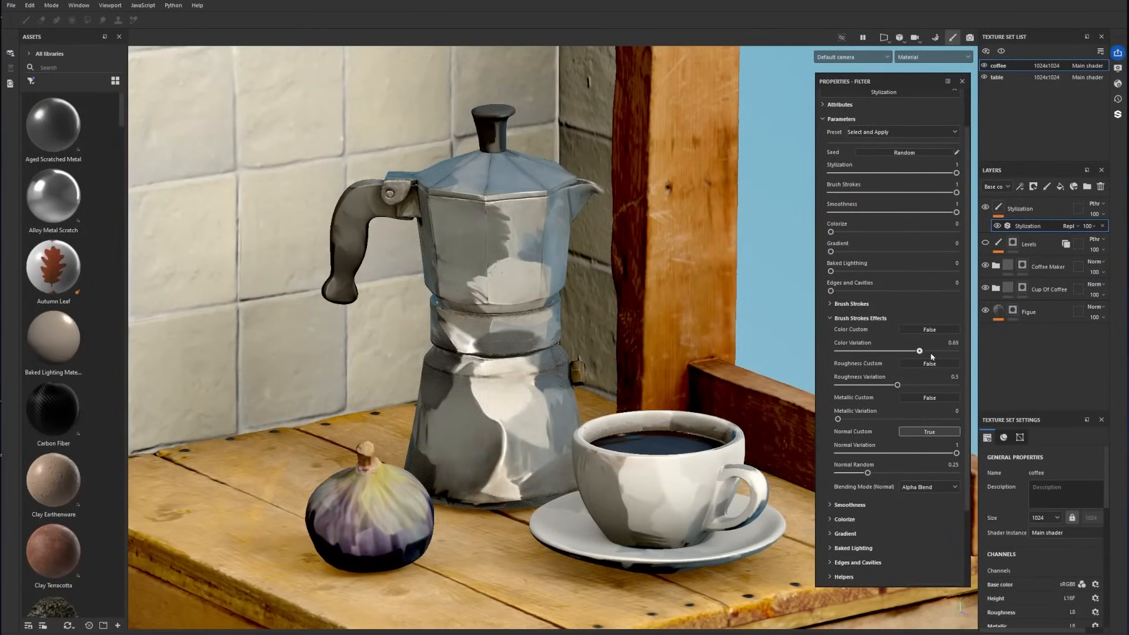
{"action": "left_click_drag", "start_coordinate": [918, 351], "coordinate": [848, 352]}
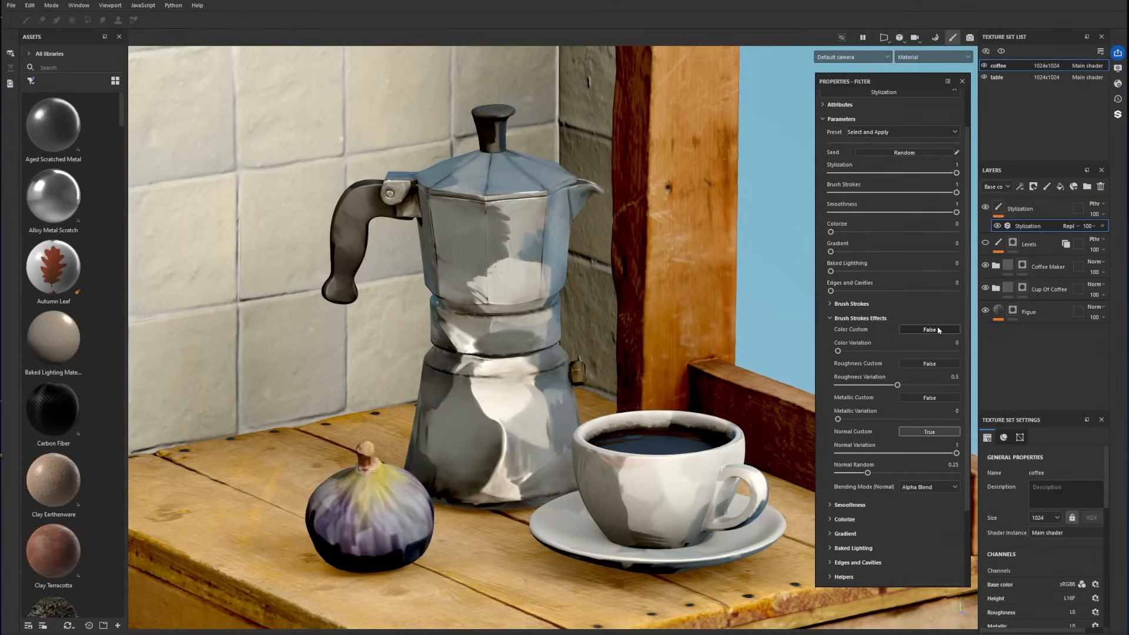
{"action": "left_click", "coordinate": [928, 329]}
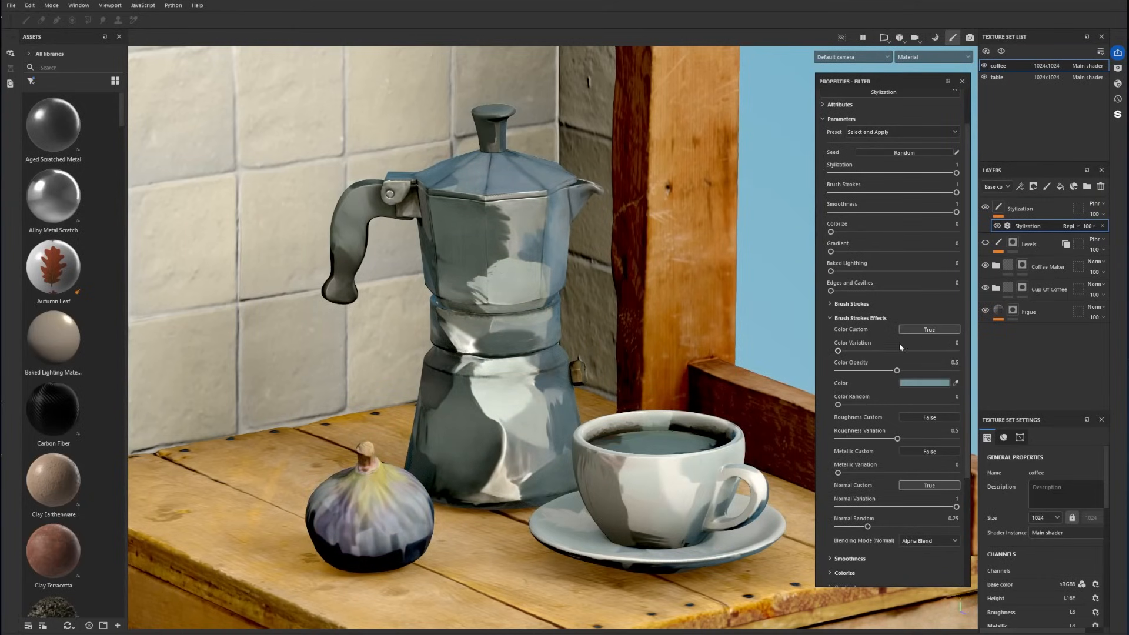
{"action": "left_click_drag", "start_coordinate": [896, 370], "coordinate": [870, 370]}
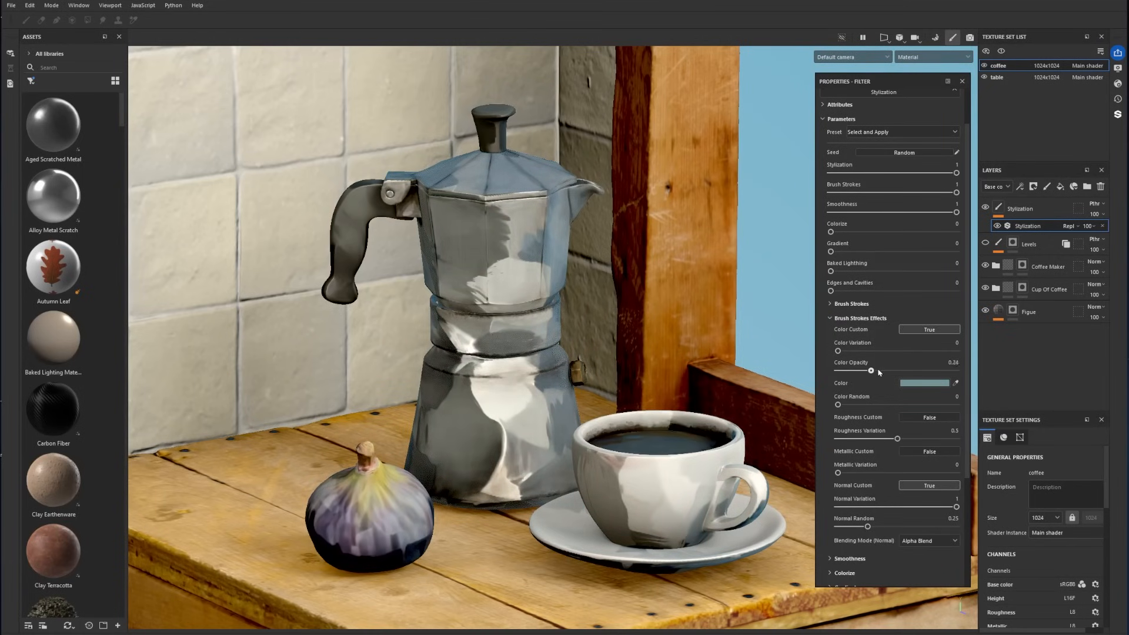
{"action": "left_click_drag", "start_coordinate": [870, 370], "coordinate": [898, 369]}
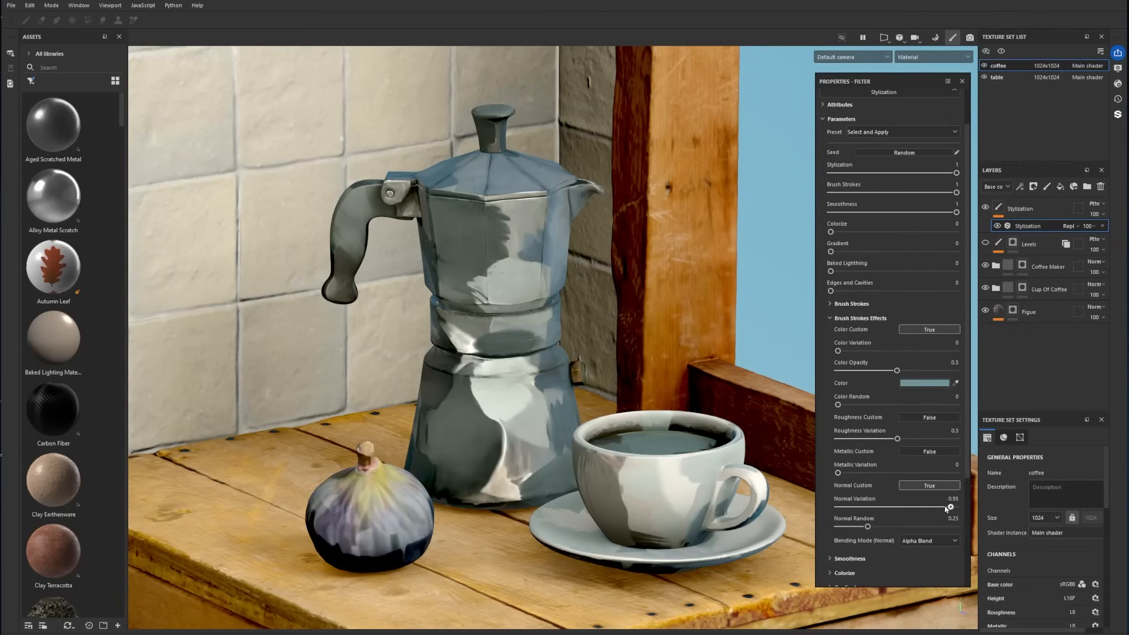
Adjust the strokes' normal variation and raise the random normal amount.
{"action": "left_click_drag", "start_coordinate": [946, 506], "coordinate": [881, 506]}
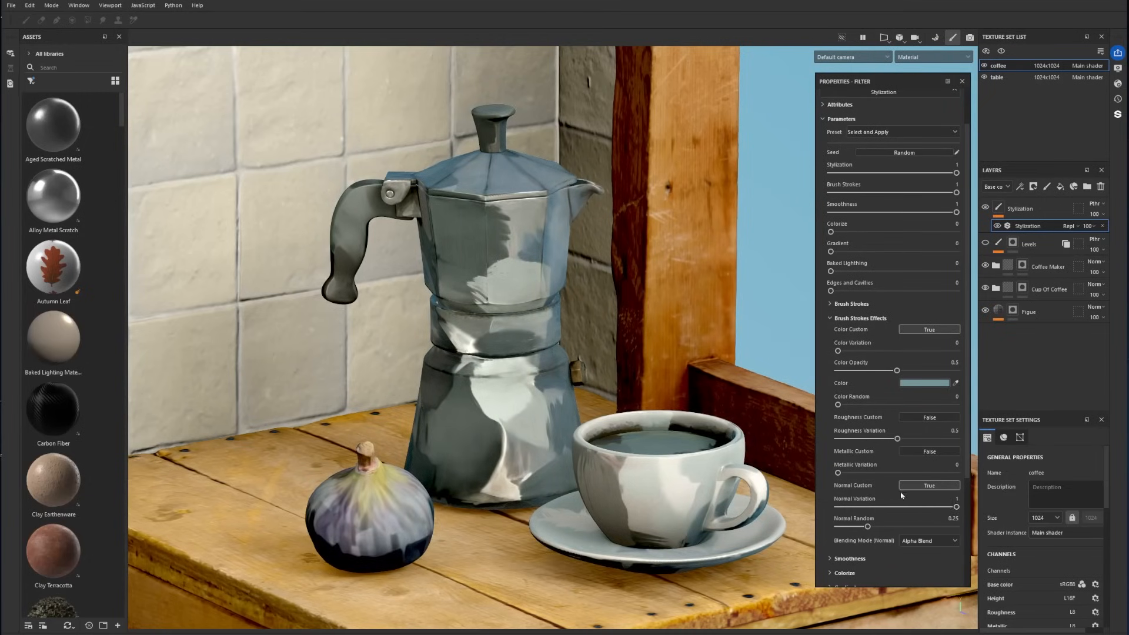
{"action": "left_click_drag", "start_coordinate": [866, 526], "coordinate": [910, 526]}
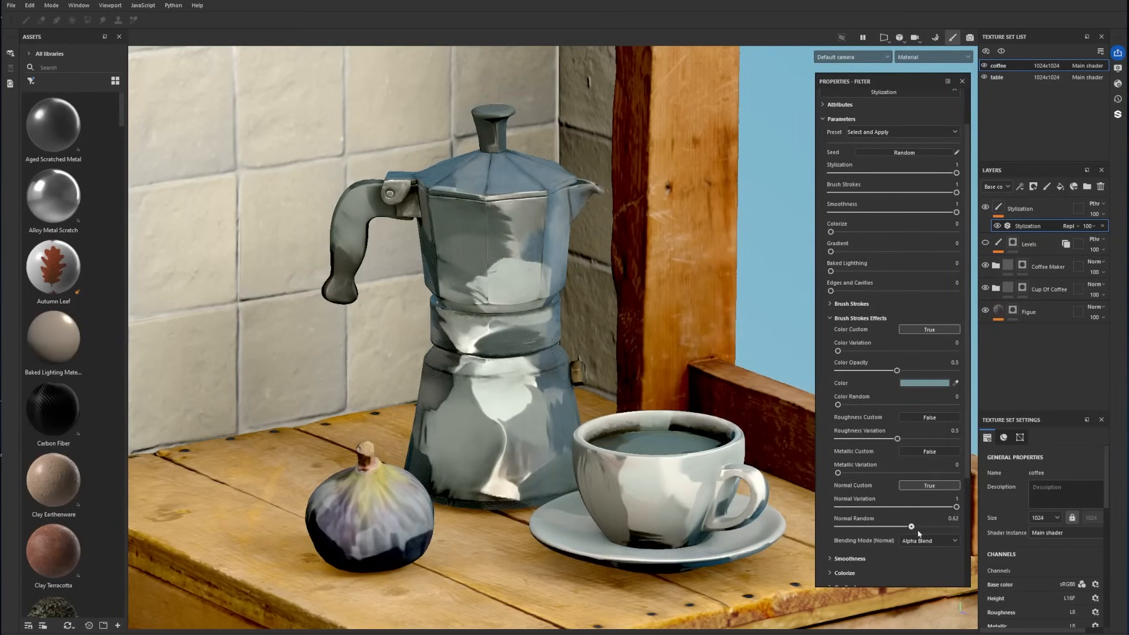
{"action": "left_click_drag", "start_coordinate": [911, 526], "coordinate": [933, 526]}
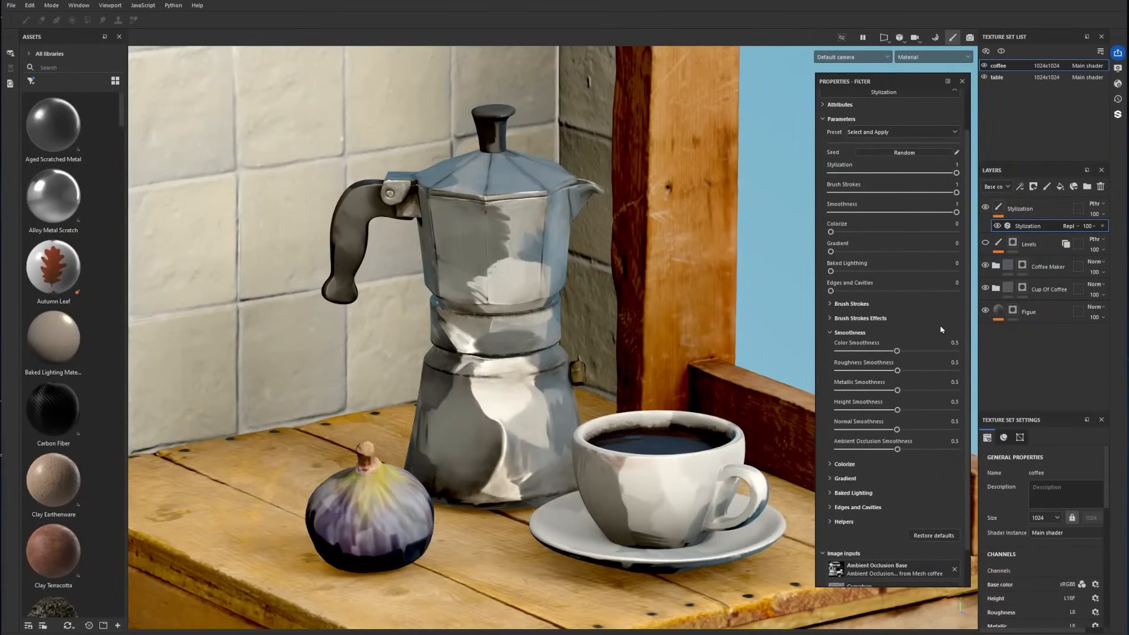
Test colour smoothness low and high, return it to 0.5, and lower normal smoothness.
{"action": "left_click_drag", "start_coordinate": [896, 350], "coordinate": [881, 350]}
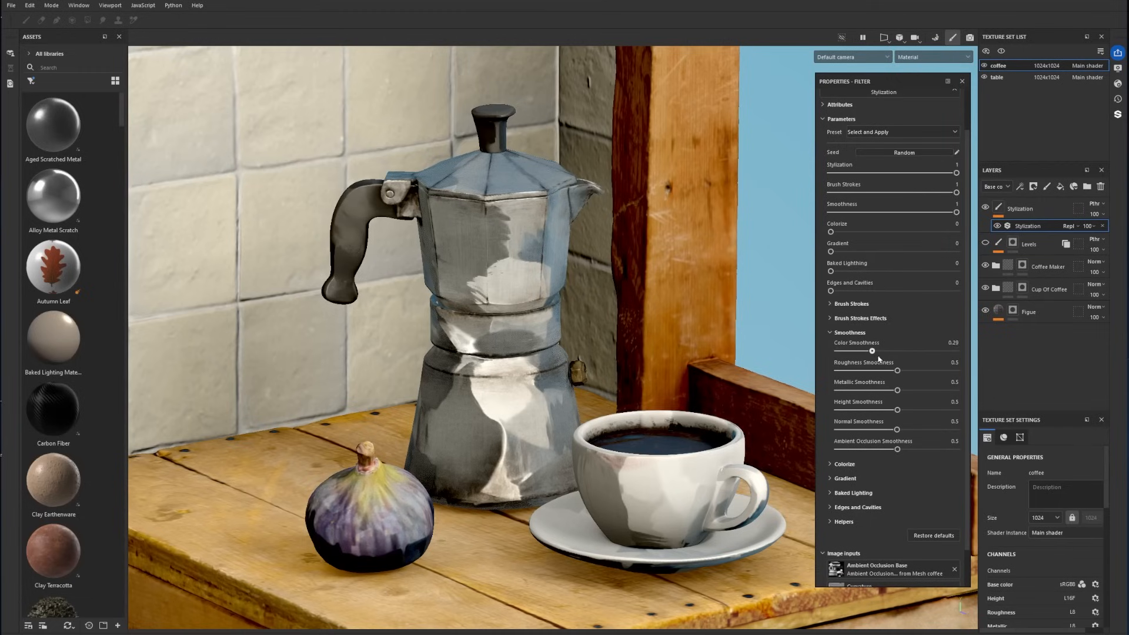
{"action": "left_click_drag", "start_coordinate": [871, 350], "coordinate": [955, 350]}
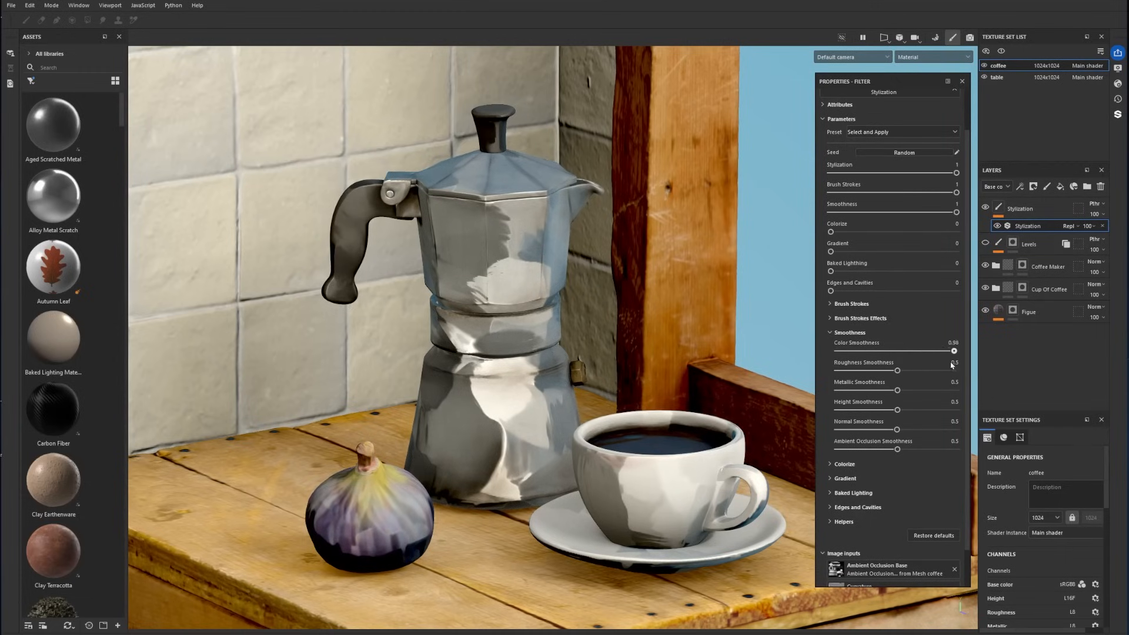
{"action": "left_click_drag", "start_coordinate": [955, 350], "coordinate": [896, 350]}
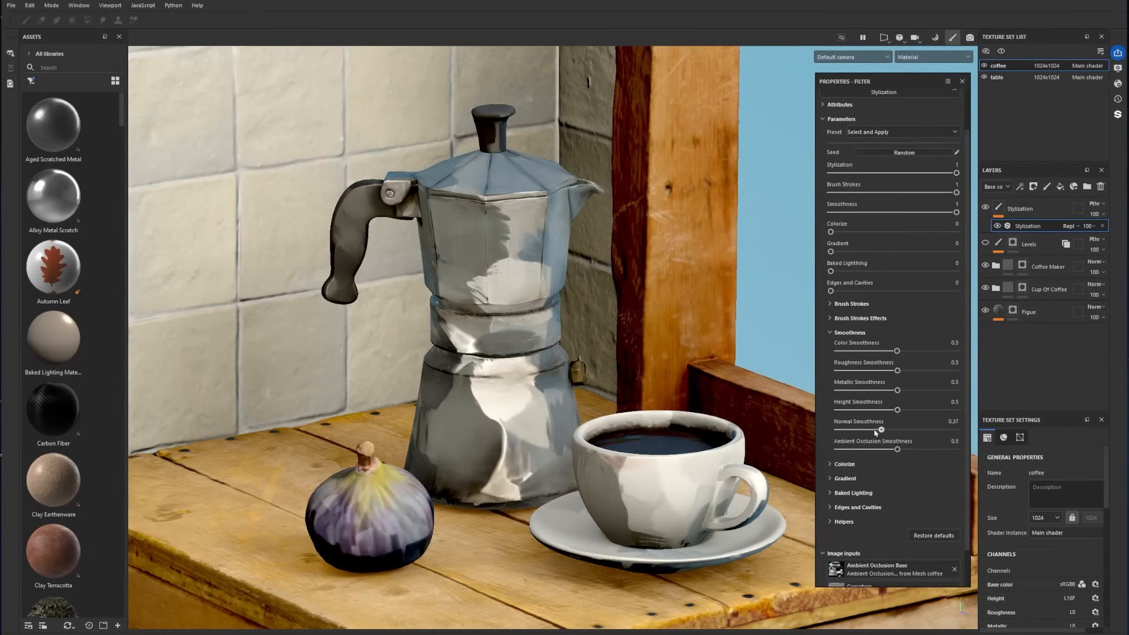
{"action": "left_click_drag", "start_coordinate": [881, 429], "coordinate": [867, 429]}
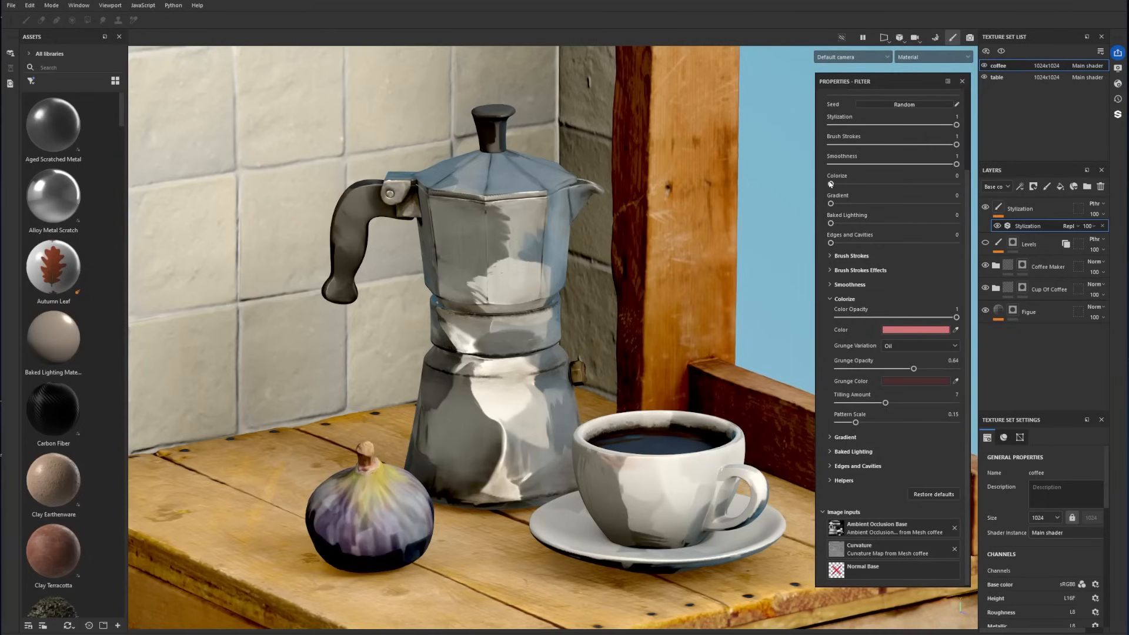
Set Colorize to 1 with pink tint, test its opacity, and switch grunge to Leak at tiling 10.
{"action": "left_click_drag", "start_coordinate": [830, 184], "coordinate": [922, 184]}
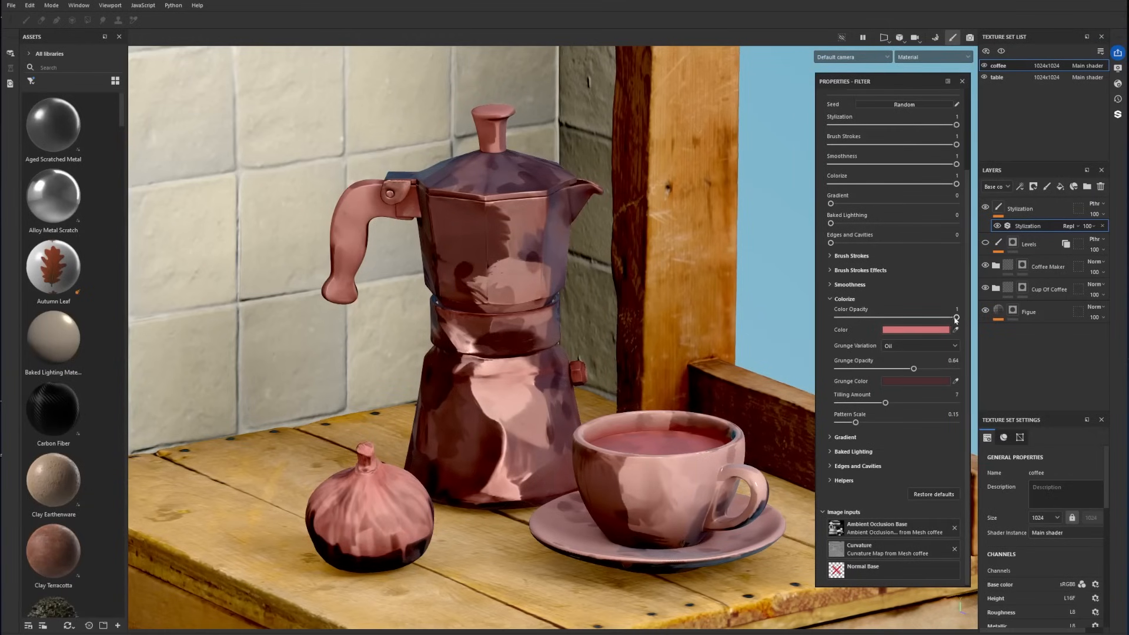
{"action": "left_click_drag", "start_coordinate": [955, 317], "coordinate": [855, 318]}
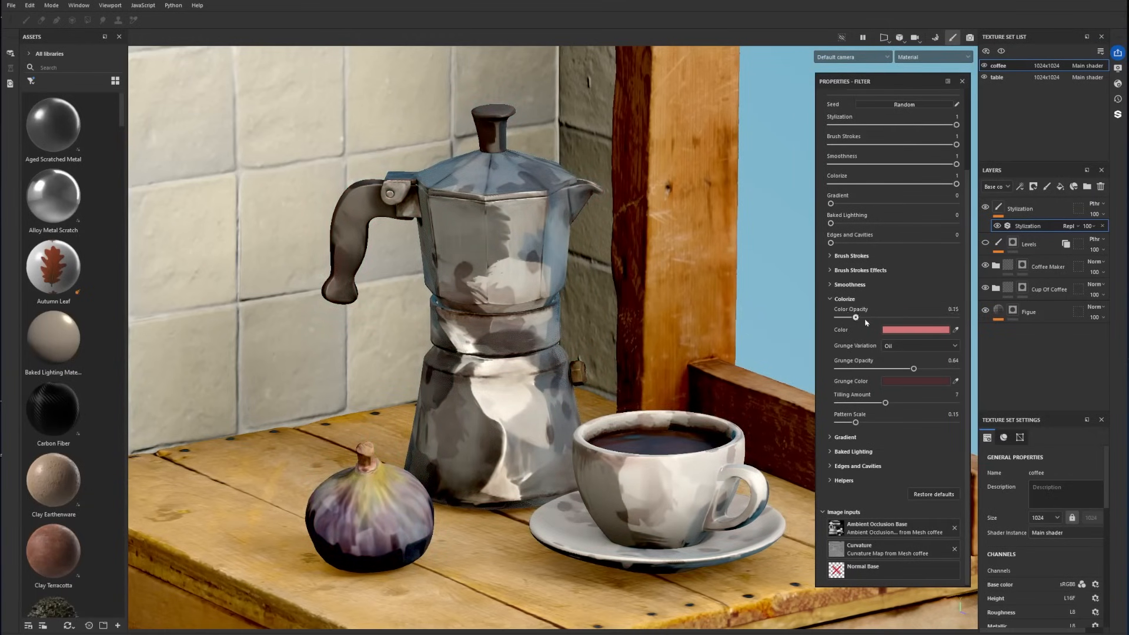
{"action": "left_click_drag", "start_coordinate": [856, 317], "coordinate": [955, 317]}
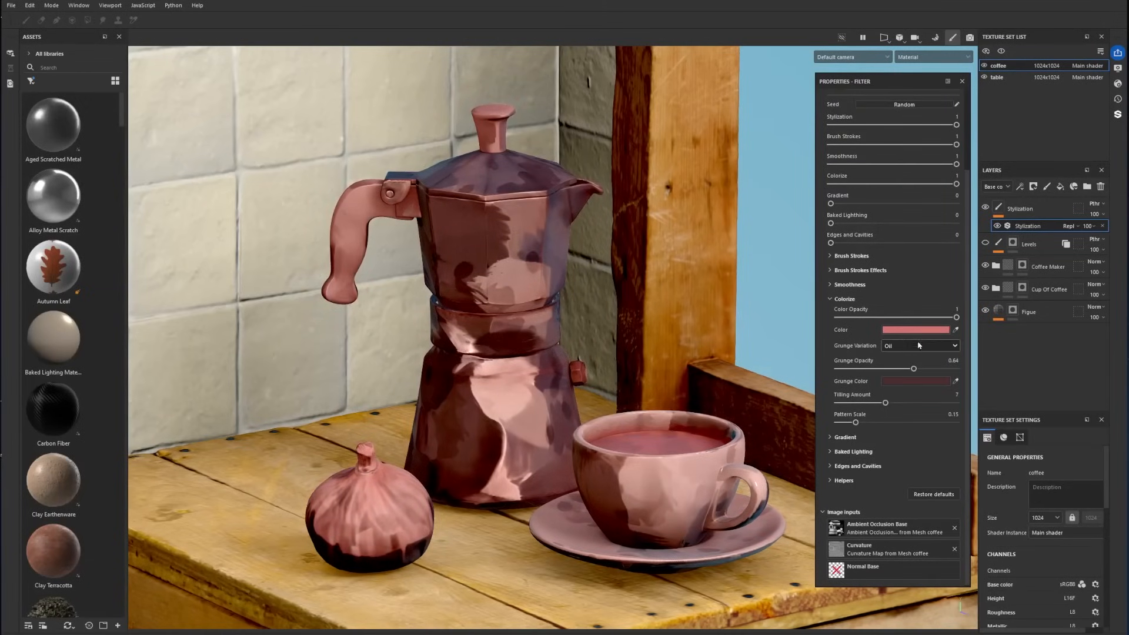
{"action": "left_click", "coordinate": [920, 346]}
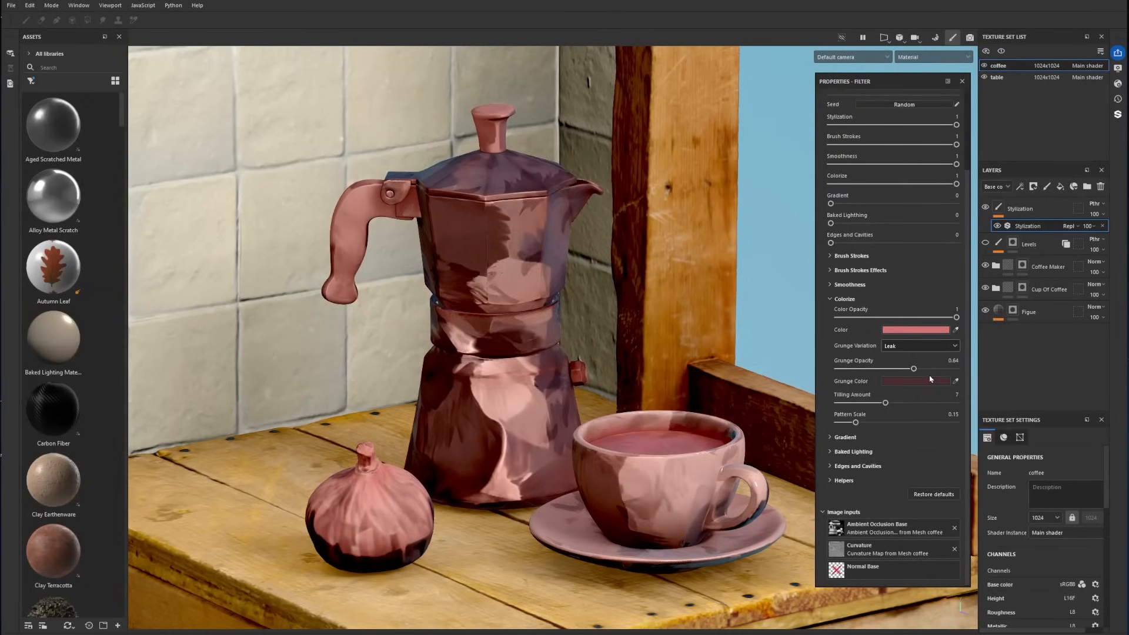
{"action": "left_click_drag", "start_coordinate": [884, 402], "coordinate": [872, 402]}
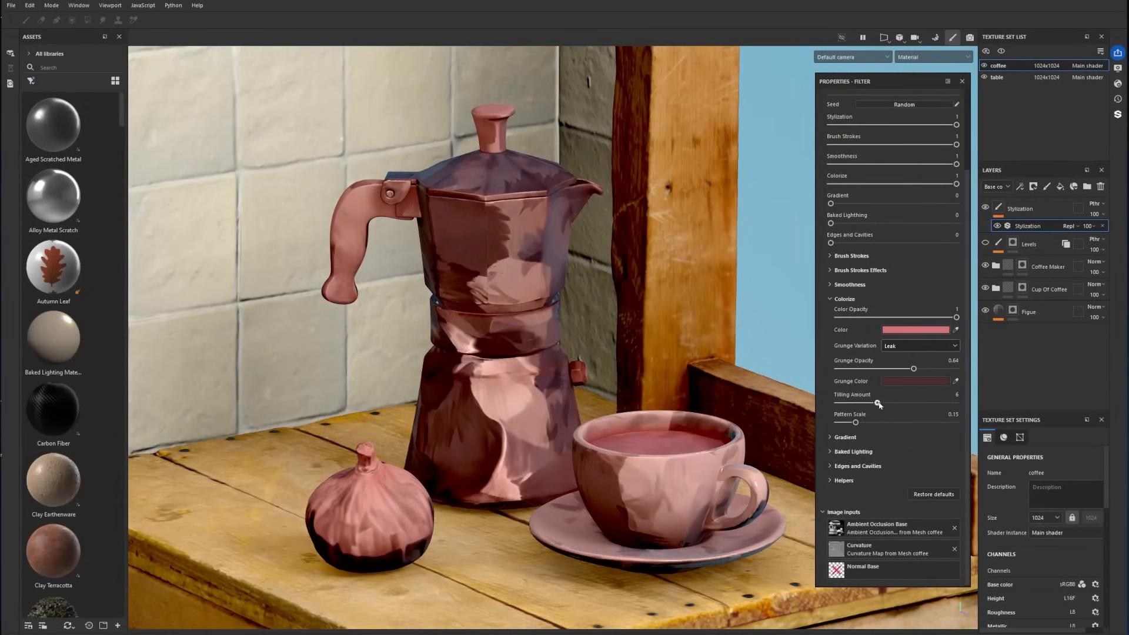
{"action": "left_click_drag", "start_coordinate": [856, 402], "coordinate": [908, 403]}
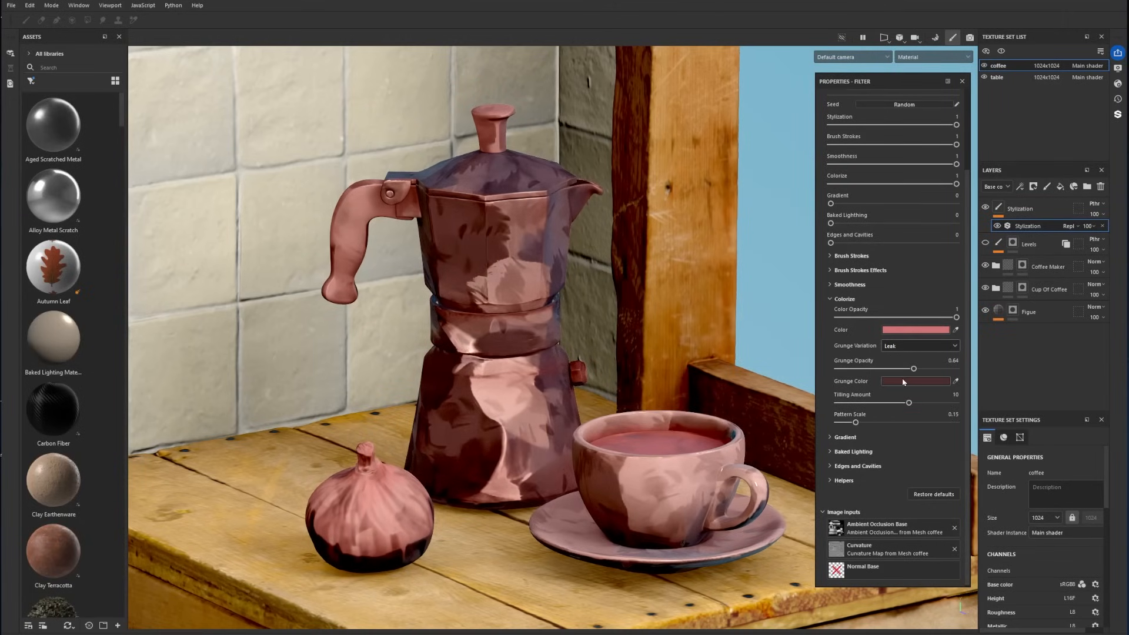
{"action": "left_click", "coordinate": [915, 381]}
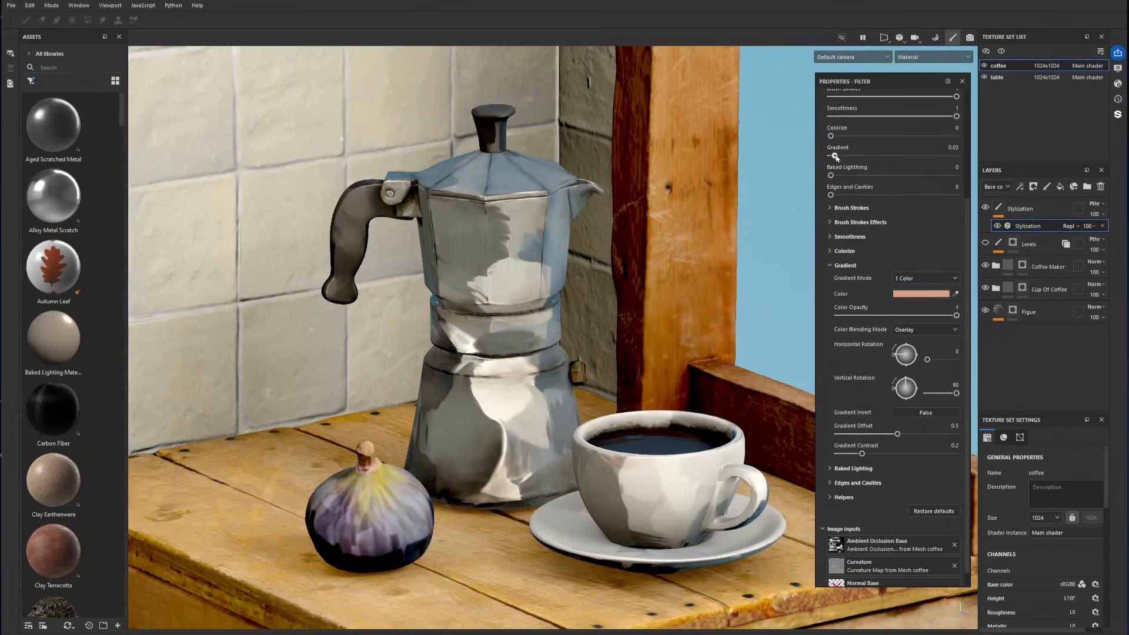
Set Gradient to 1 in 2 Colors mode, testing colour opacity and gradient offset.
{"action": "left_click_drag", "start_coordinate": [830, 155], "coordinate": [956, 155]}
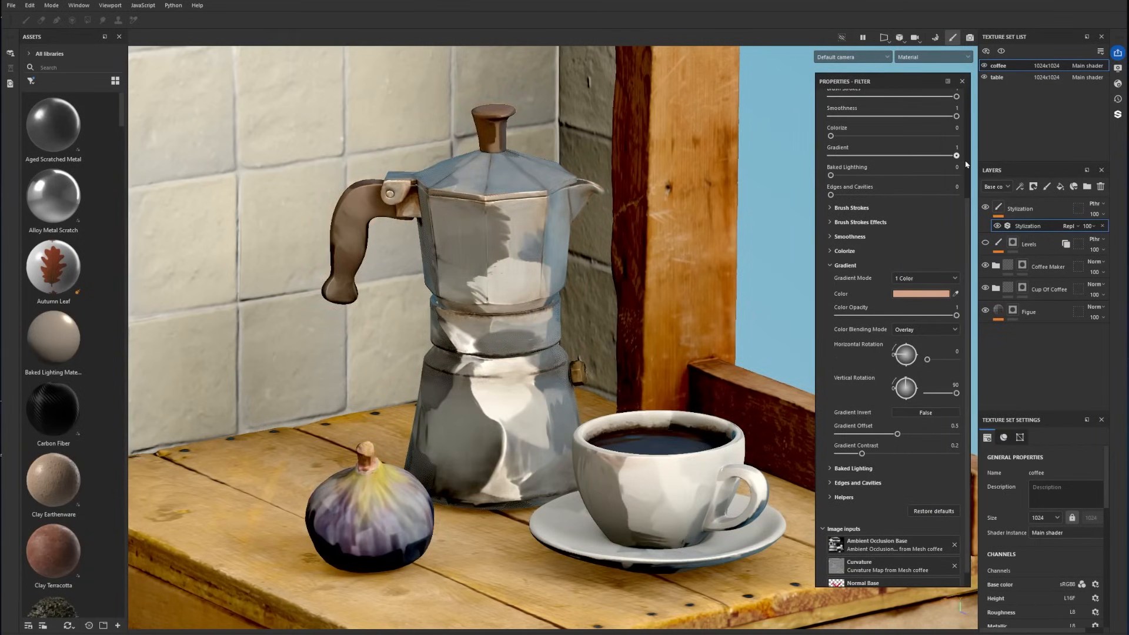
{"action": "left_click", "coordinate": [924, 278]}
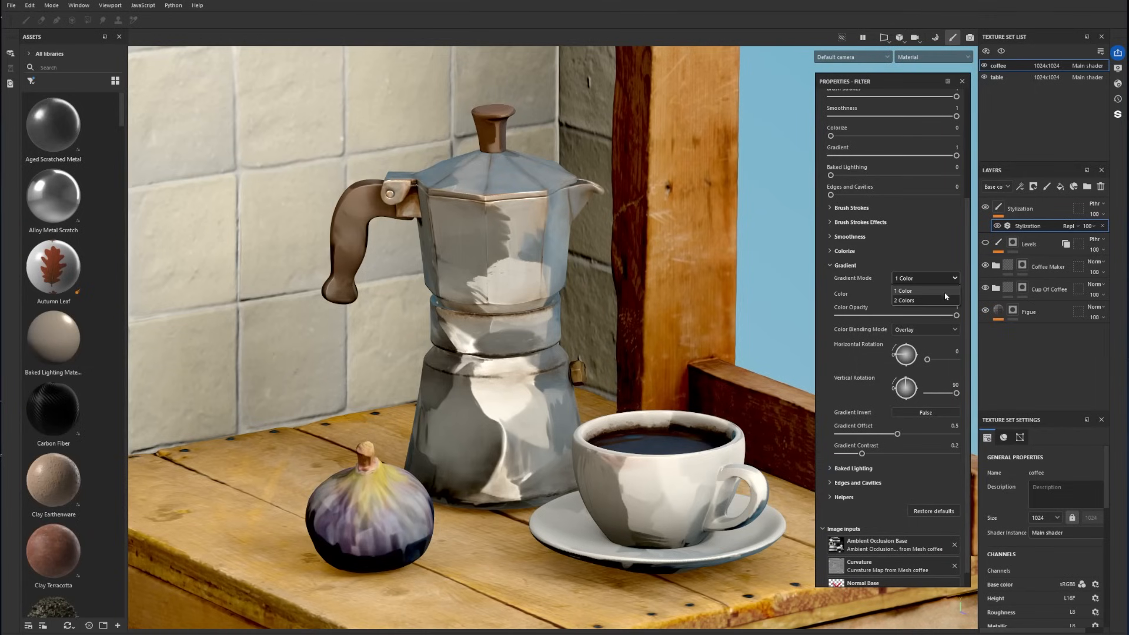
{"action": "left_click", "coordinate": [904, 301]}
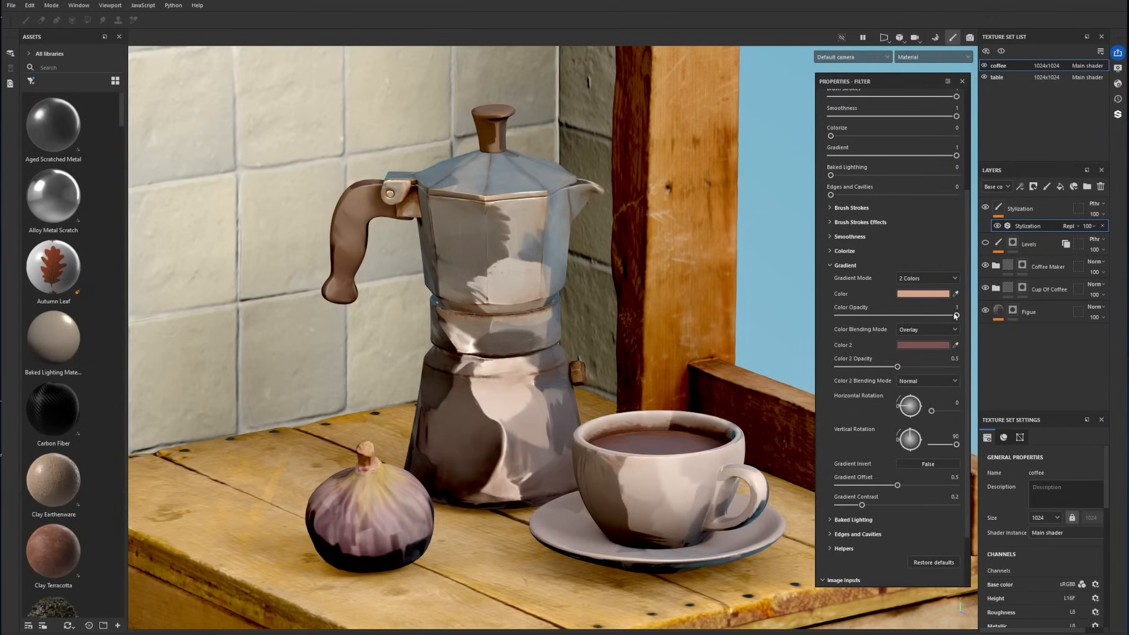
{"action": "left_click_drag", "start_coordinate": [955, 315], "coordinate": [882, 315]}
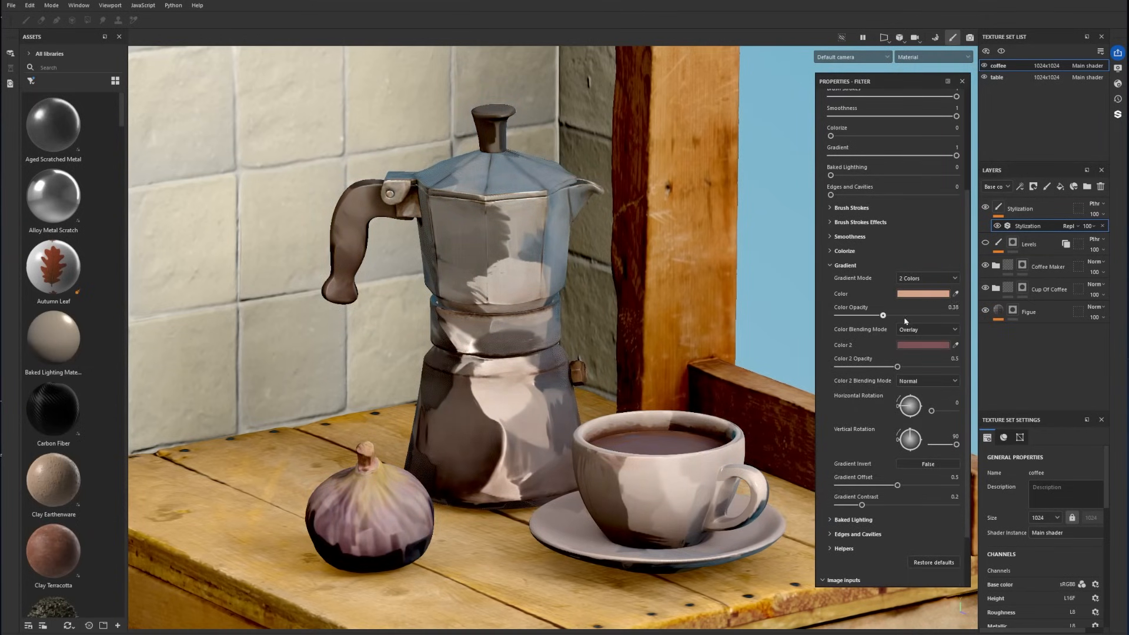
{"action": "left_click", "coordinate": [927, 329]}
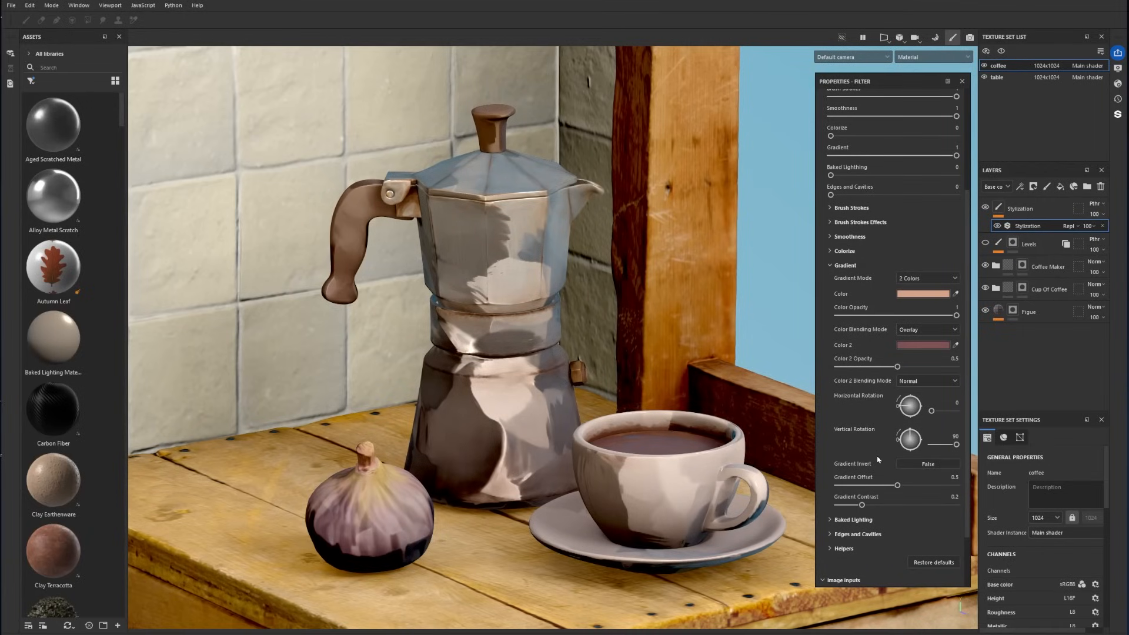
{"action": "left_click_drag", "start_coordinate": [900, 485], "coordinate": [897, 484]}
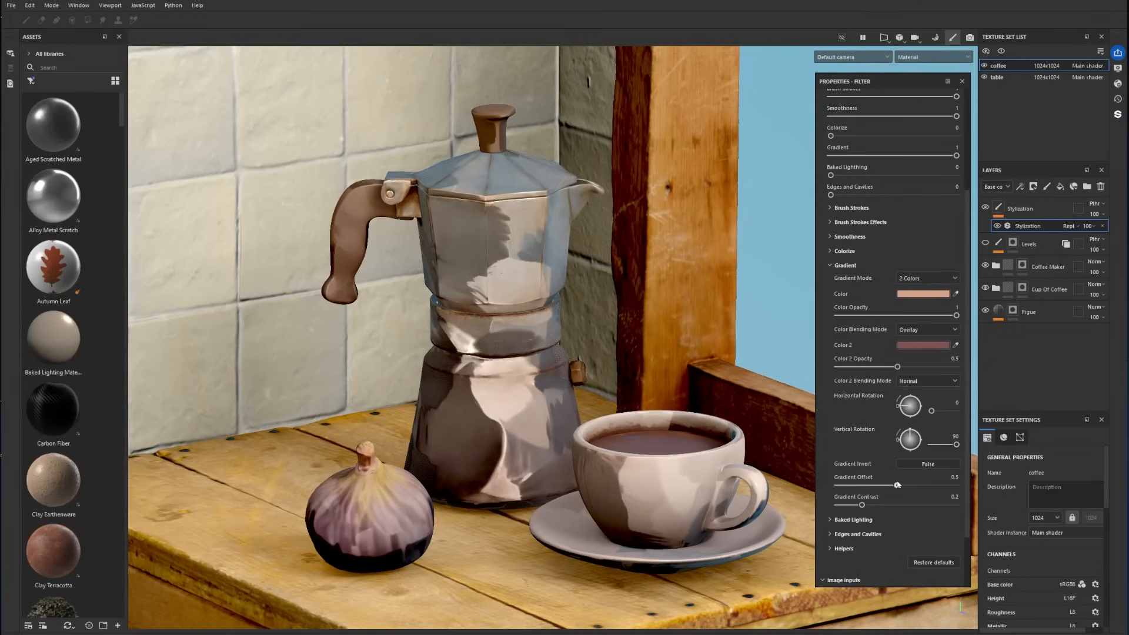
{"action": "left_click", "coordinate": [842, 548]}
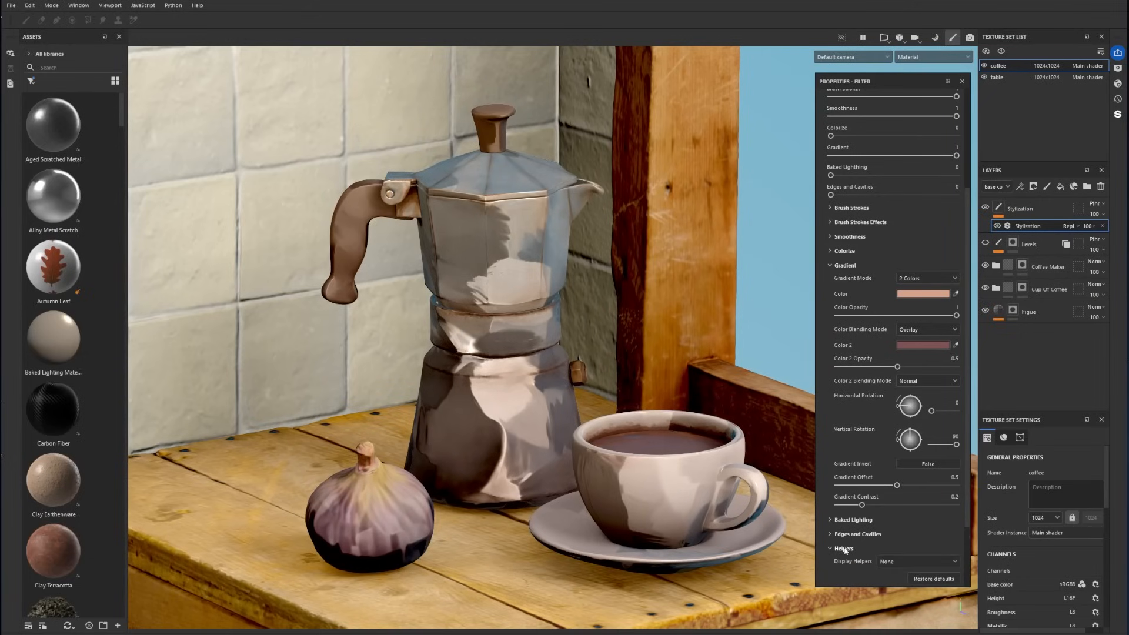
Preview a helper display, nudge gradient offset and contrast up, then set Gradient to 0.
{"action": "left_click", "coordinate": [917, 513]}
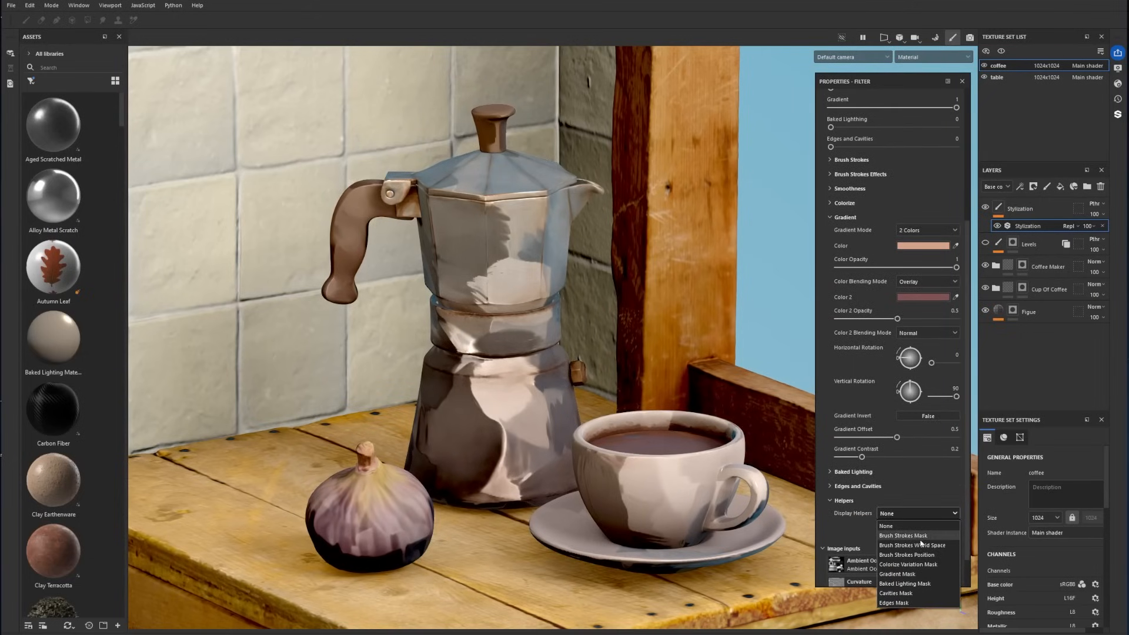
{"action": "left_click", "coordinate": [907, 574]}
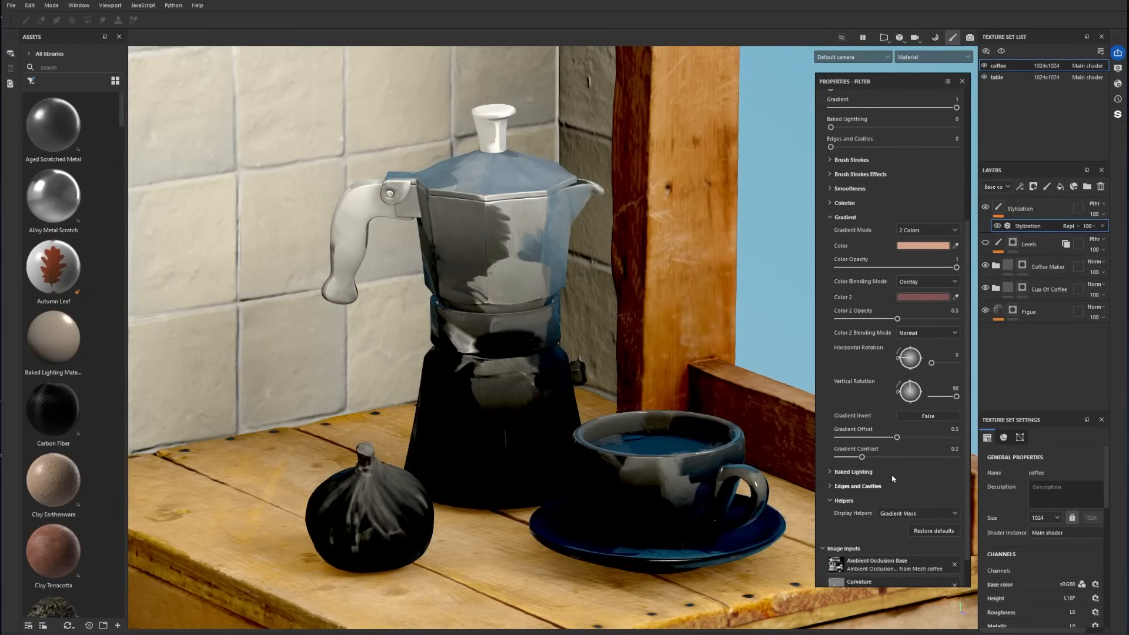
{"action": "left_click_drag", "start_coordinate": [897, 437], "coordinate": [905, 437]}
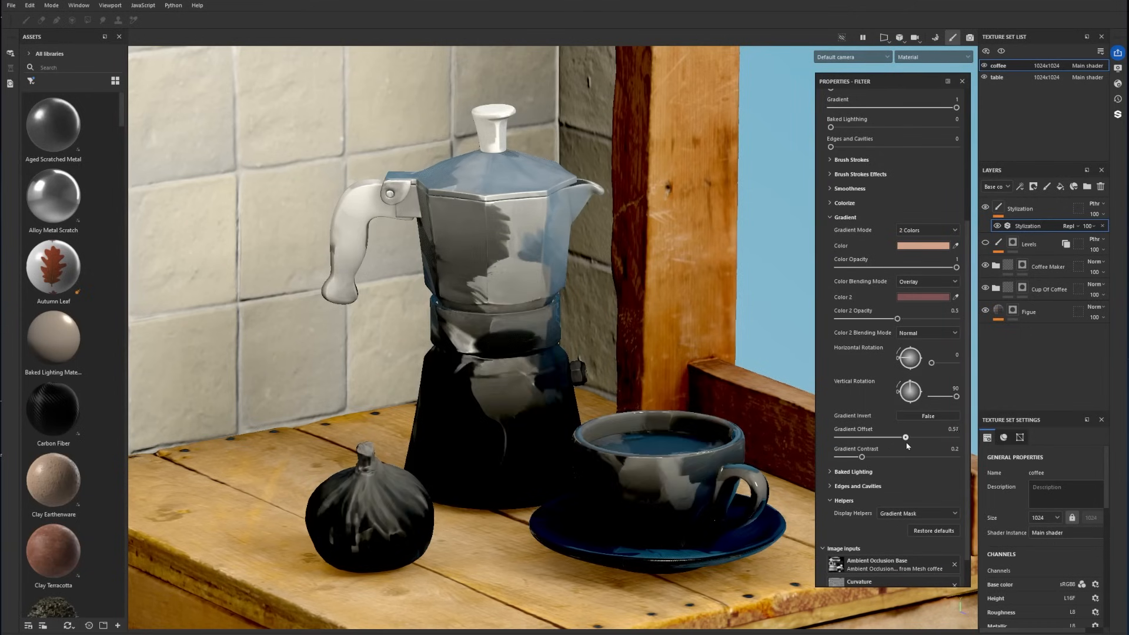
{"action": "left_click_drag", "start_coordinate": [861, 456], "coordinate": [863, 456]}
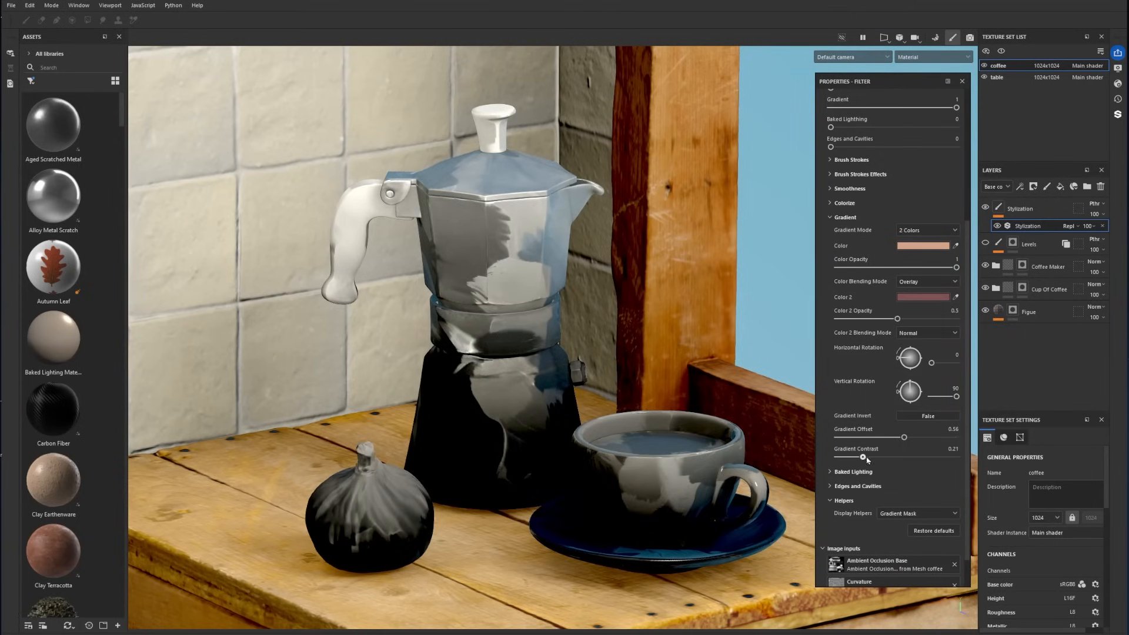
{"action": "left_click_drag", "start_coordinate": [866, 457], "coordinate": [860, 457]}
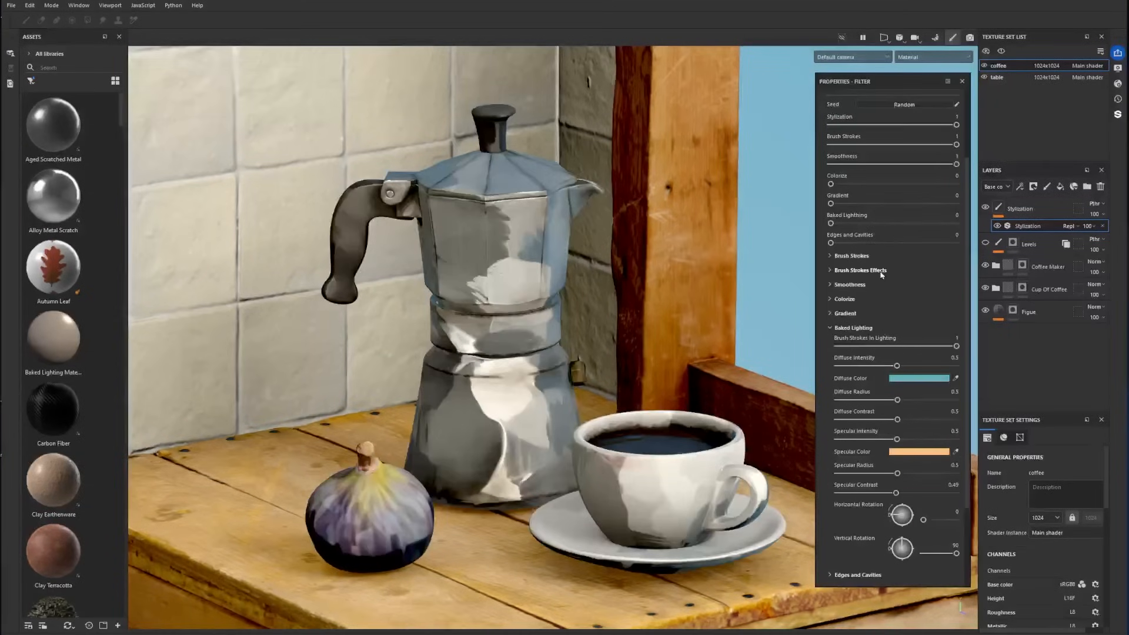
Raise Baked Lighting to 1, test specular intensity (back to half) and radius (0.5), then reset lighting.
{"action": "left_click_drag", "start_coordinate": [830, 225], "coordinate": [839, 224]}
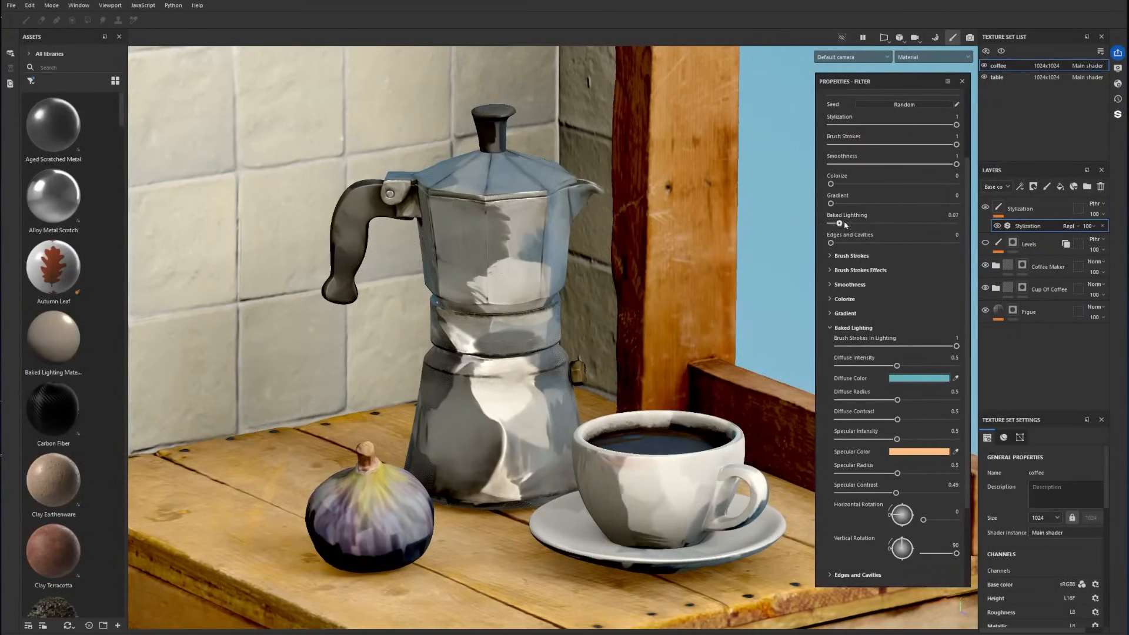
{"action": "left_click_drag", "start_coordinate": [838, 224], "coordinate": [957, 224]}
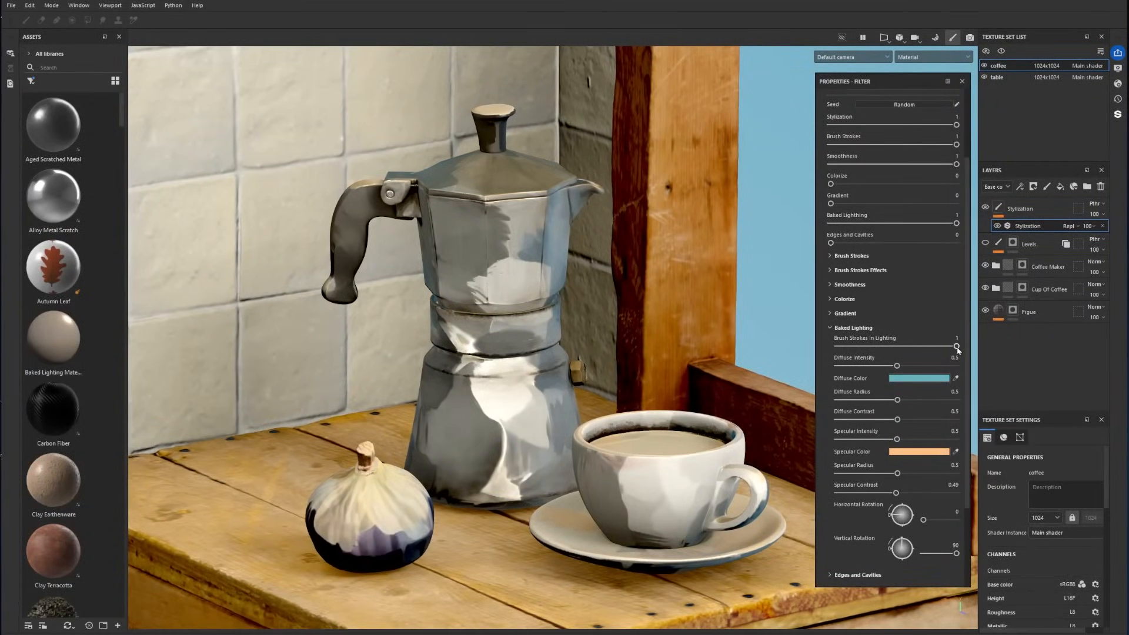
{"action": "left_click_drag", "start_coordinate": [955, 347], "coordinate": [837, 347]}
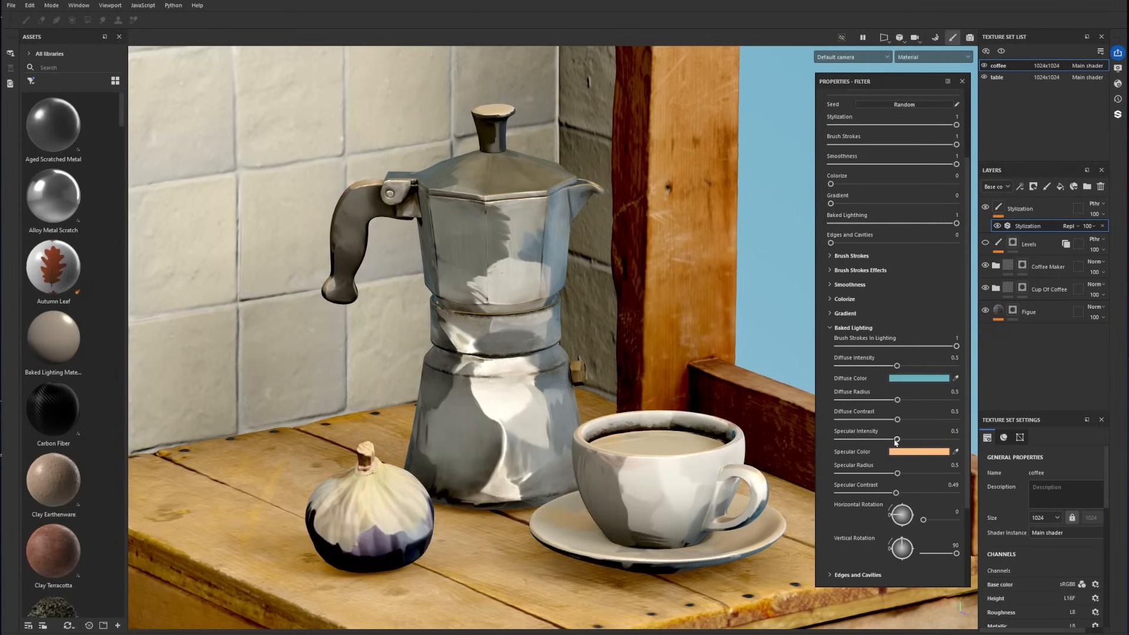
{"action": "left_click_drag", "start_coordinate": [896, 440], "coordinate": [956, 439]}
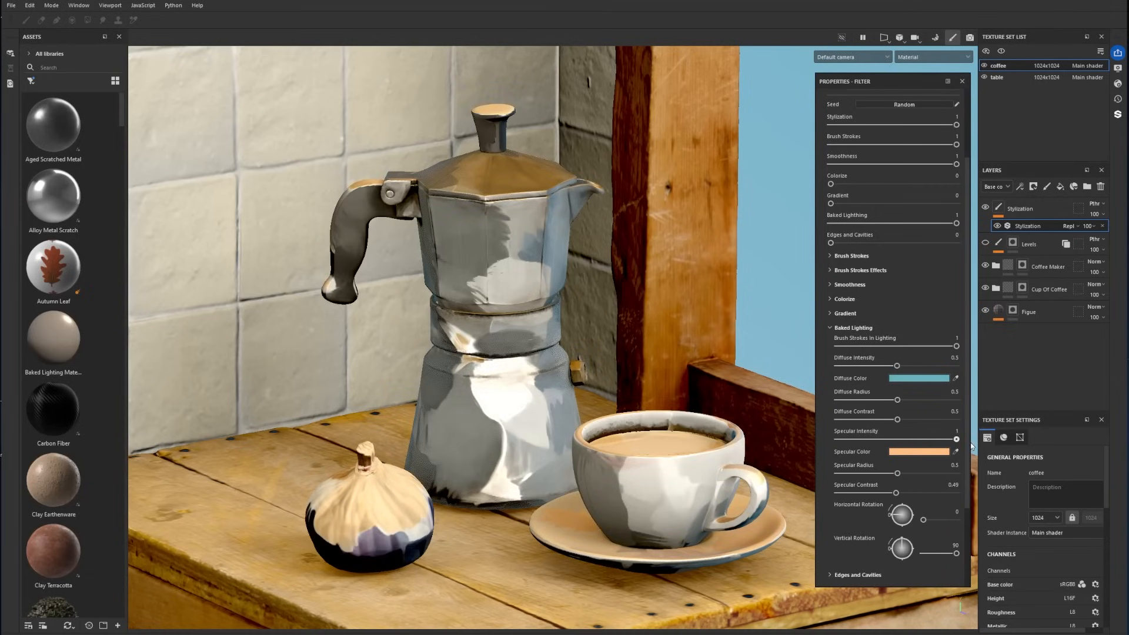
{"action": "left_click_drag", "start_coordinate": [956, 439], "coordinate": [873, 440]}
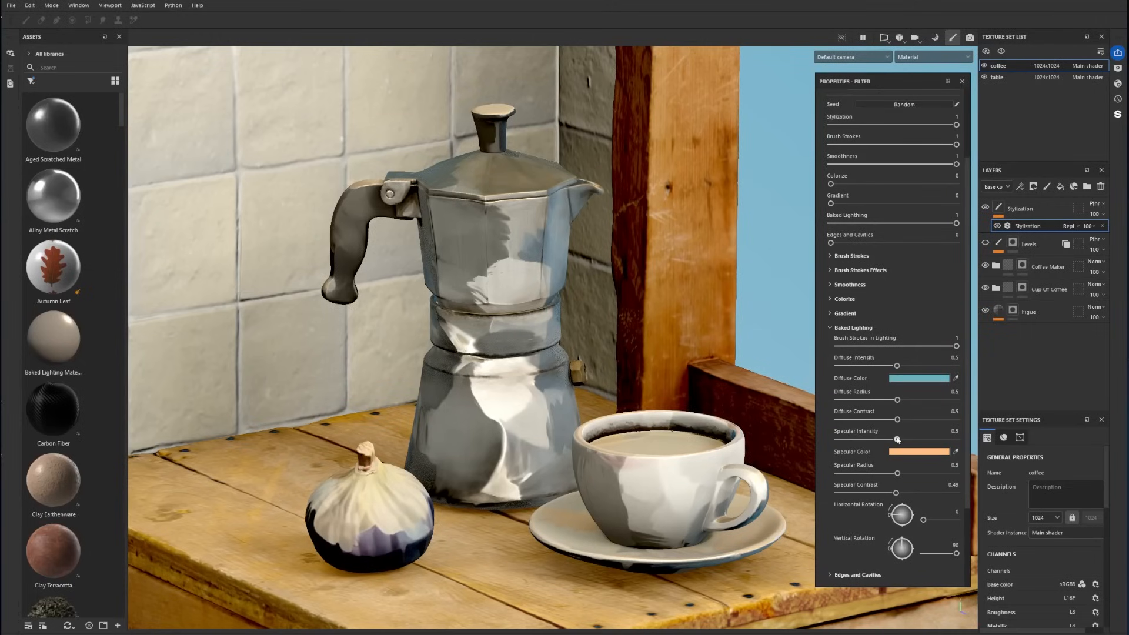
{"action": "left_click_drag", "start_coordinate": [896, 473], "coordinate": [845, 472]}
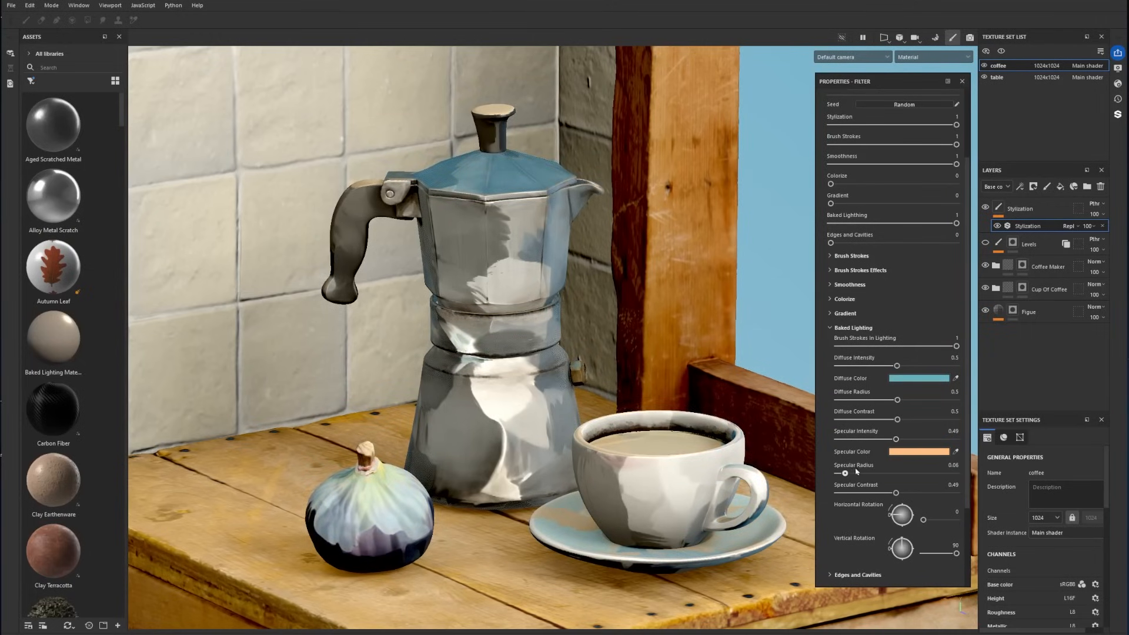
{"action": "left_click_drag", "start_coordinate": [846, 472], "coordinate": [901, 472]}
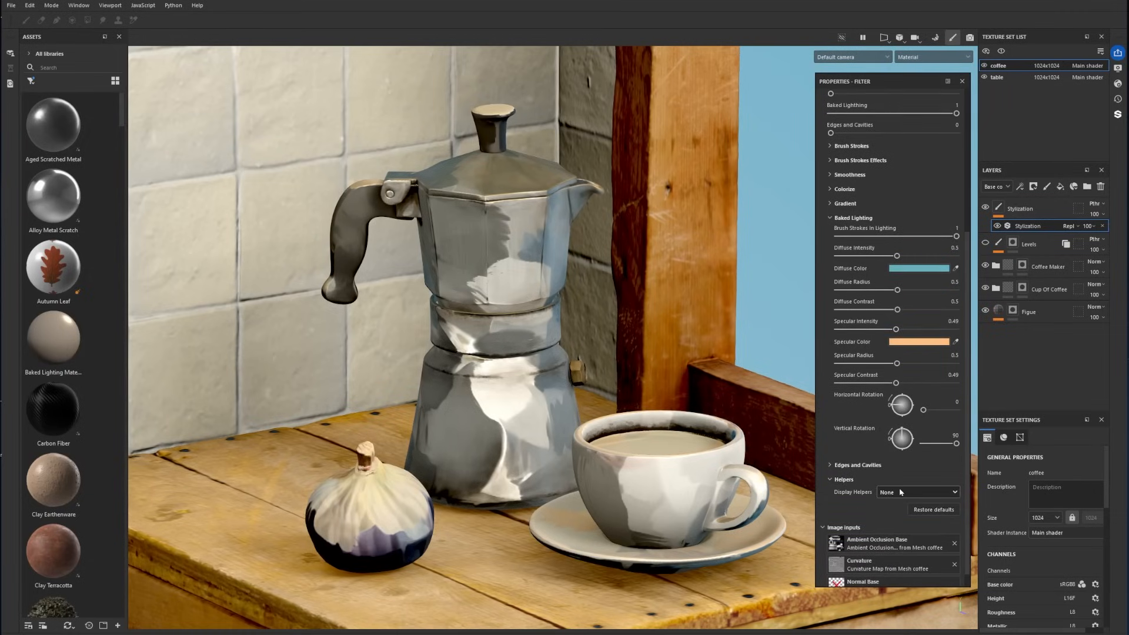
{"action": "left_click", "coordinate": [915, 492]}
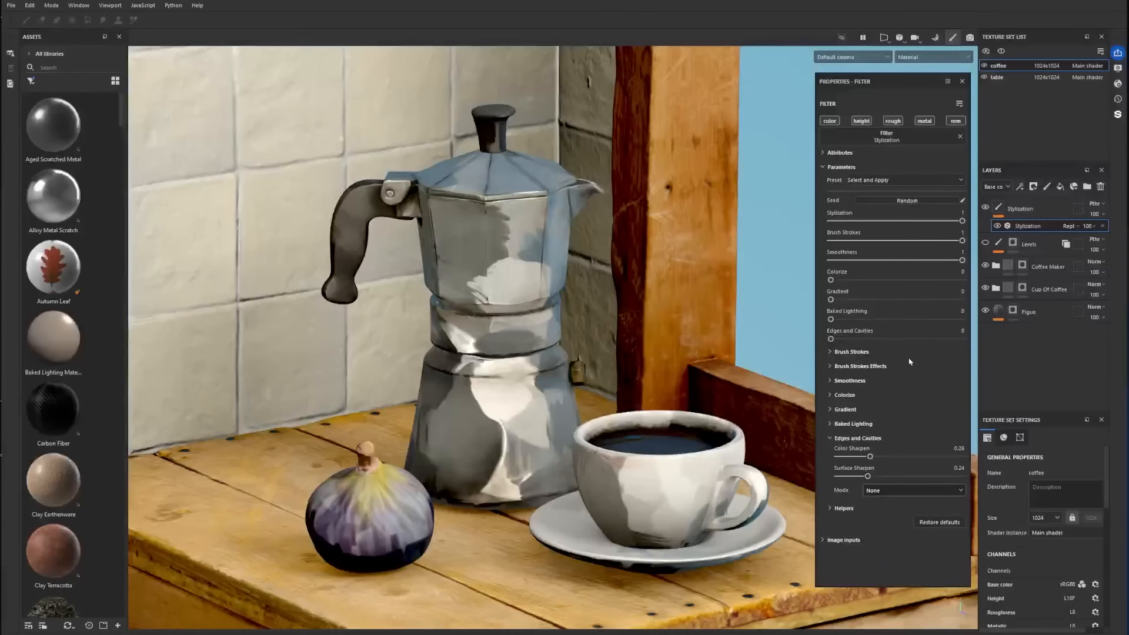
Push Edges and Cavities to 1 with colour sharpen 0.25 and surface sharpen 0.28.
{"action": "left_click_drag", "start_coordinate": [831, 340], "coordinate": [877, 339]}
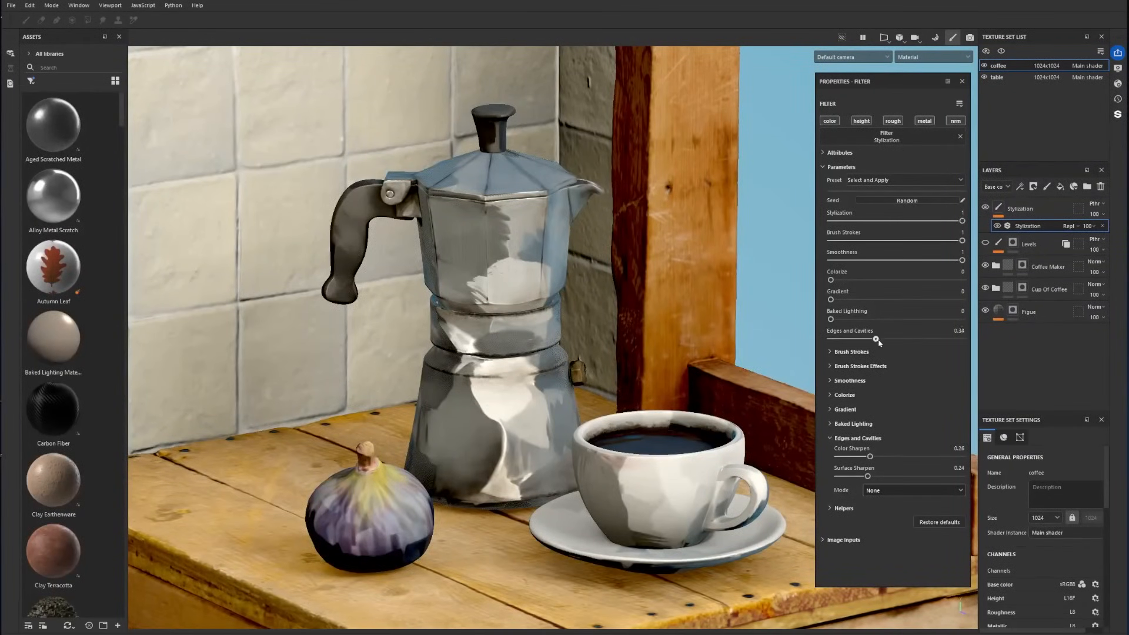
{"action": "left_click_drag", "start_coordinate": [878, 339], "coordinate": [961, 339]}
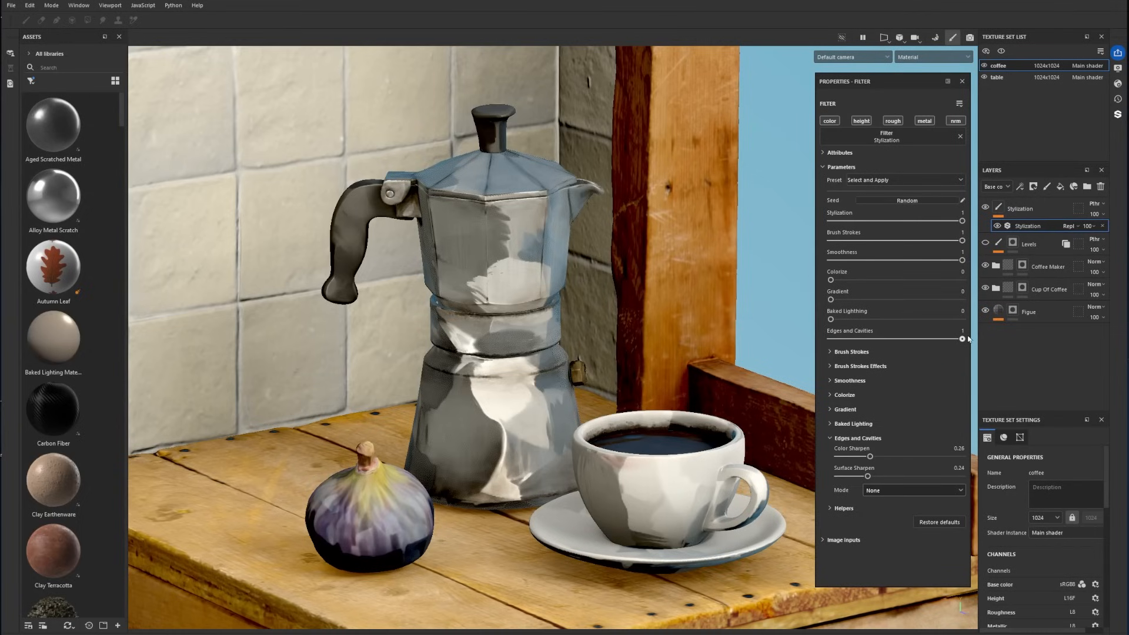
{"action": "left_click_drag", "start_coordinate": [869, 456], "coordinate": [876, 455]}
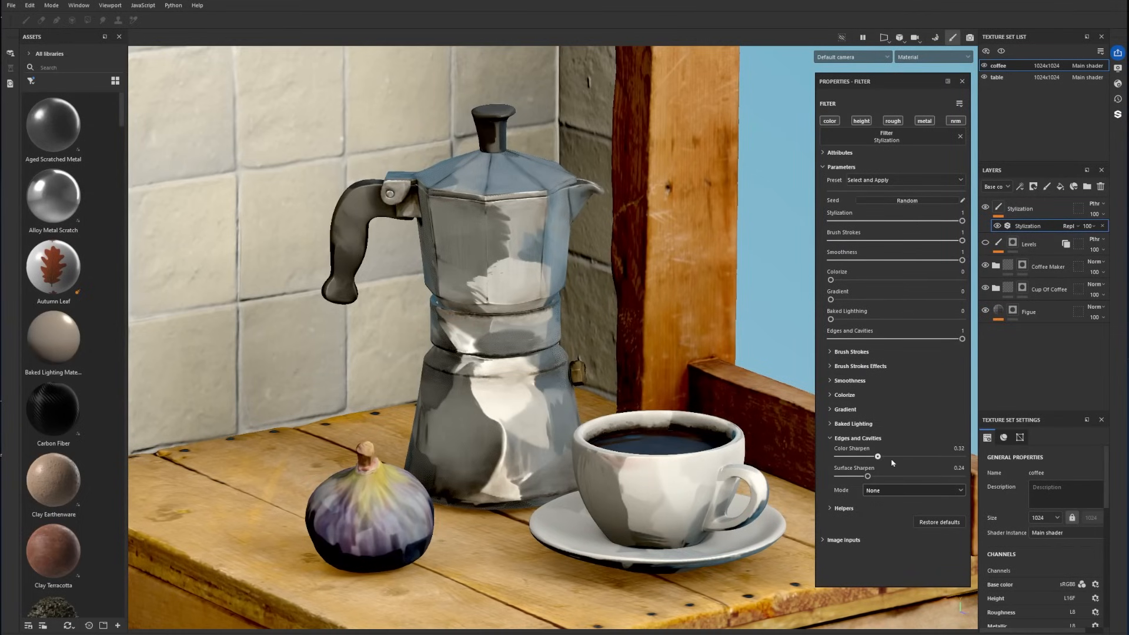
{"action": "left_click_drag", "start_coordinate": [877, 455], "coordinate": [904, 456]}
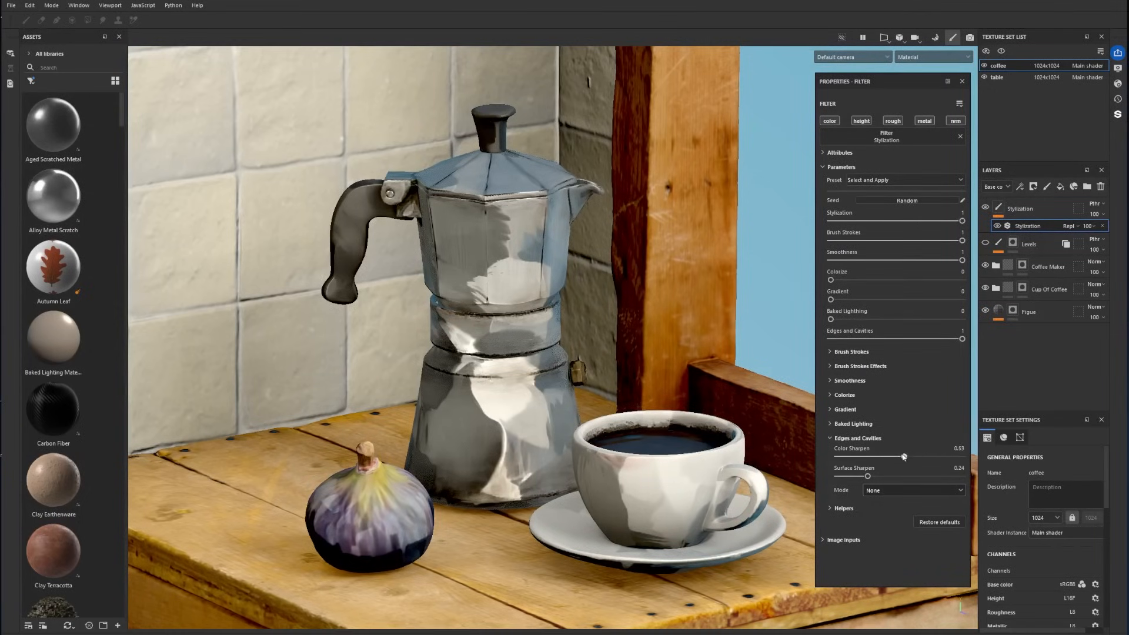
{"action": "left_click_drag", "start_coordinate": [903, 456], "coordinate": [867, 456]}
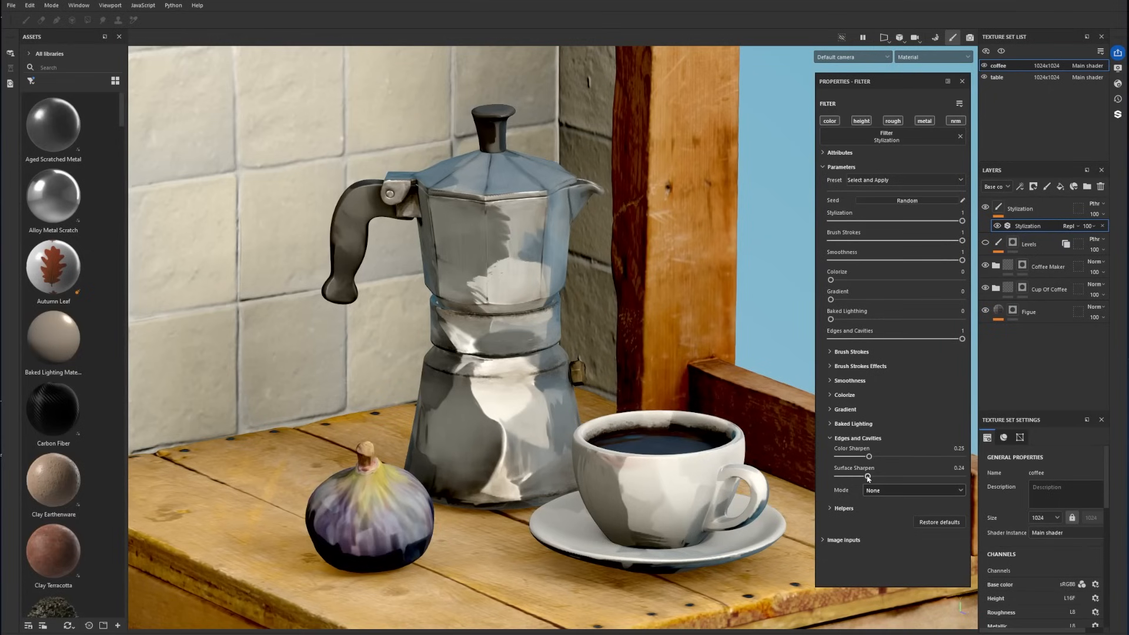
{"action": "left_click_drag", "start_coordinate": [868, 477], "coordinate": [890, 477]}
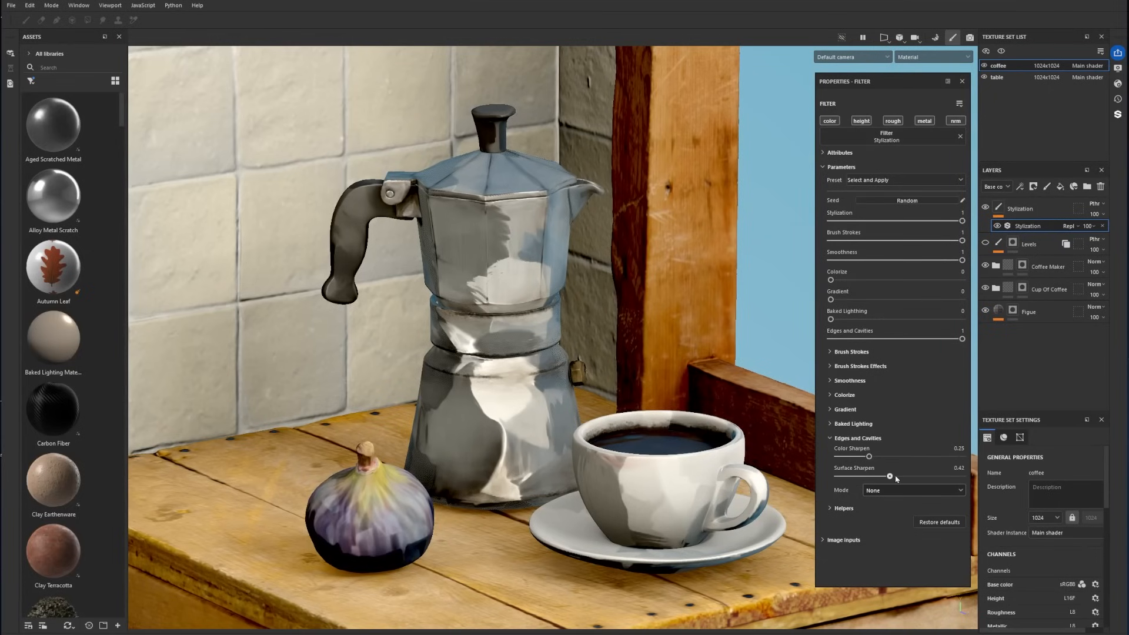
{"action": "left_click_drag", "start_coordinate": [895, 477], "coordinate": [889, 477]}
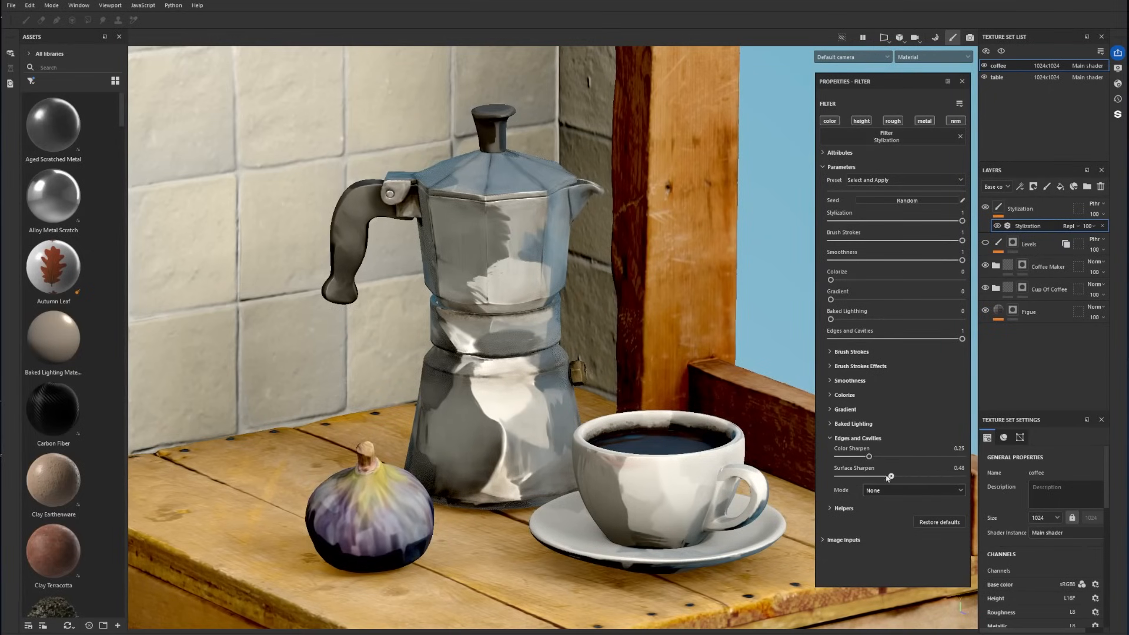
{"action": "left_click", "coordinate": [912, 490]}
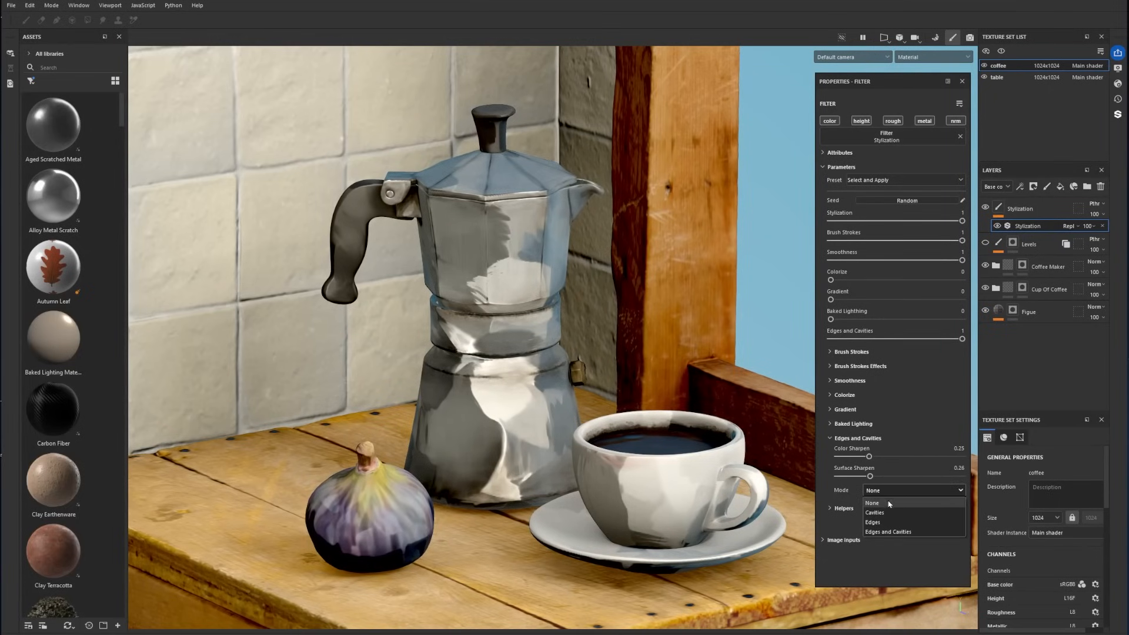
Set contour mode to Edges and Cavities, returning Edges Spread to 0.5 after a thinner test.
{"action": "left_click", "coordinate": [887, 531]}
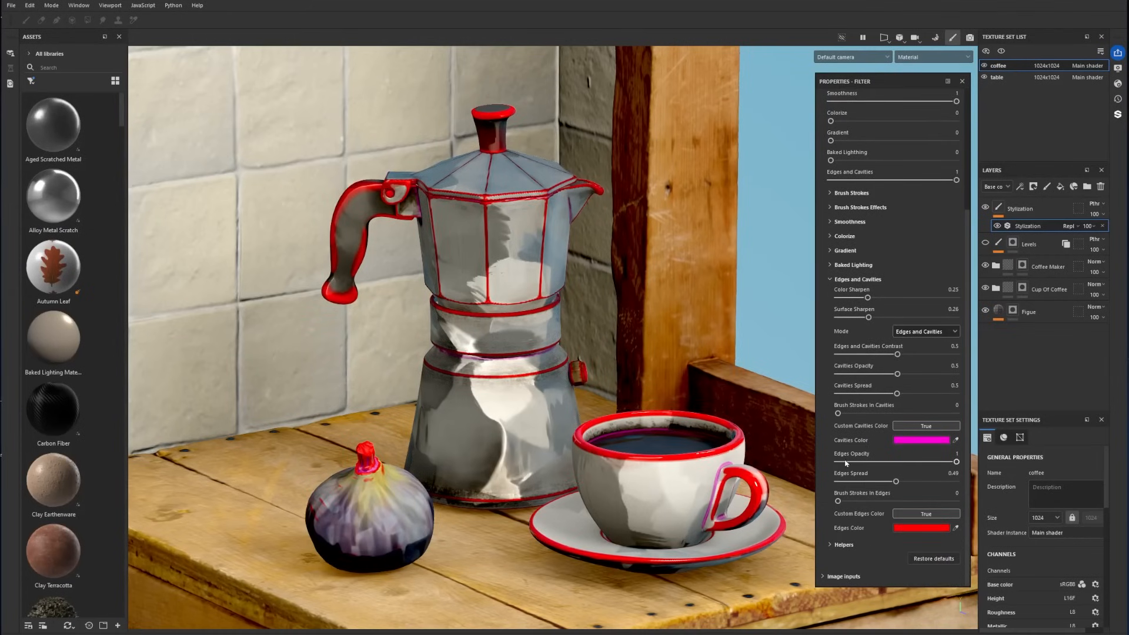
{"action": "left_click_drag", "start_coordinate": [892, 481], "coordinate": [849, 482]}
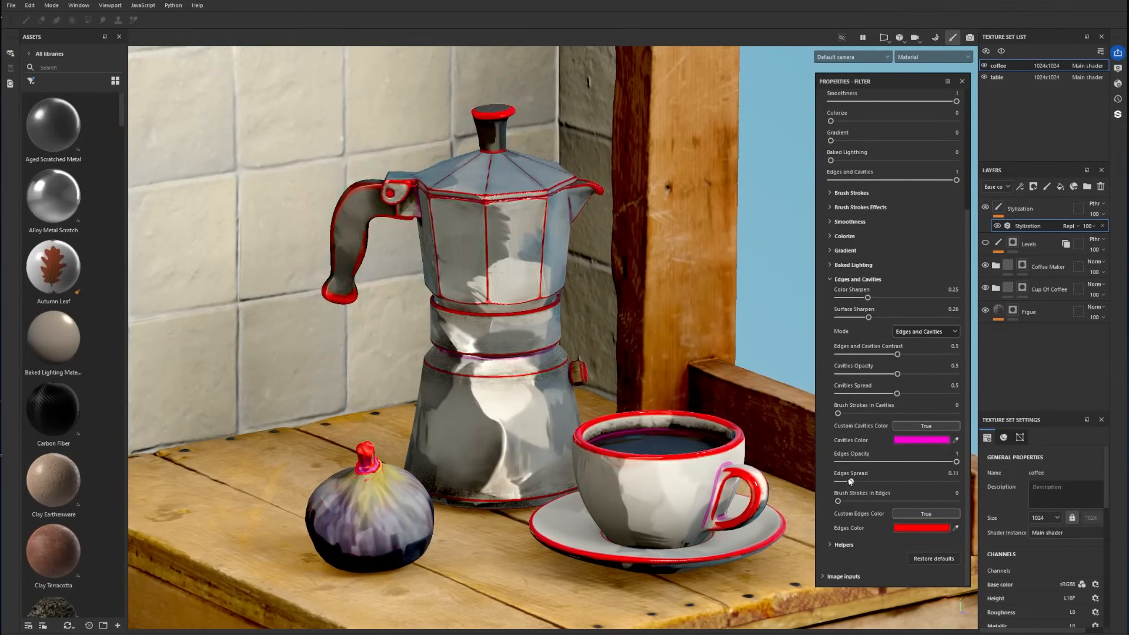
{"action": "left_click_drag", "start_coordinate": [840, 482], "coordinate": [954, 482]}
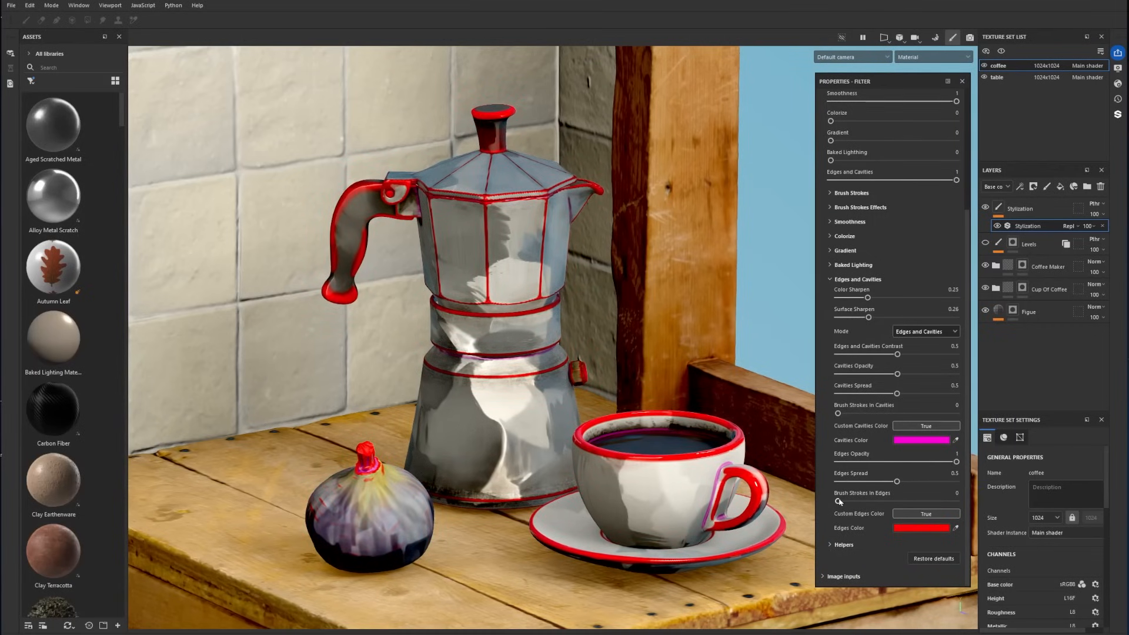
{"action": "left_click_drag", "start_coordinate": [839, 501], "coordinate": [945, 501]}
{"action": "type", "text": "sty"}
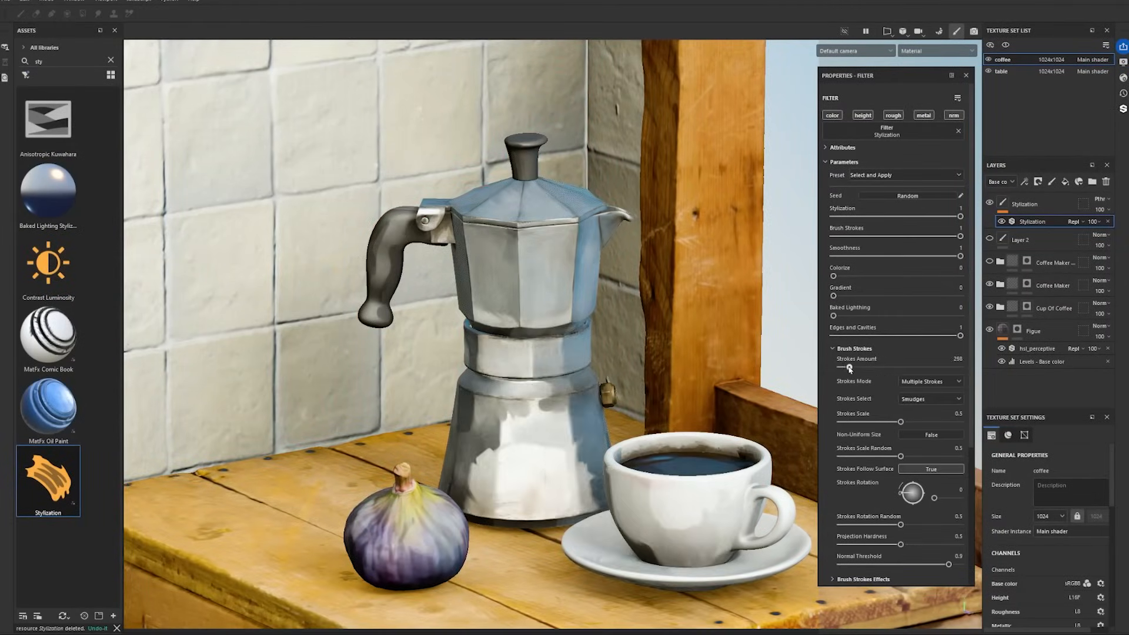
Drag the new Stylization filter's Strokes Amount from 256 up to 1024.
{"action": "left_click_drag", "start_coordinate": [843, 367], "coordinate": [892, 366]}
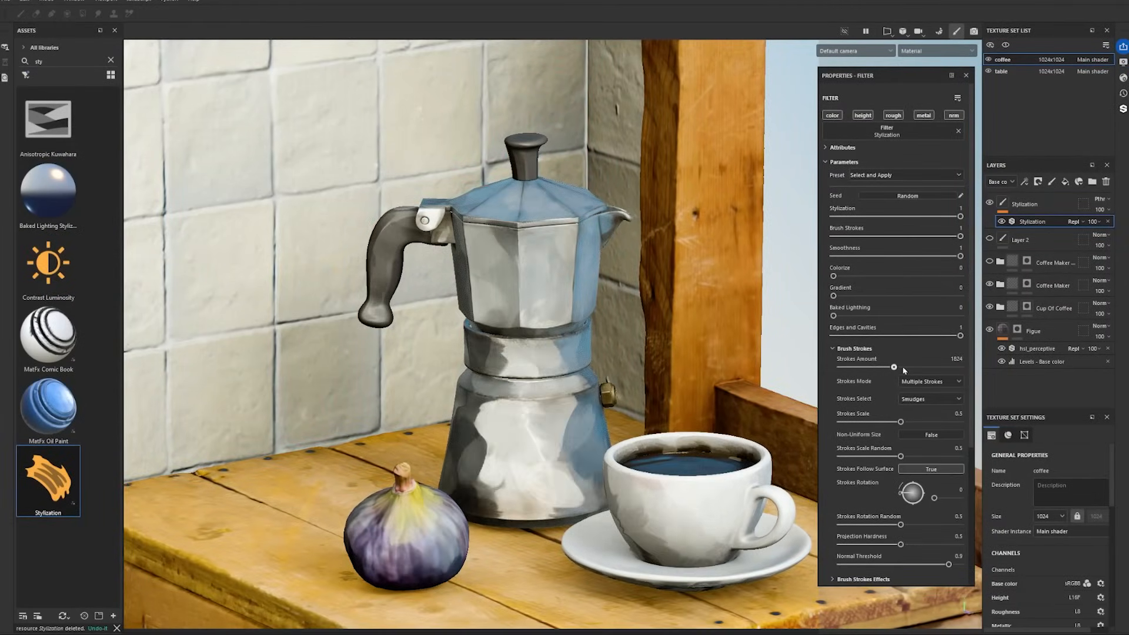